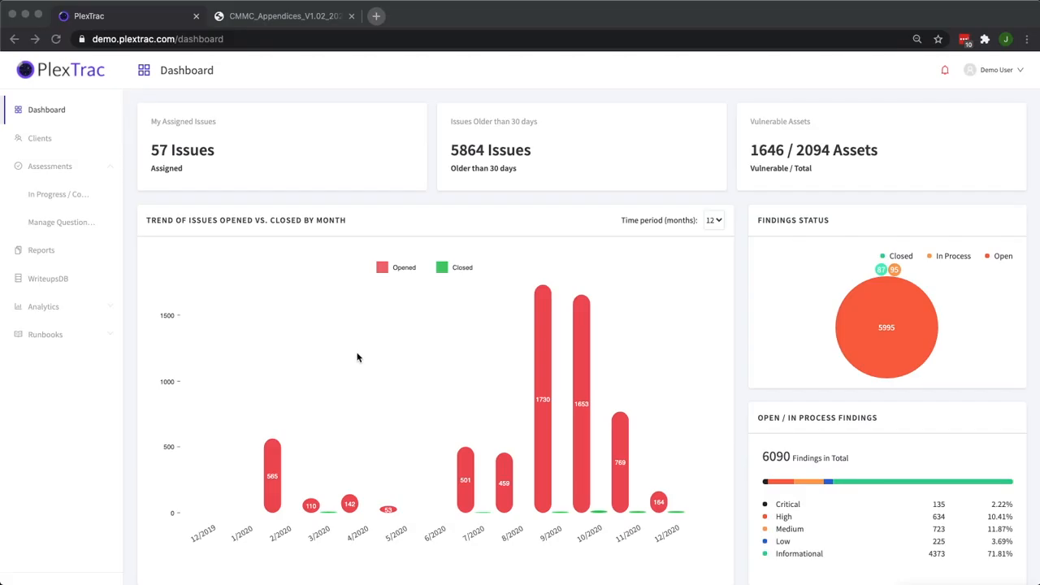
mouse_move(351, 346)
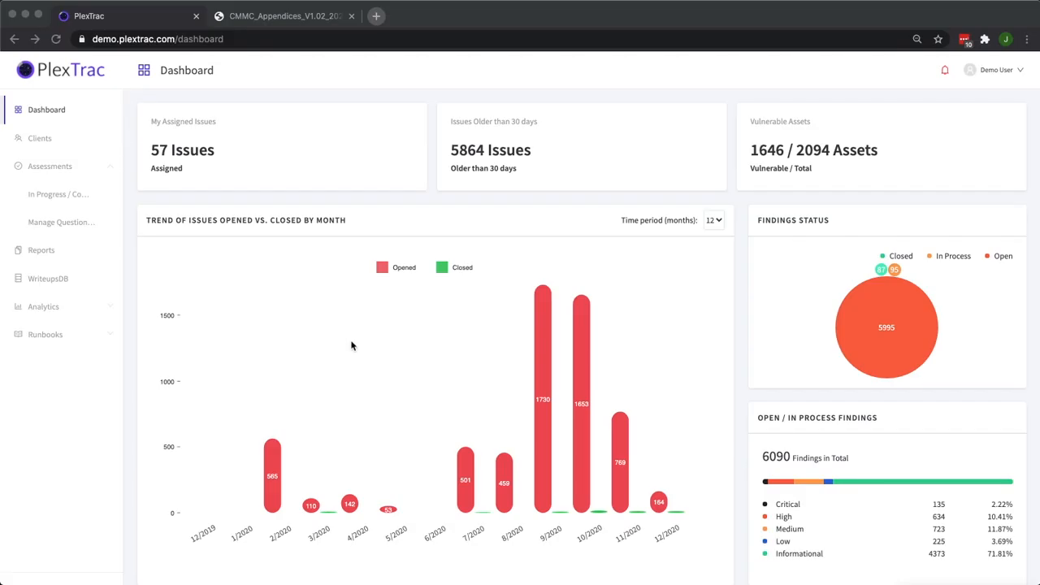
mouse_move(115, 177)
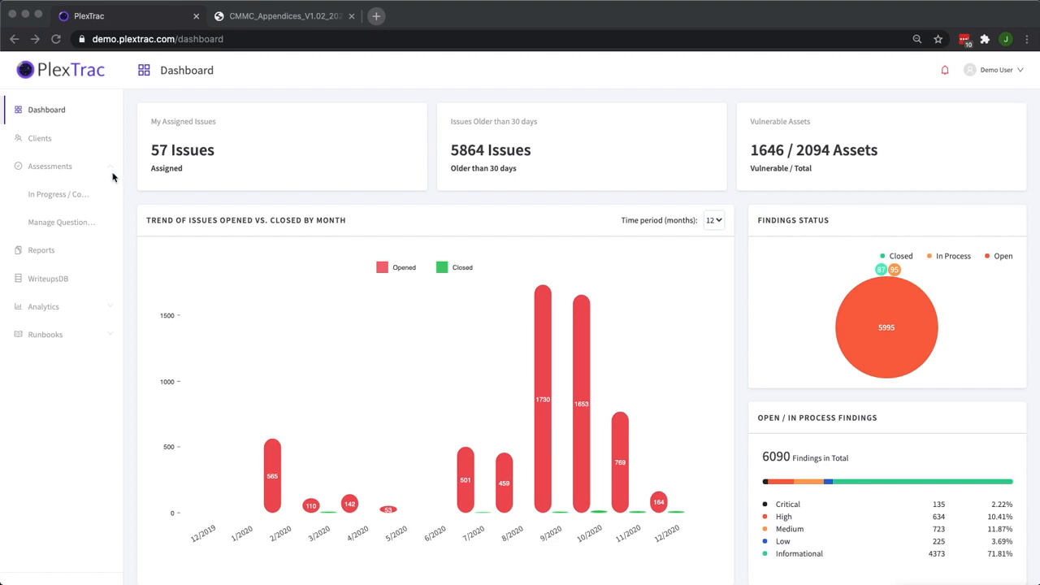
mouse_move(114, 171)
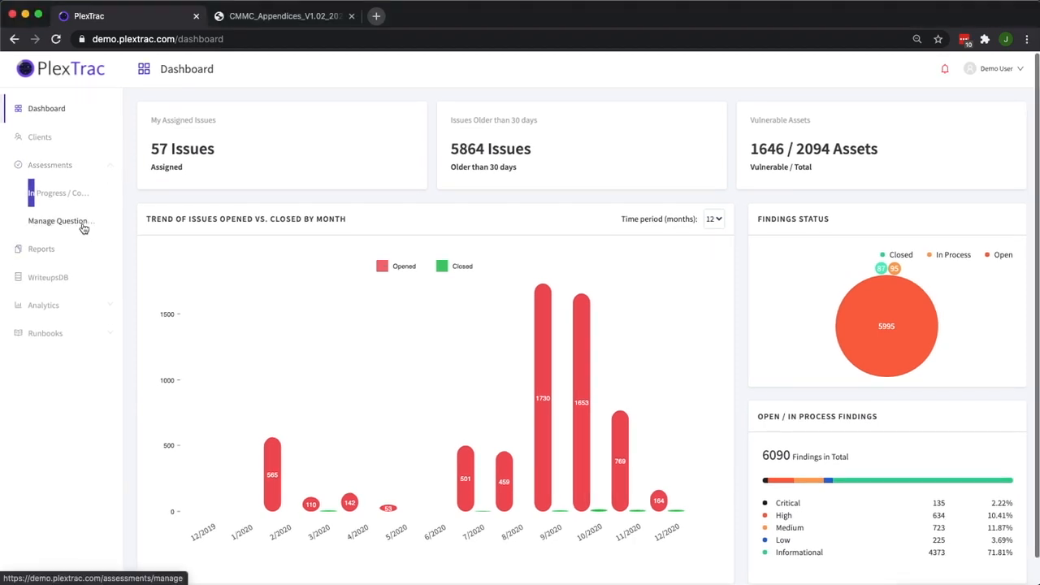
Go to Assessments > Manage Questionnaires to list the existing questionnaires
left_click(57, 221)
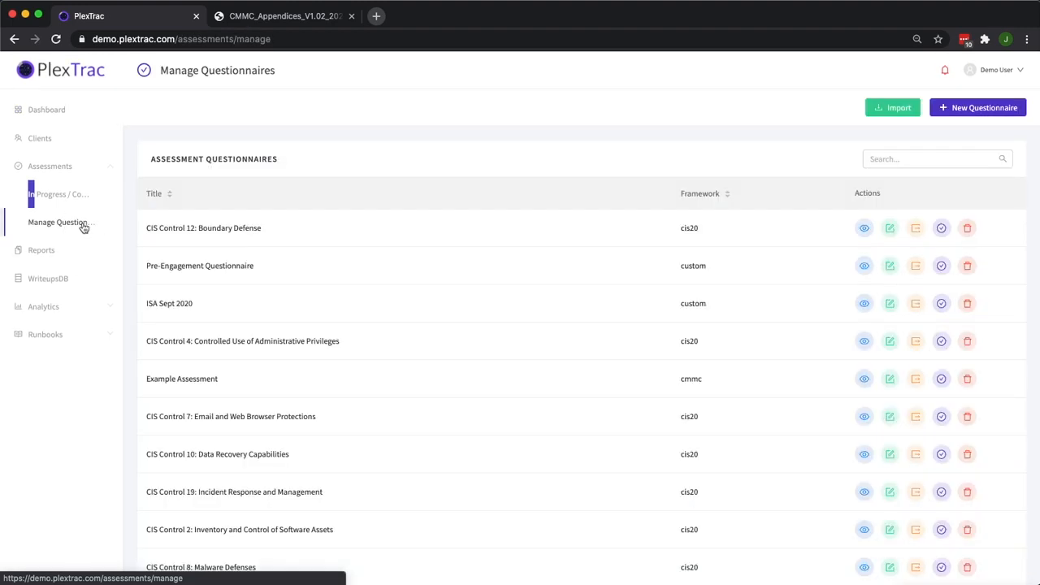
mouse_move(612, 166)
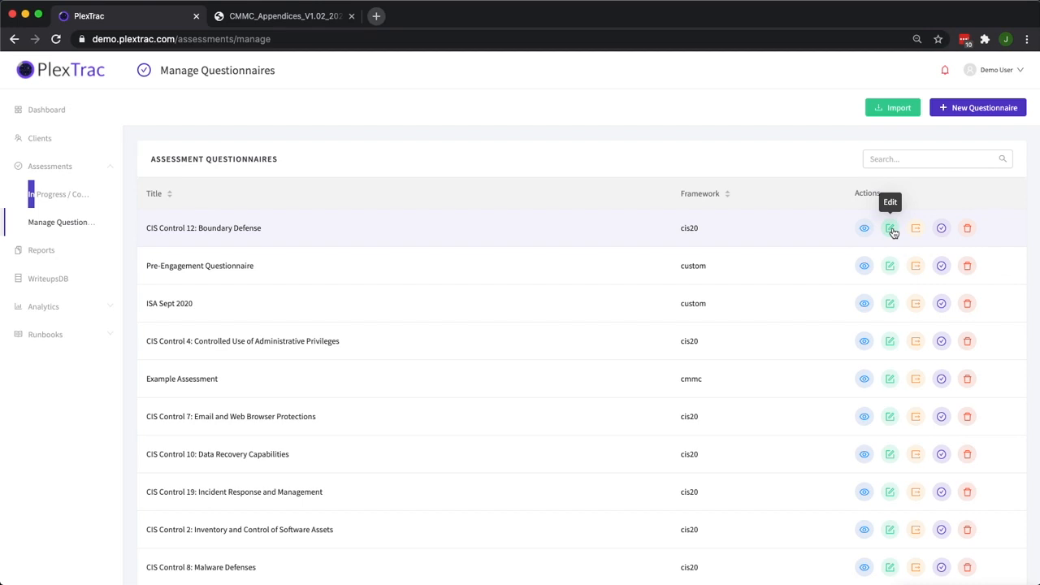
mouse_move(960, 143)
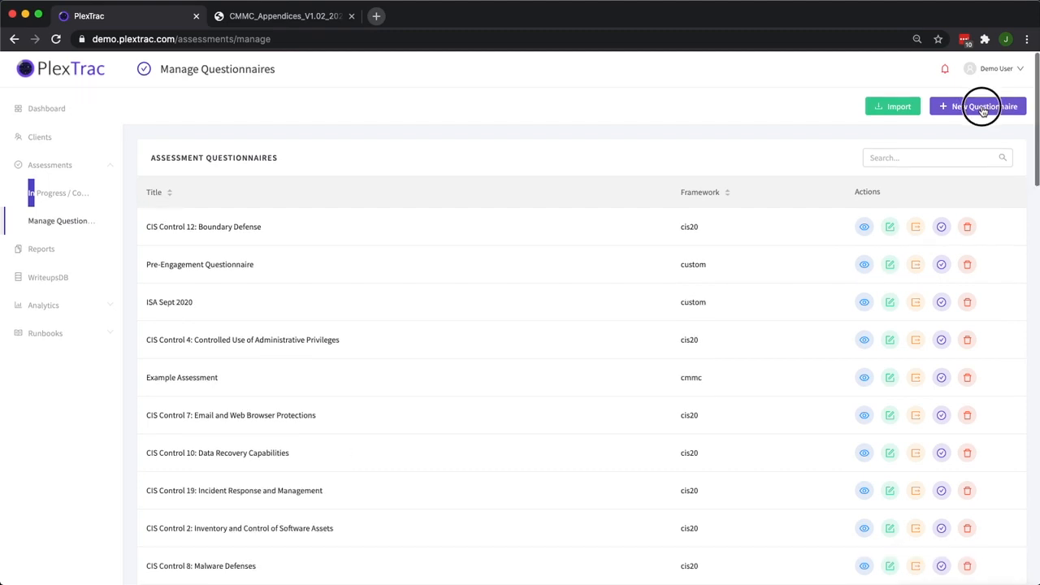
Start a new questionnaire titled Mini Demo with the CMMC reference framework selected
left_click(978, 107)
type("Mini Demo")
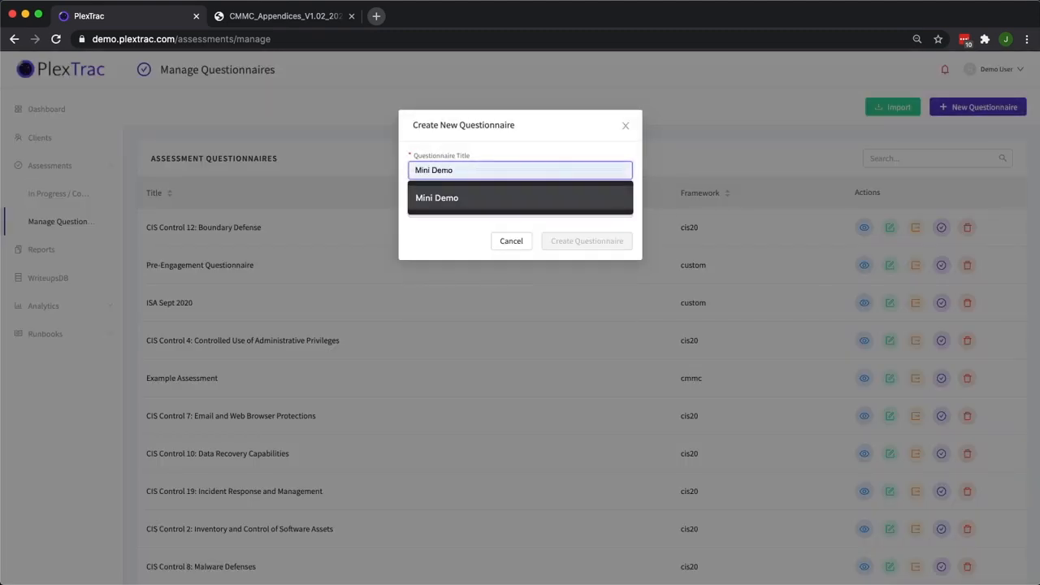
left_click(520, 208)
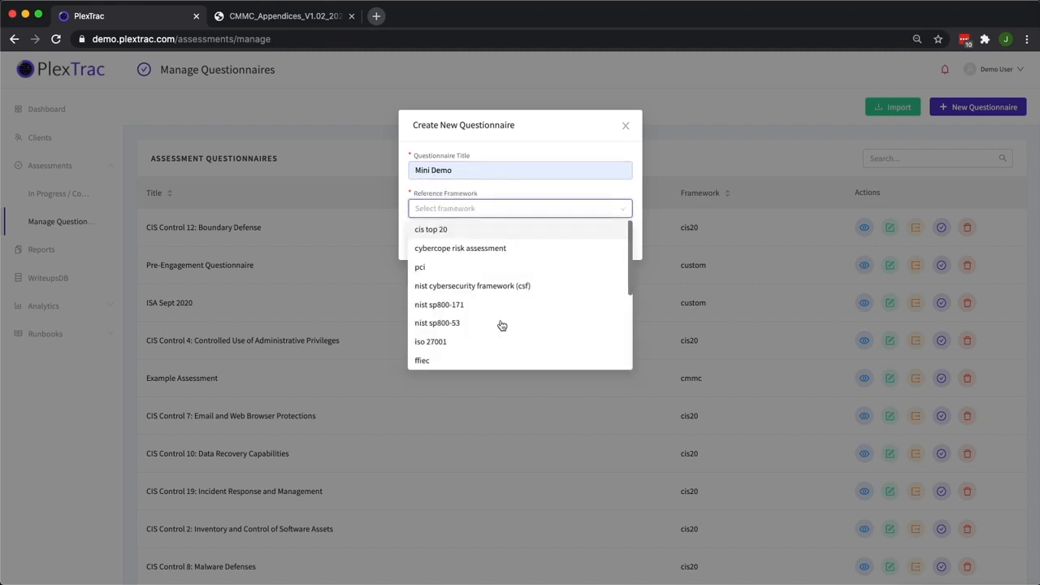
mouse_move(510, 302)
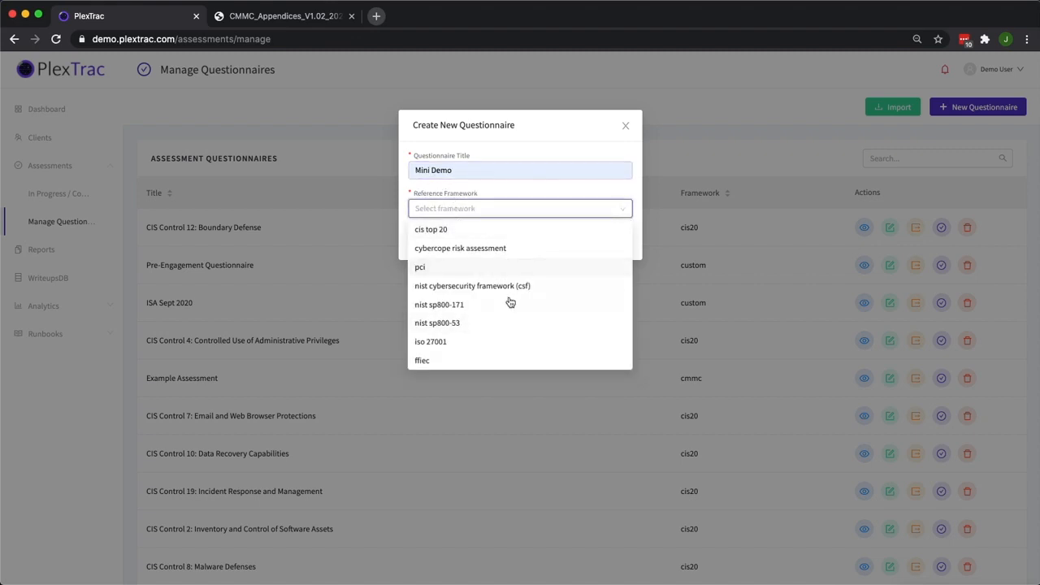
scroll("down", 3)
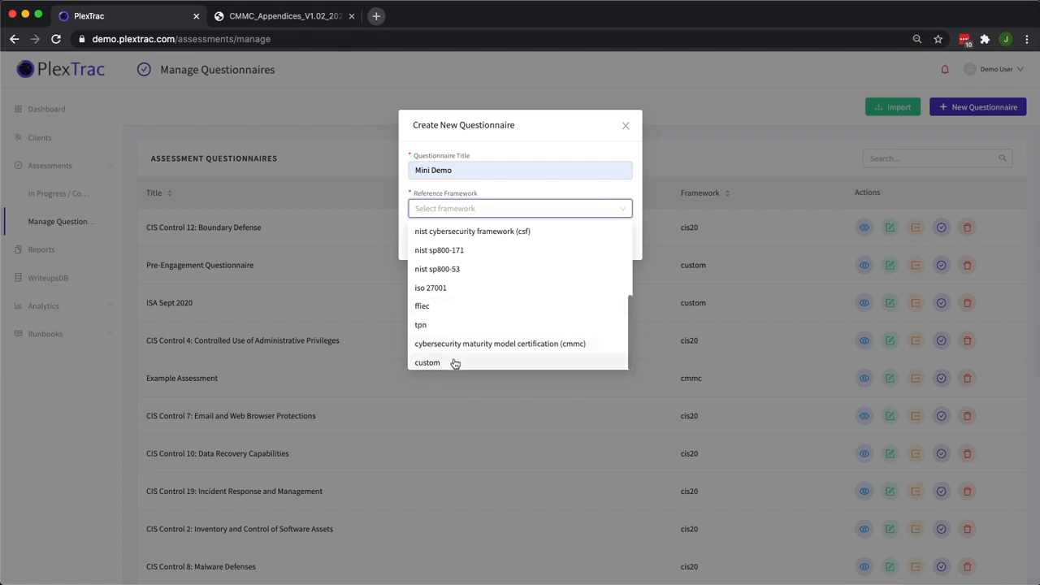
mouse_move(425, 362)
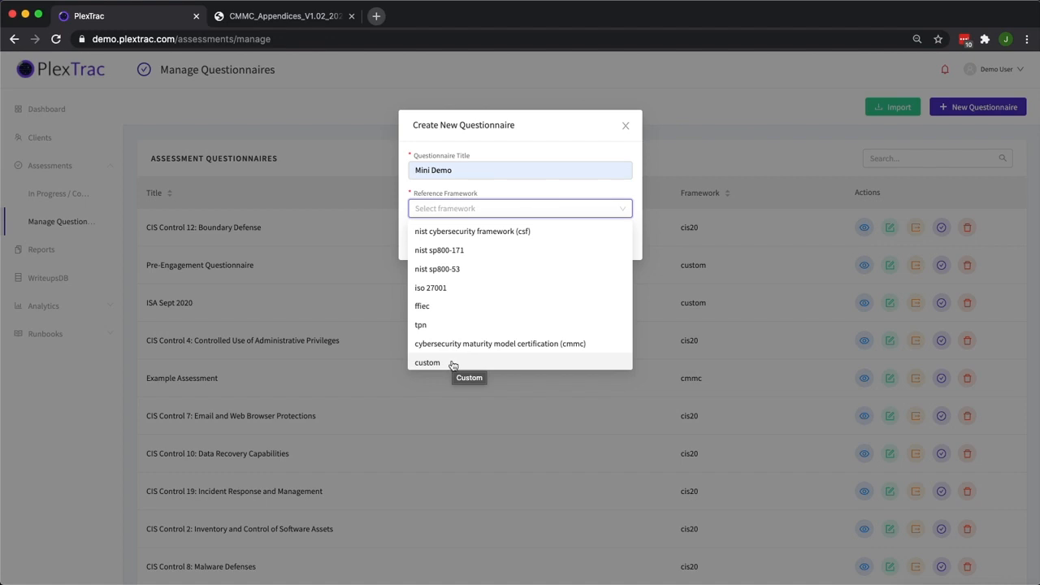
mouse_move(458, 345)
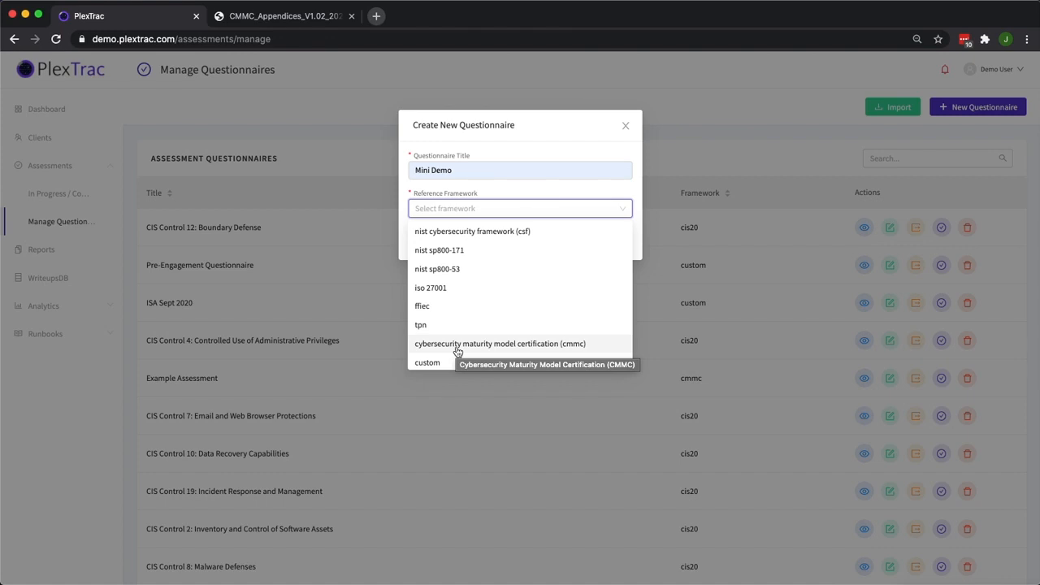
left_click(500, 343)
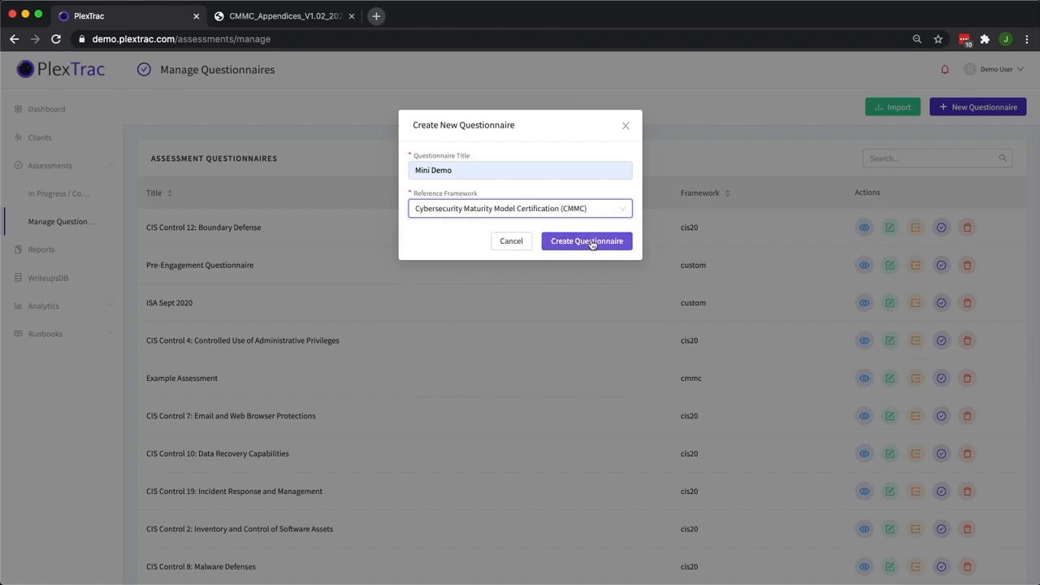
Create the Mini Demo questionnaire and reach its empty Create new Question form
left_click(585, 240)
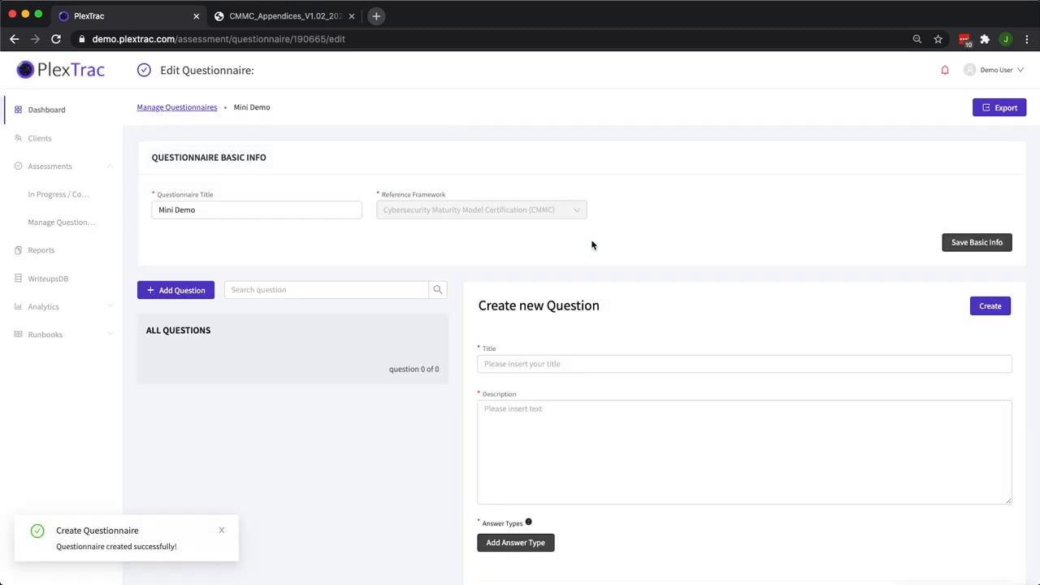
left_click(989, 305)
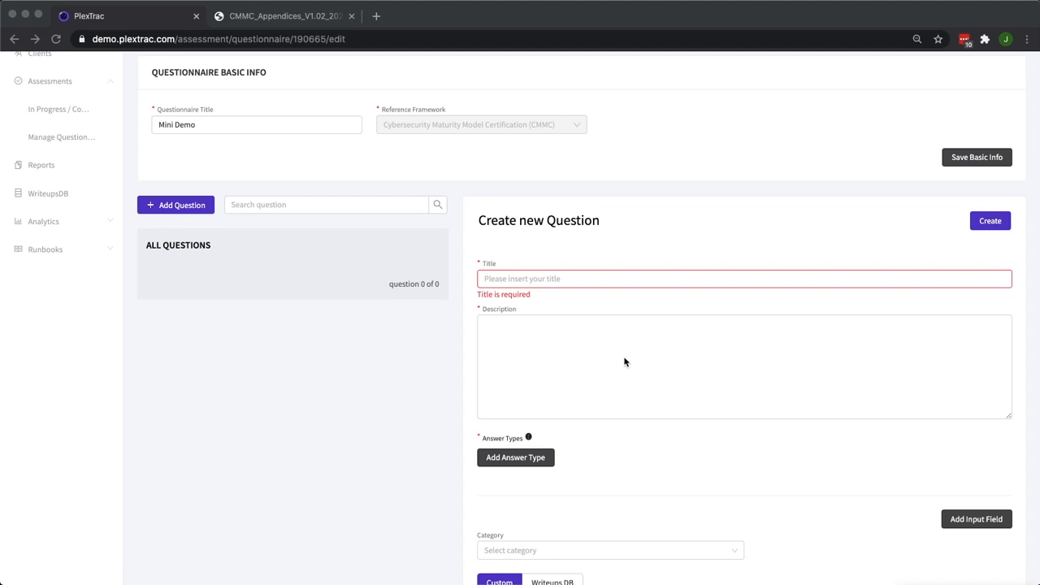
mouse_move(624, 357)
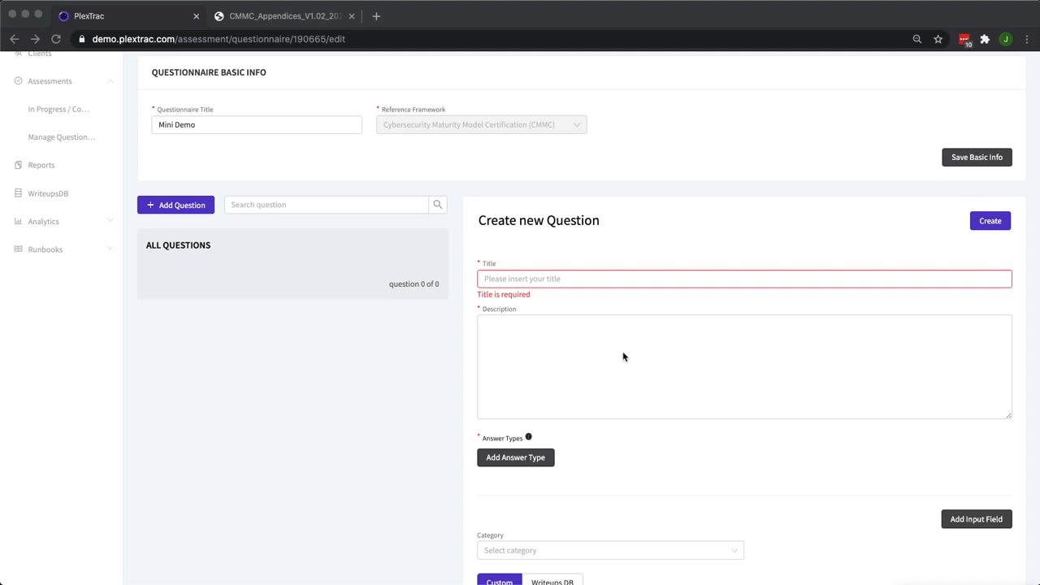
mouse_move(623, 351)
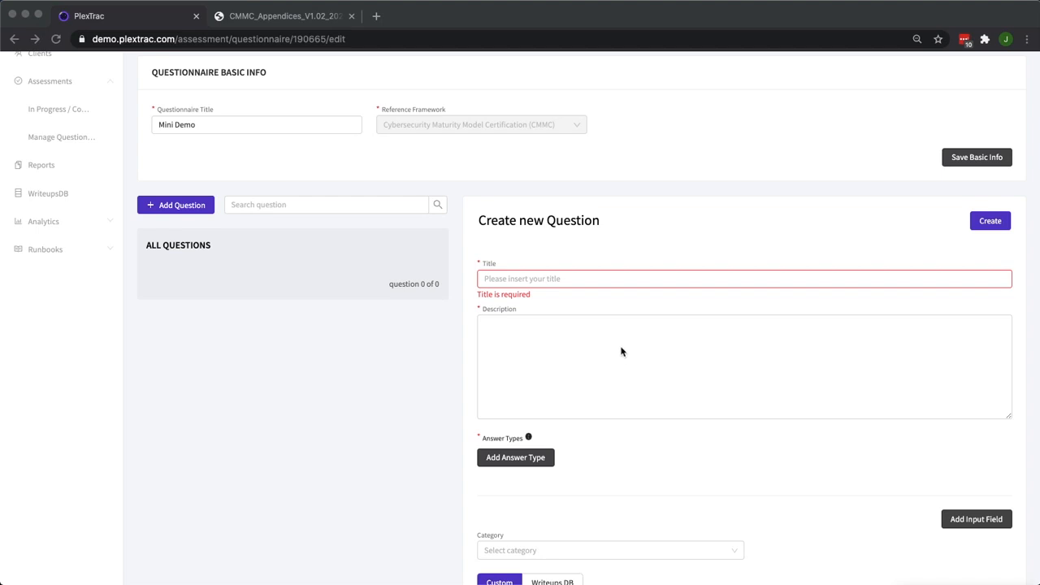
mouse_move(299, 4)
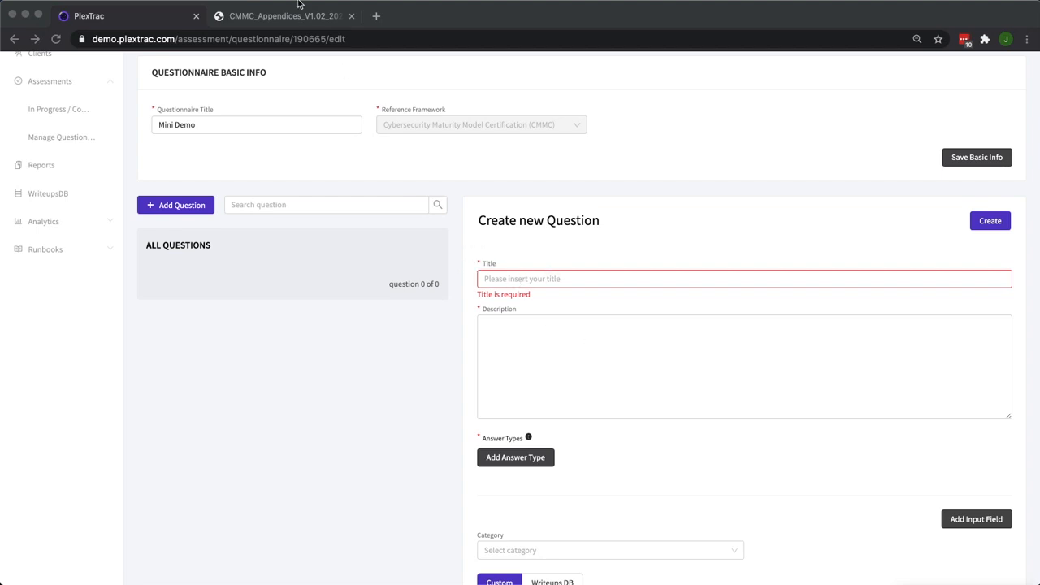
mouse_move(280, 19)
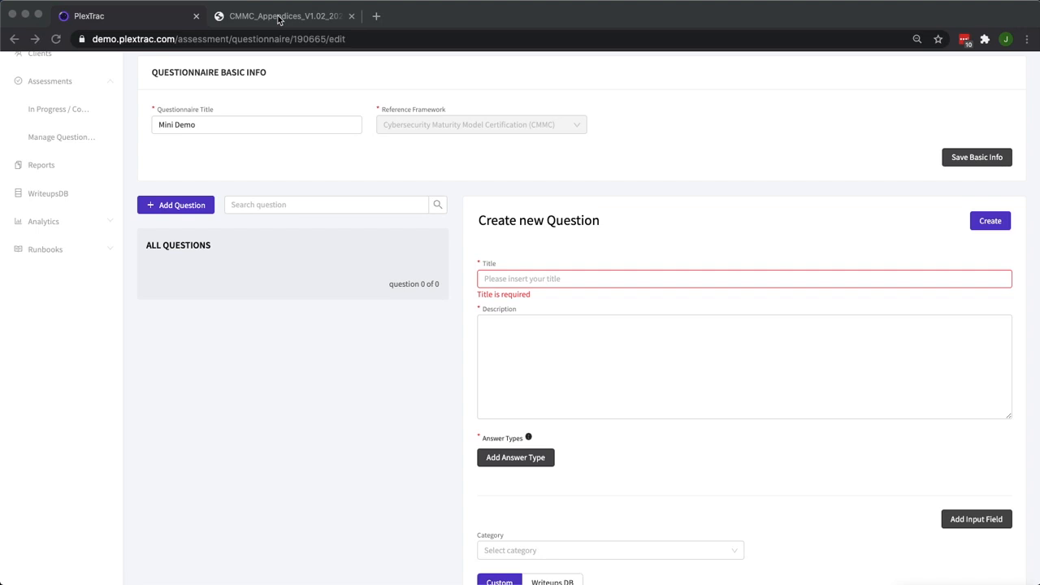
Copy the AT.3.058 insider-threat training title from the CMMC appendices PDF into the Title field
left_click(284, 16)
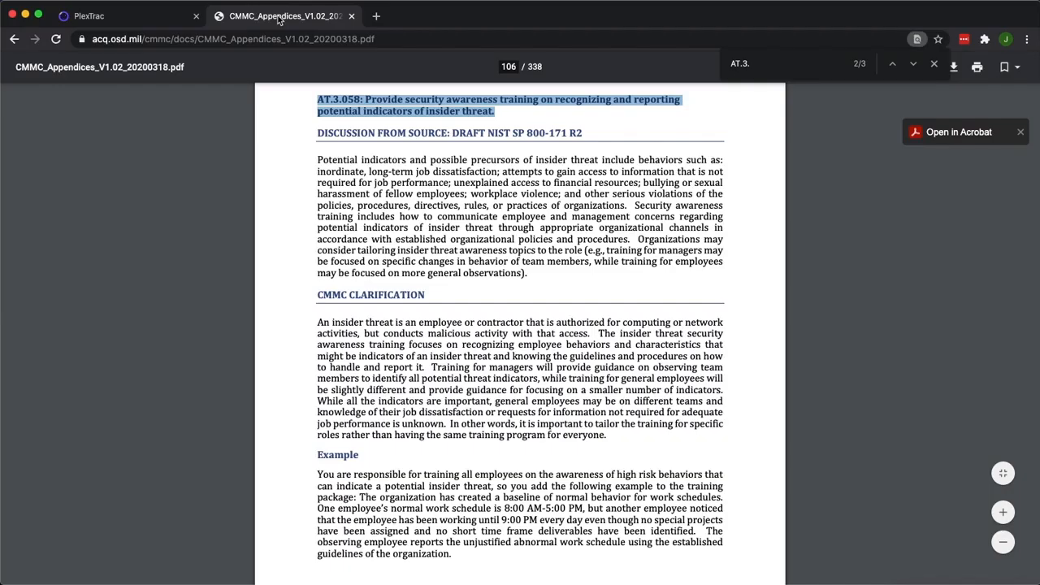
mouse_move(413, 195)
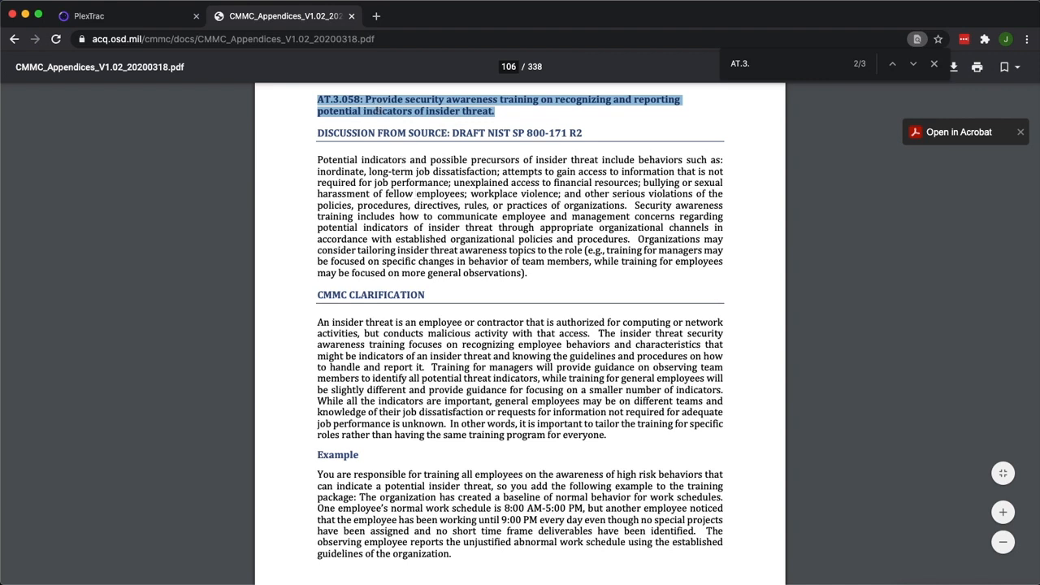
mouse_move(172, 10)
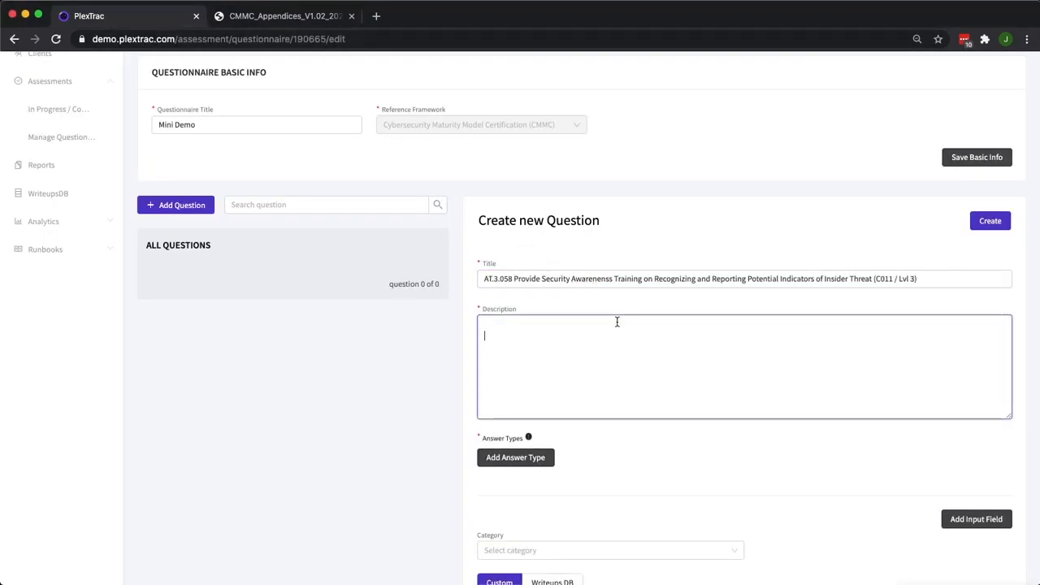
left_click(989, 221)
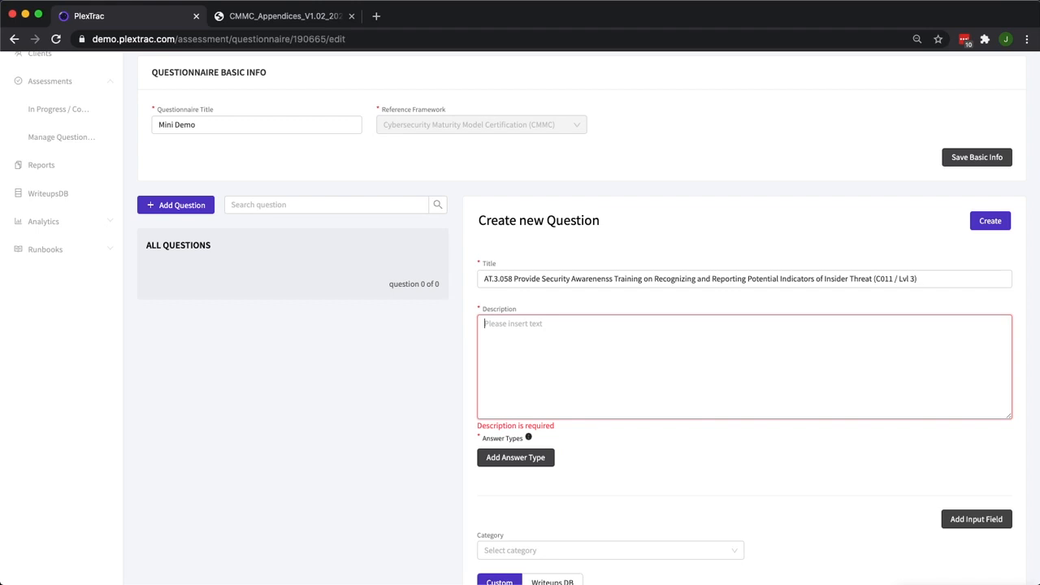
mouse_move(614, 344)
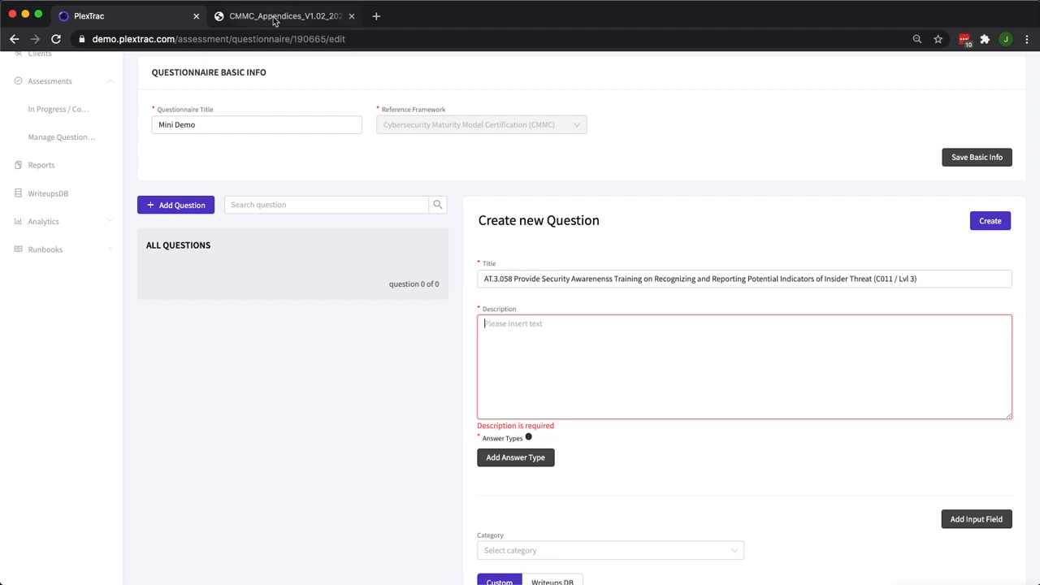
mouse_move(283, 16)
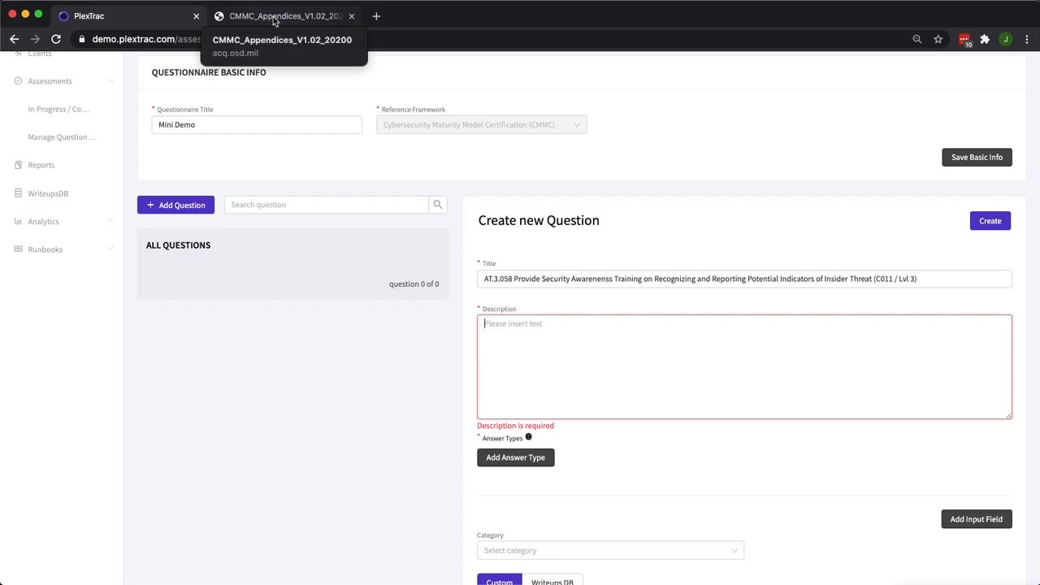
Paste the AT.3.058 discussion text as the description and delete the requirement line and 'DISCUSSION FROM SOURCE' heading
left_click(285, 16)
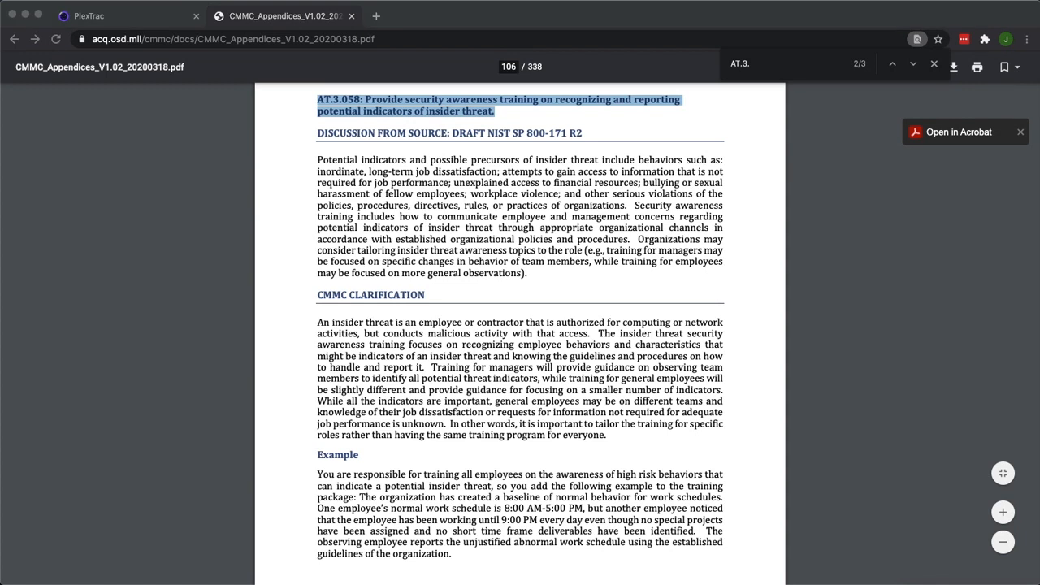
mouse_move(347, 143)
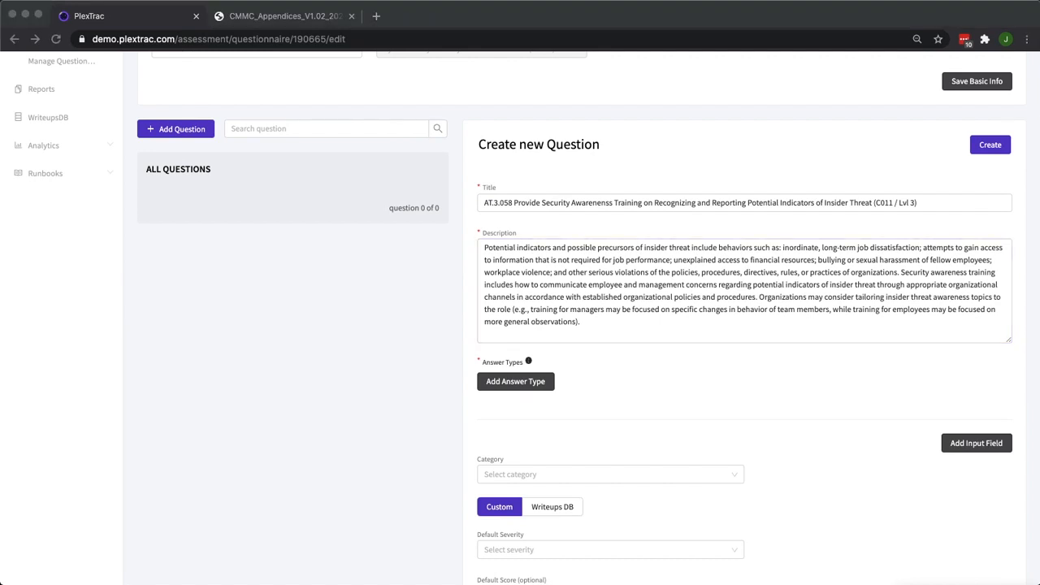
mouse_move(1024, 224)
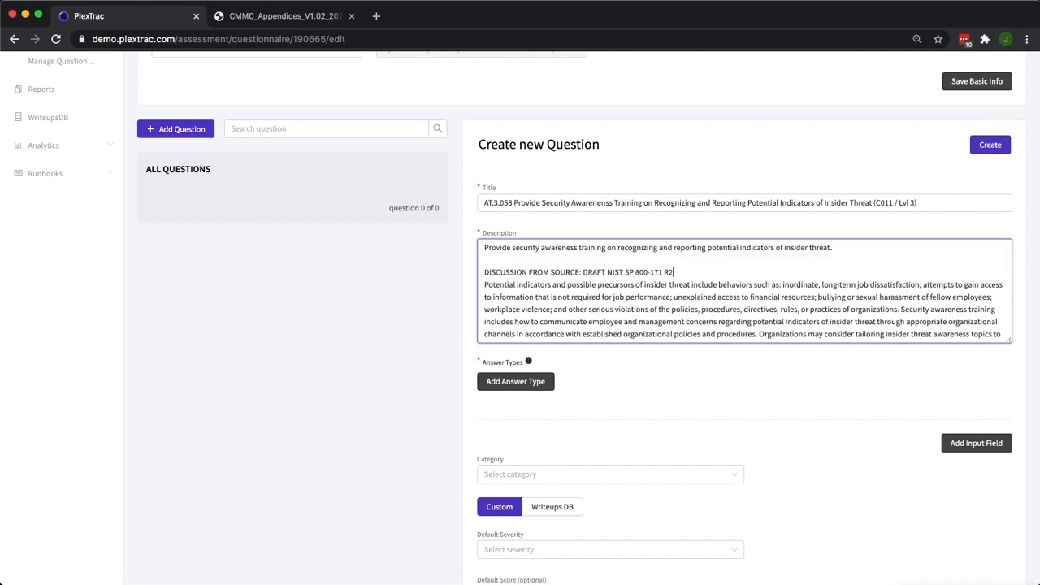
double_click(621, 271)
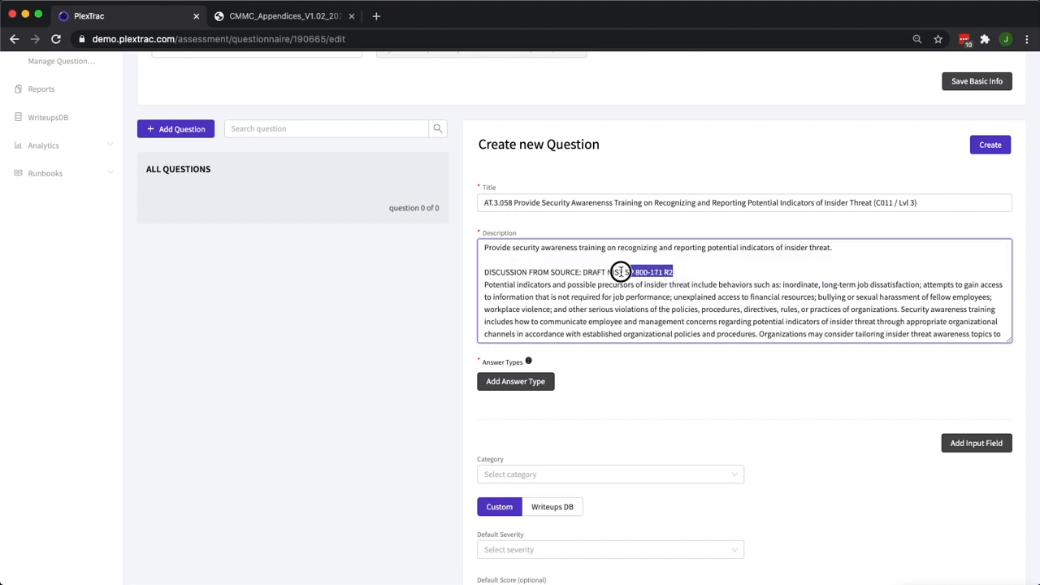
triple_click(577, 272)
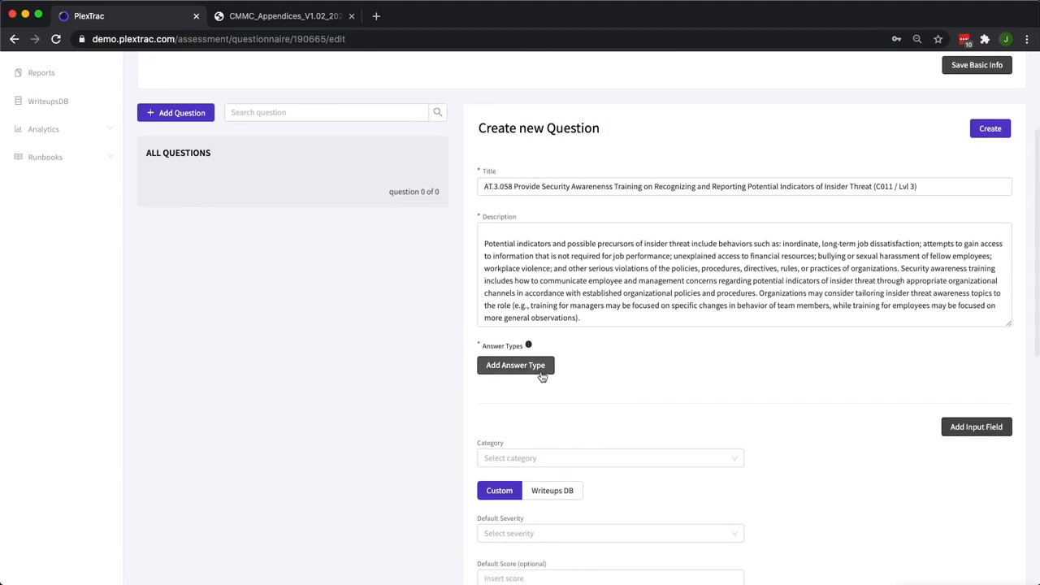
Add two answer types: Response as cmmc processes and Response 2 as cmmc practices
left_click(515, 364)
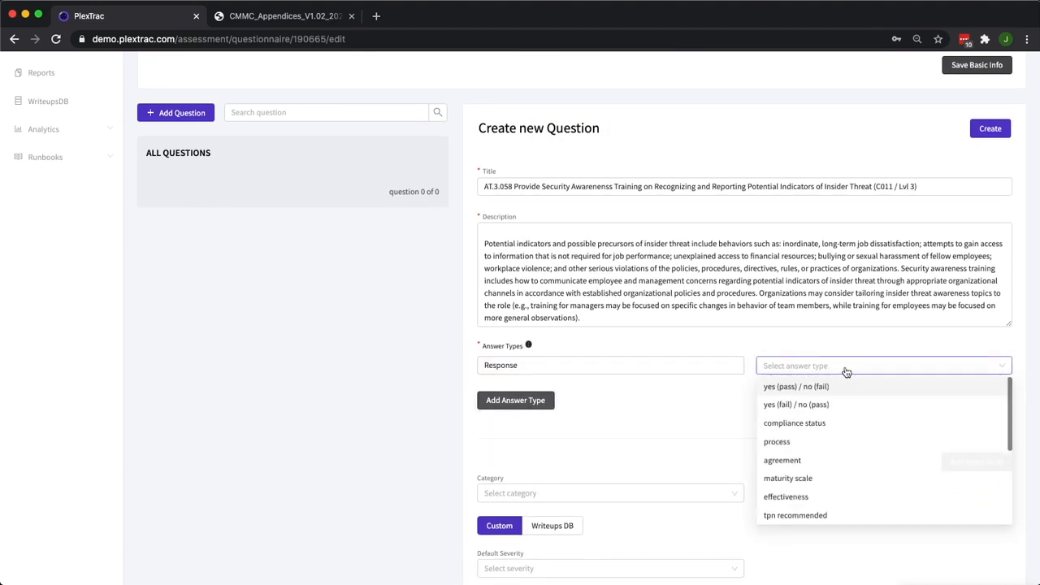
scroll("down", 3)
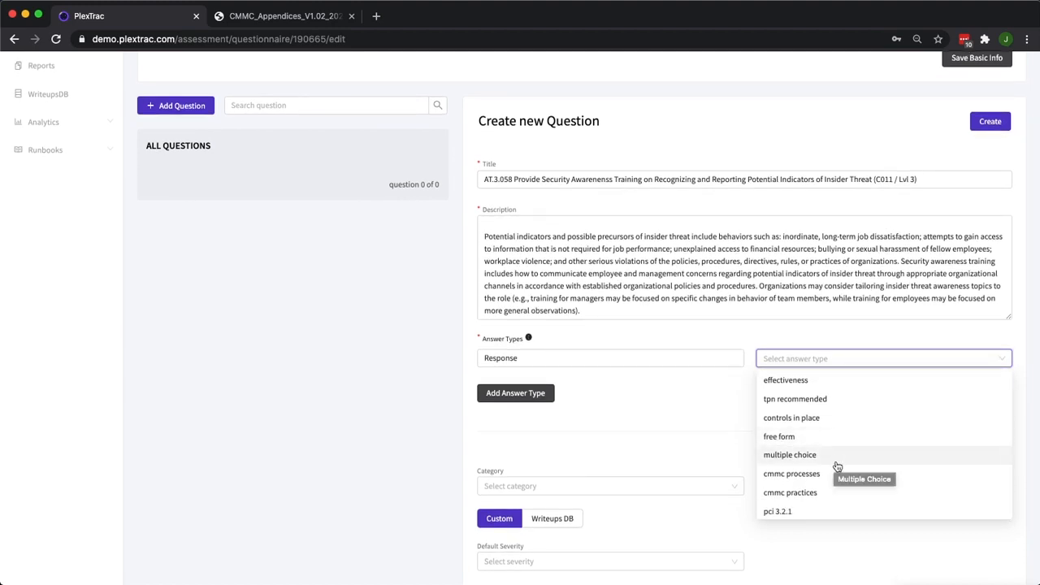
left_click(792, 473)
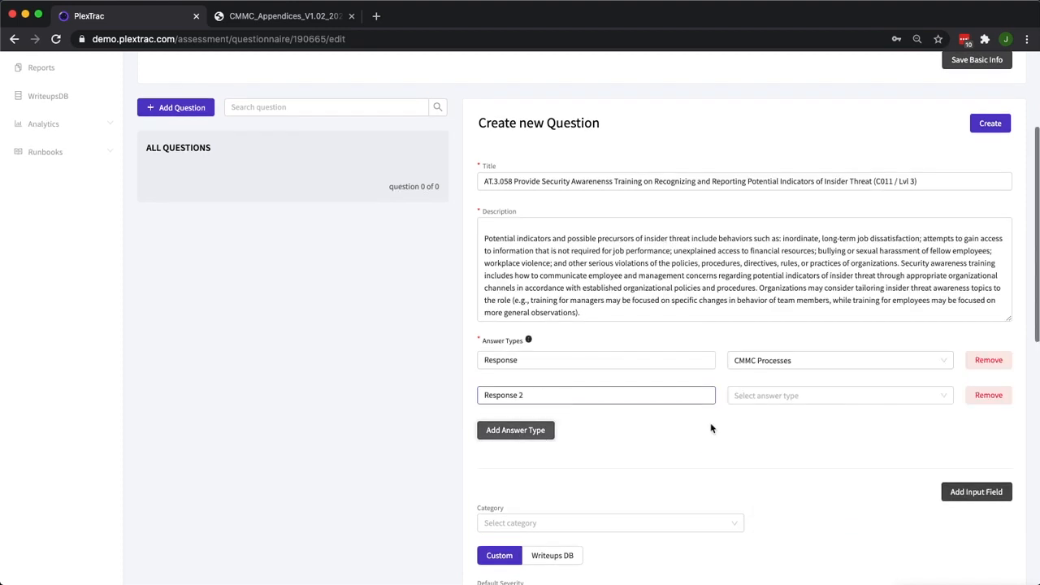
left_click(839, 395)
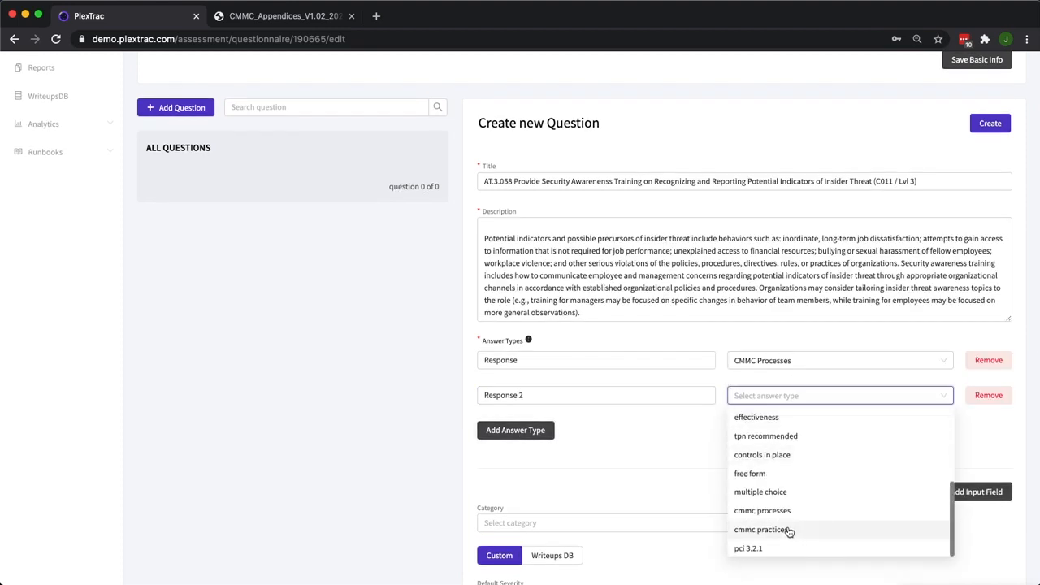
left_click(760, 529)
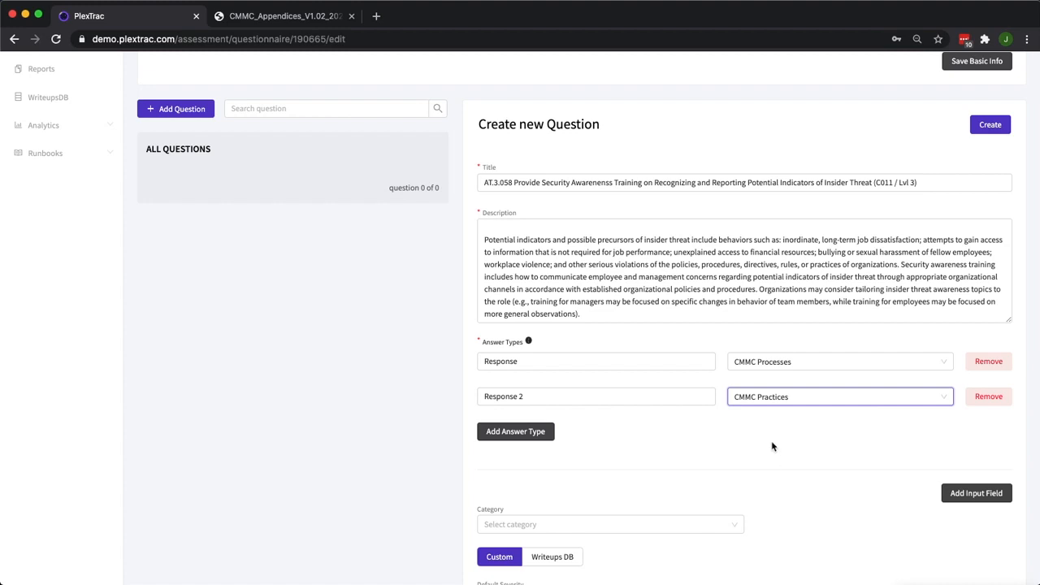
mouse_move(771, 447)
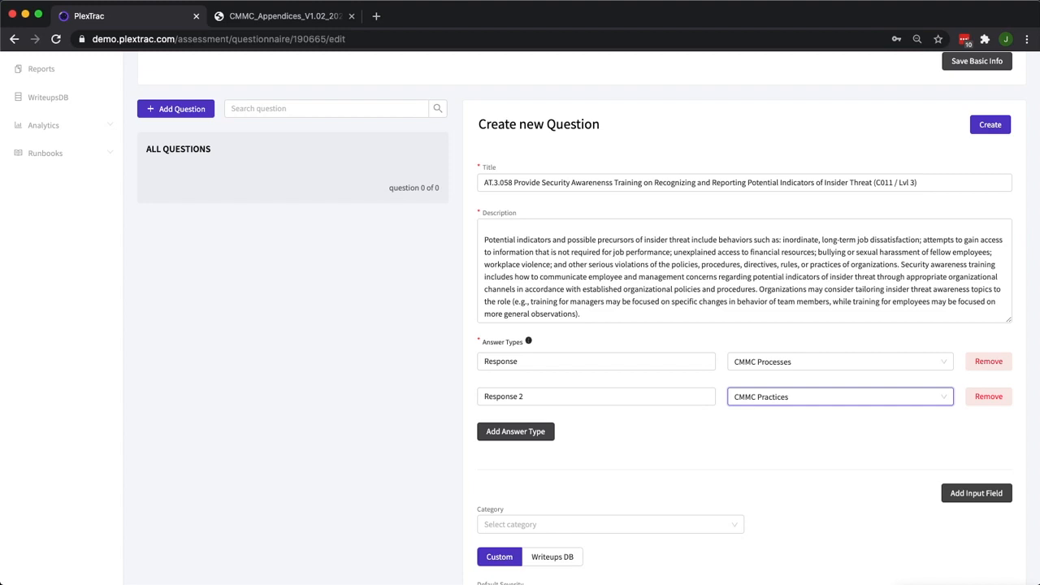
scroll("down", 3)
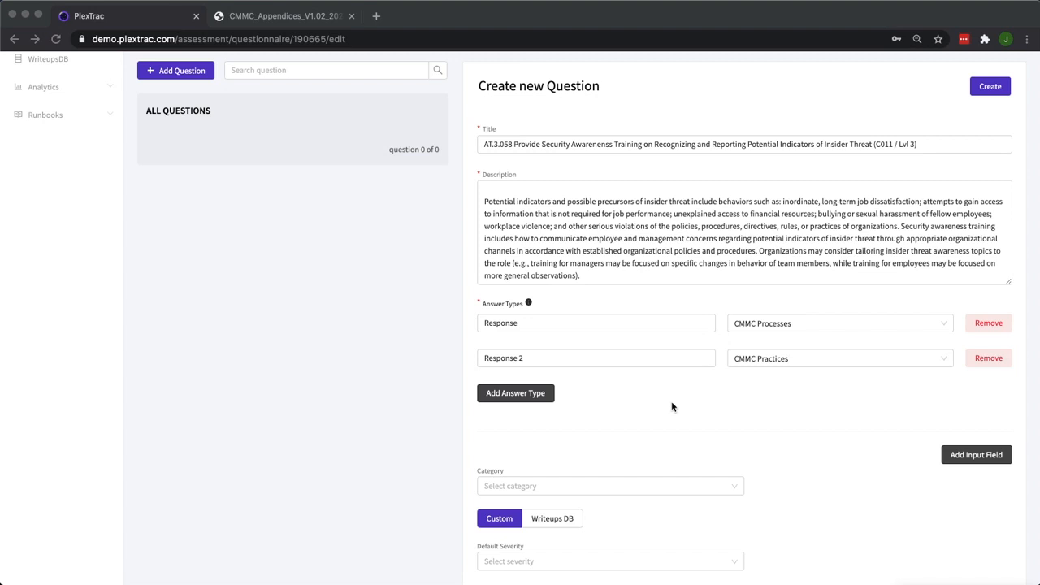
scroll("down", 3)
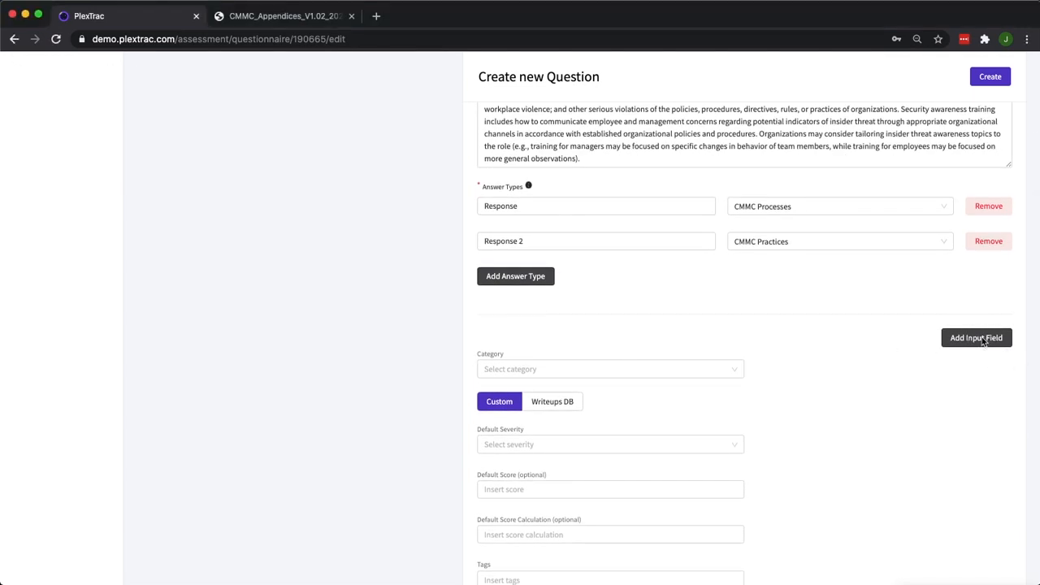
Add input fields labeled 'Interviewee Name' and 'Summarize Password Policy' and set Category to AT - Awareness and Training
left_click(974, 336)
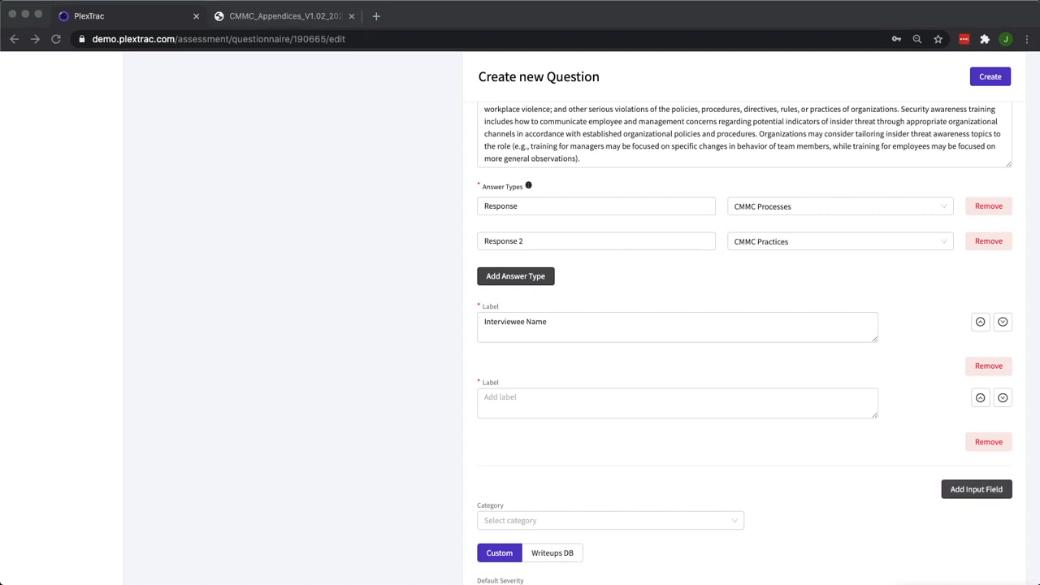
type("Summarize Password Policy")
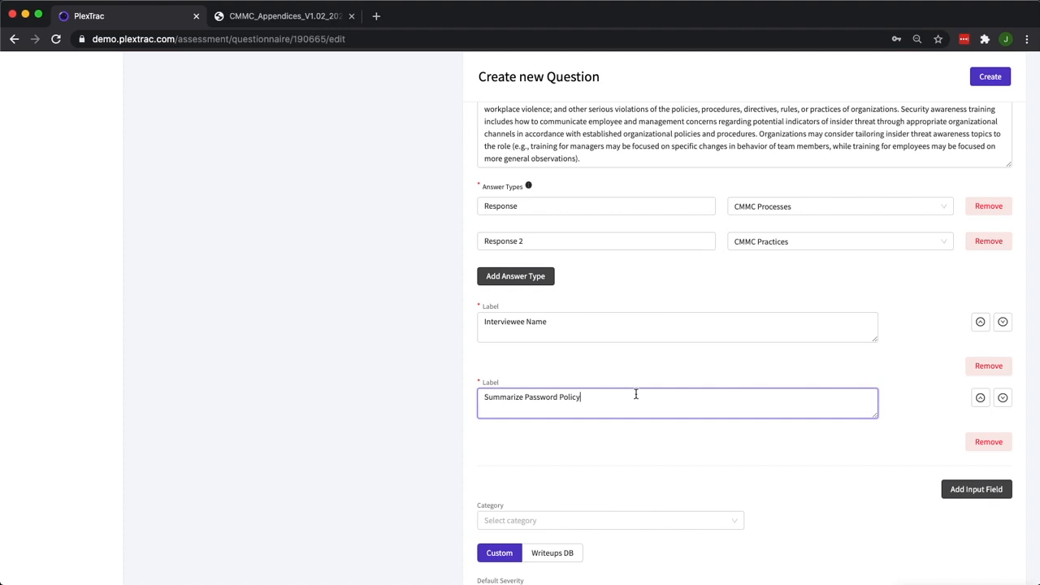
mouse_move(750, 455)
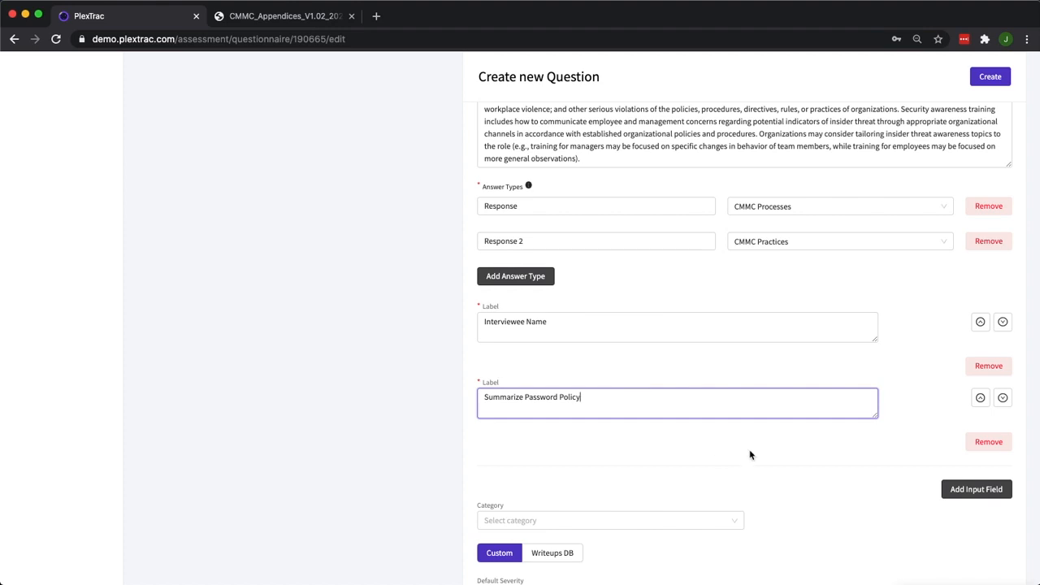
scroll("down", 3)
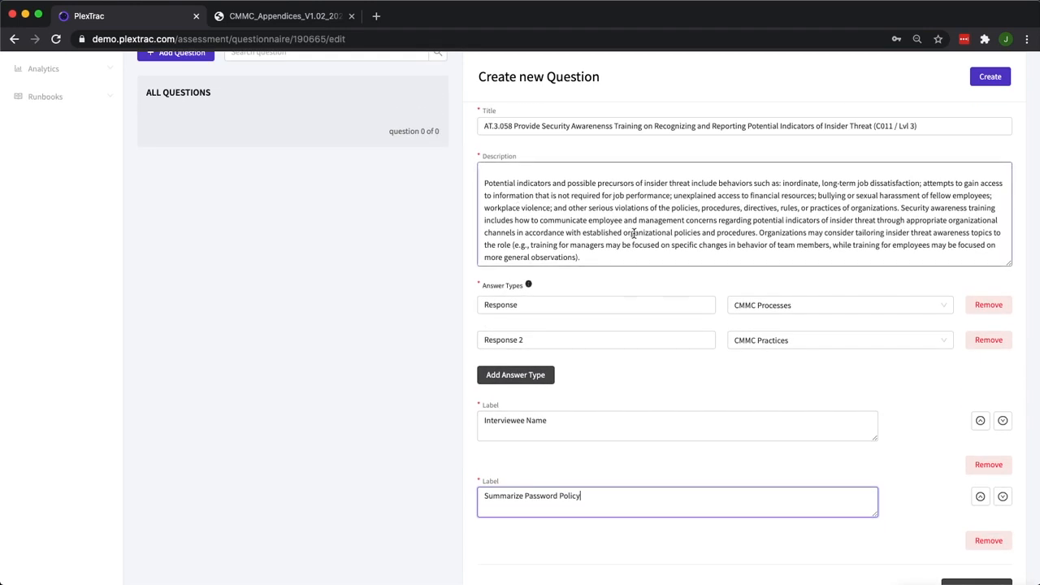
scroll("down", 3)
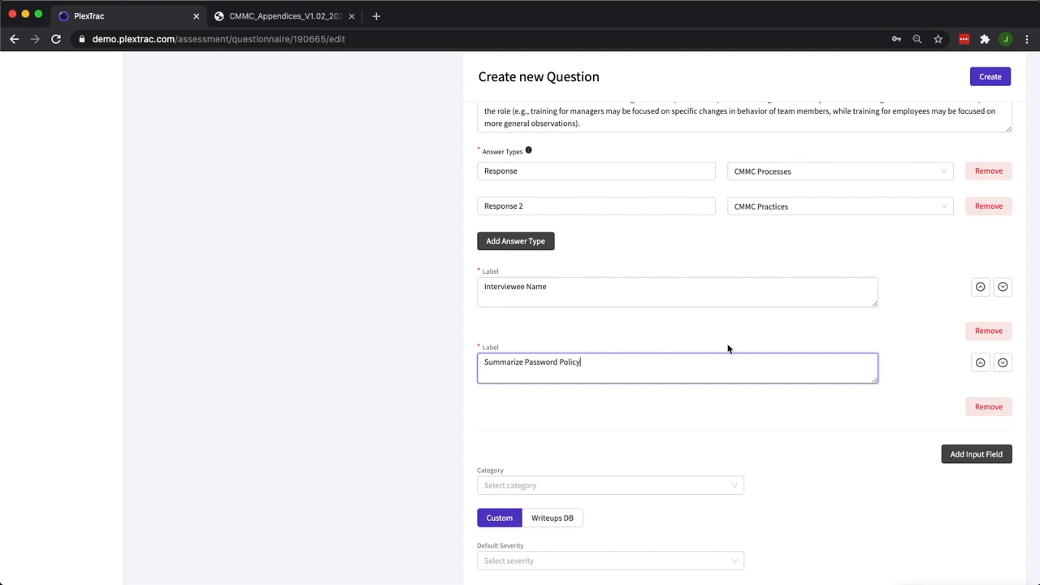
mouse_move(901, 559)
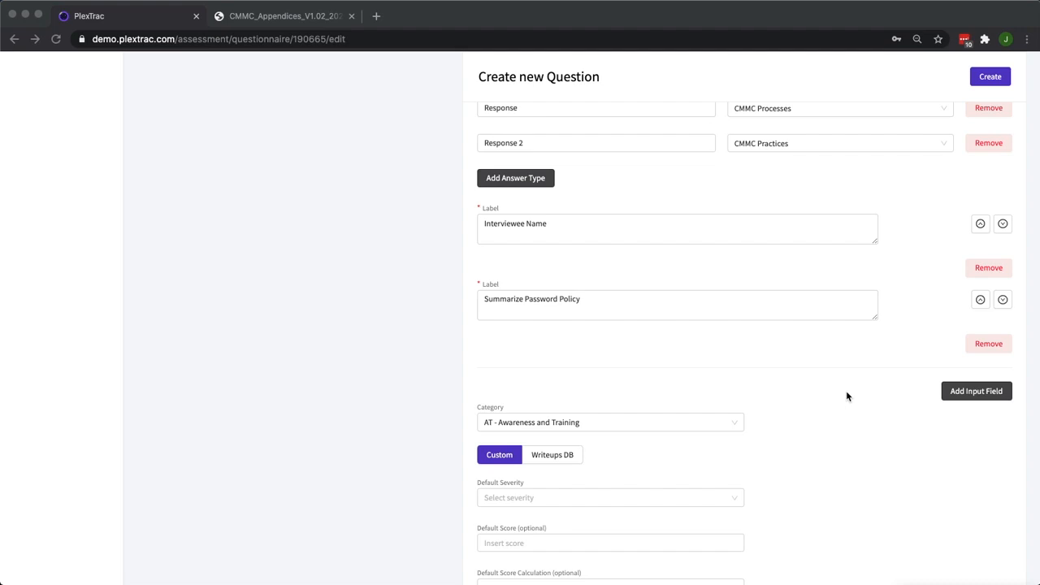
mouse_move(851, 403)
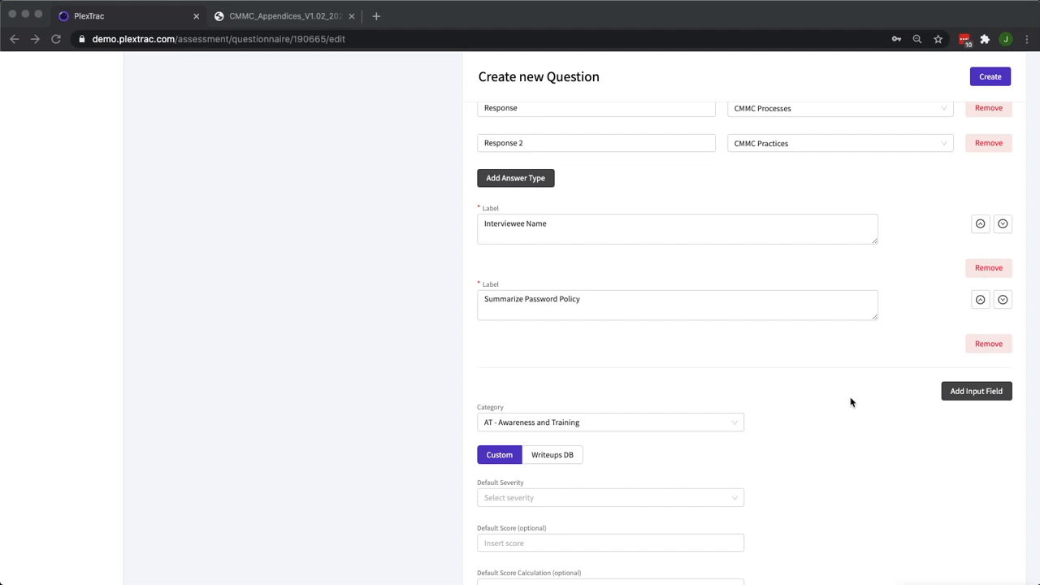
Review the question form and show the full list of CMMC category choices
scroll("down", 3)
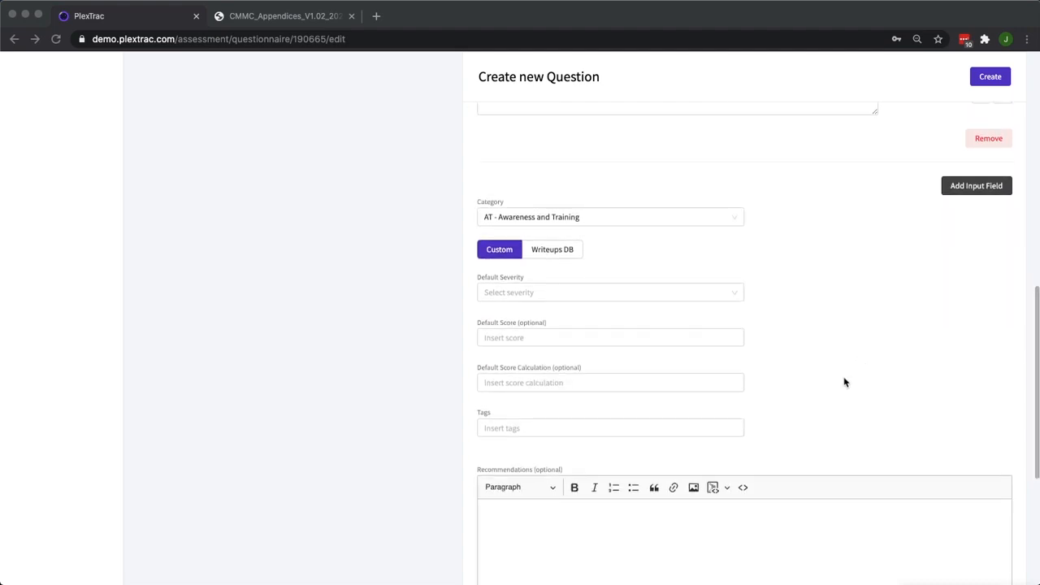
mouse_move(718, 525)
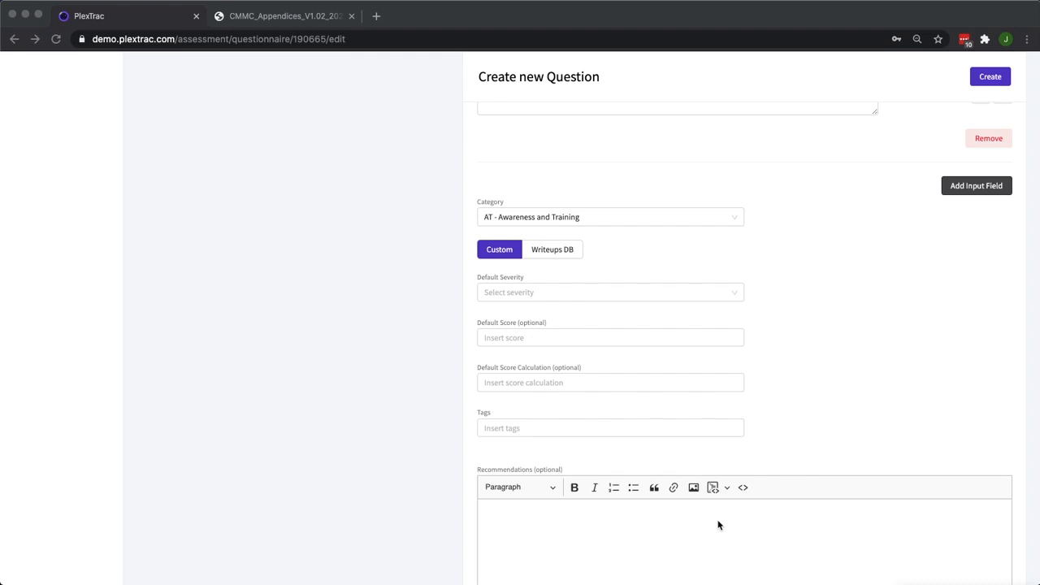
mouse_move(604, 215)
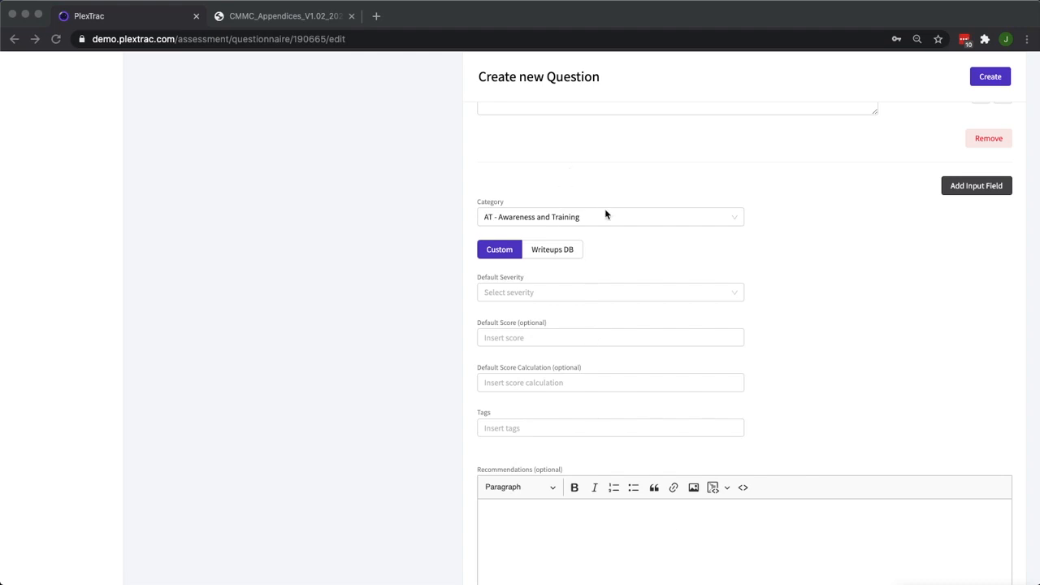
mouse_move(806, 330)
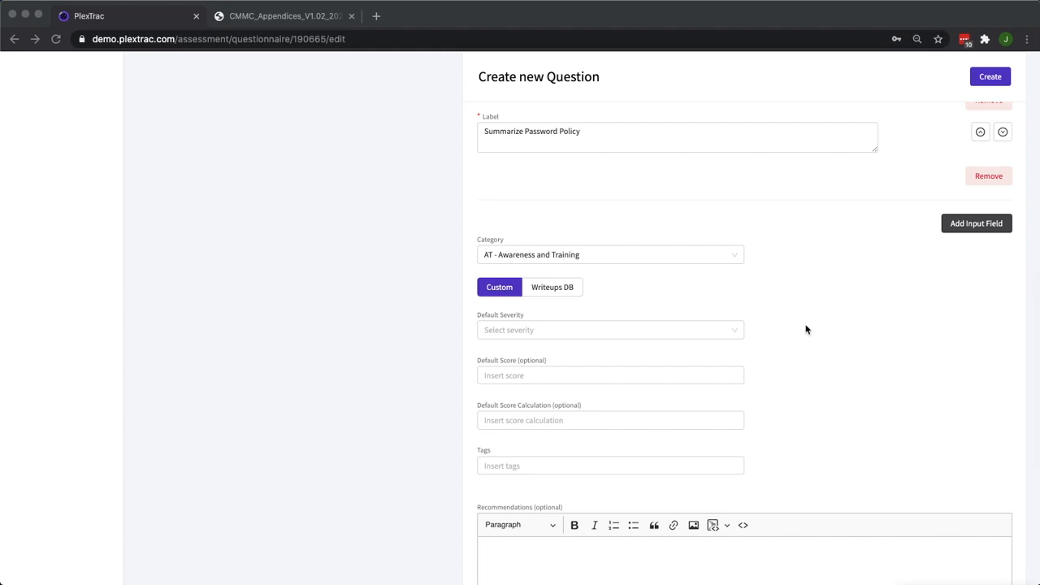
scroll("down", 3)
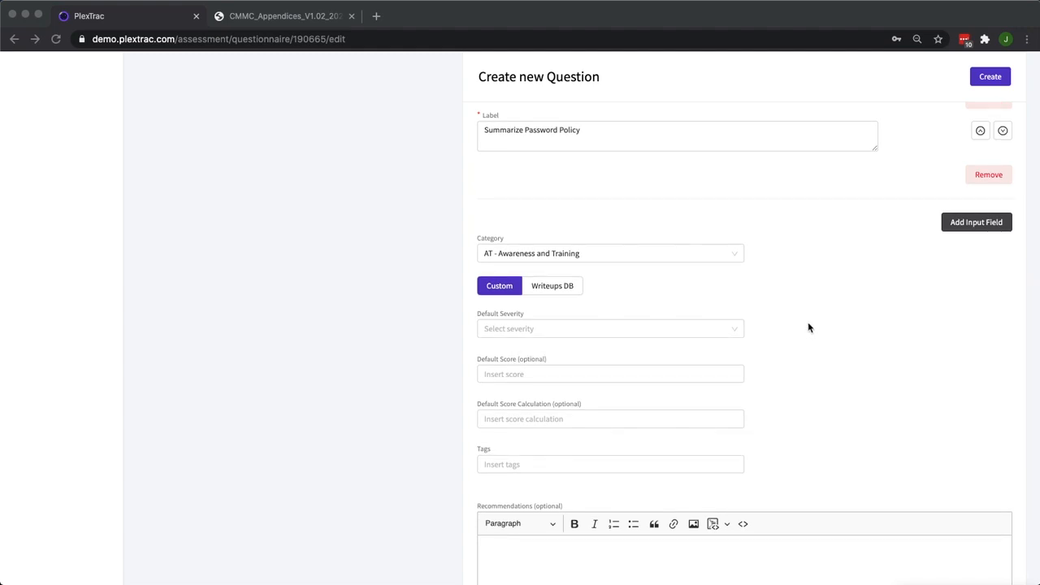
mouse_move(805, 328)
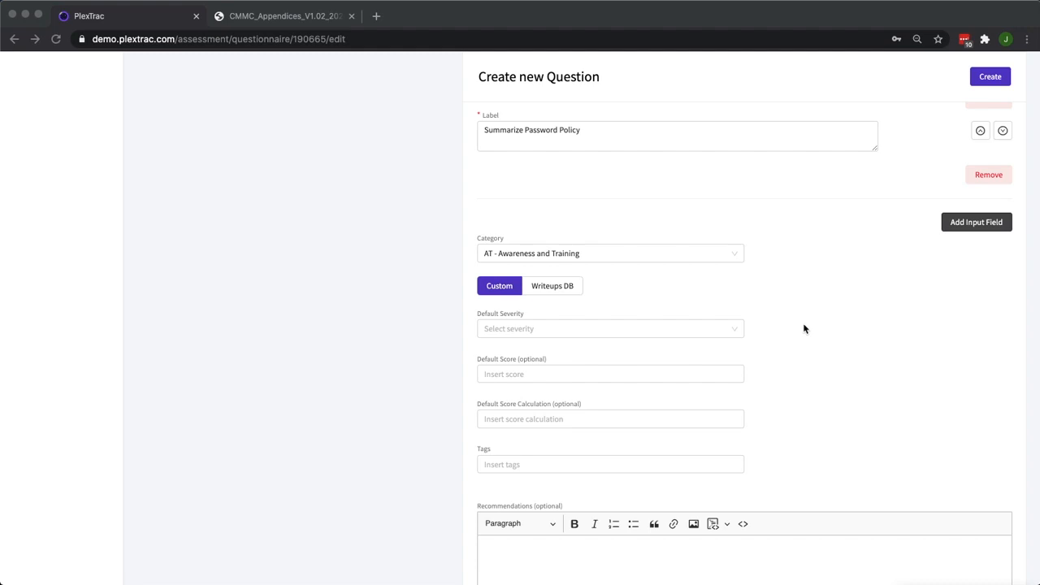
mouse_move(803, 328)
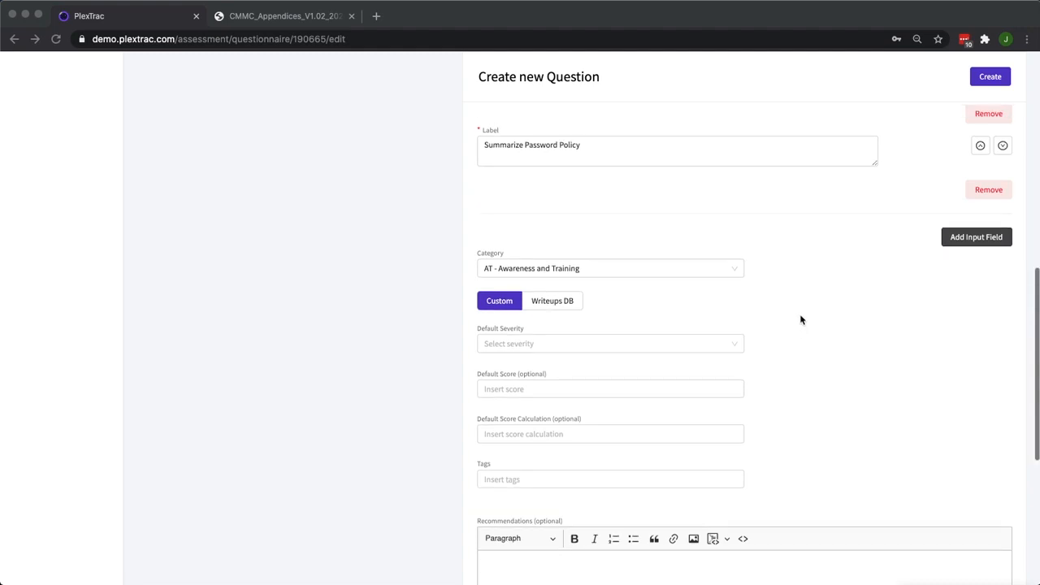
scroll("down", 3)
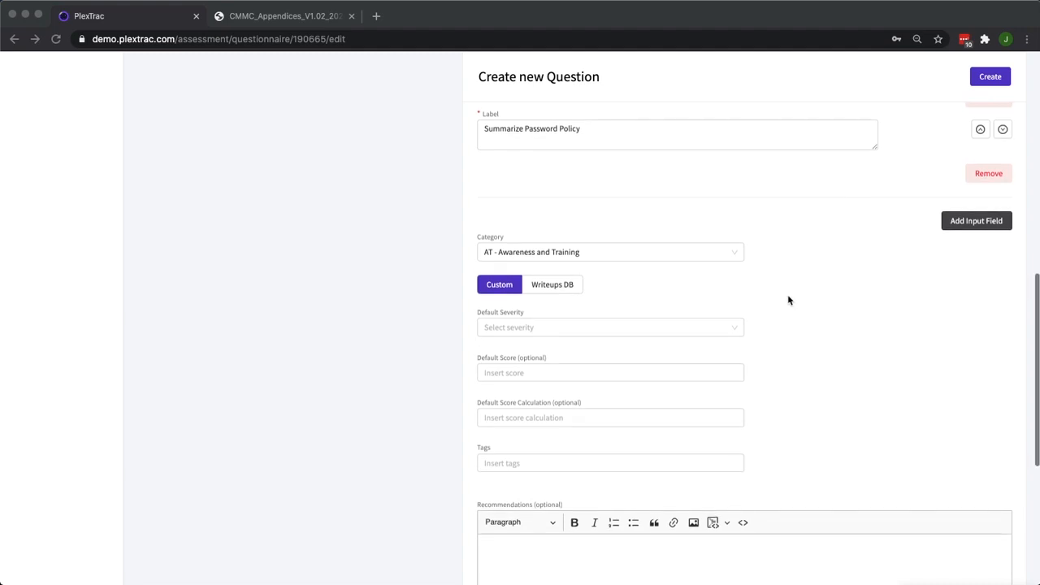
left_click(609, 252)
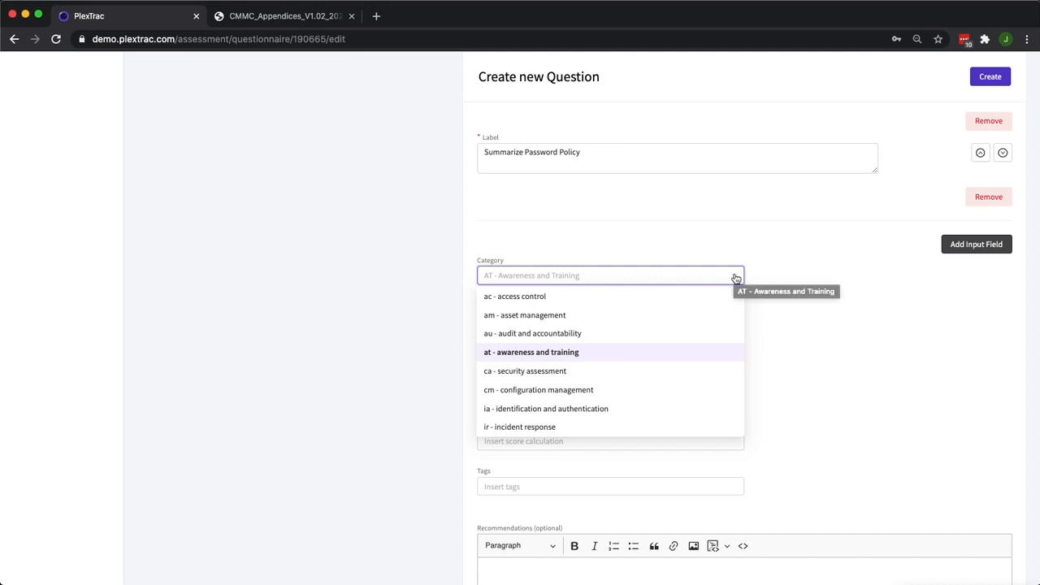
mouse_move(267, 94)
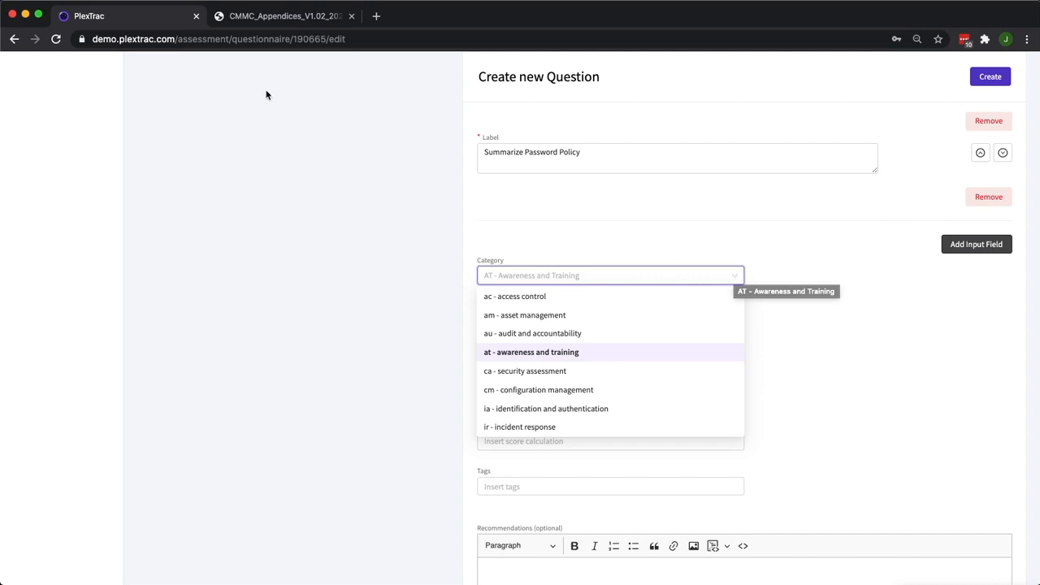
left_click(284, 16)
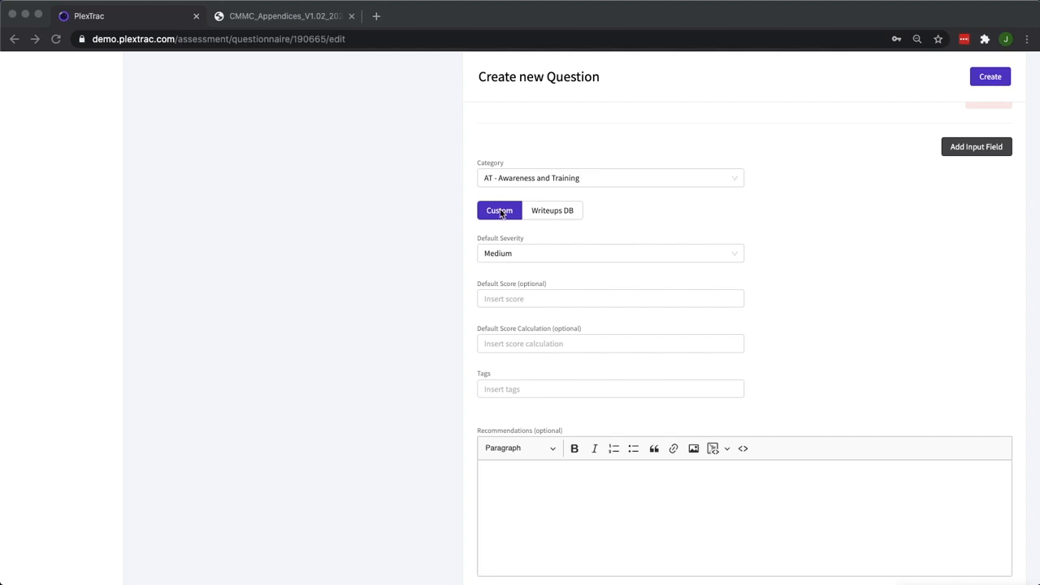
mouse_move(502, 212)
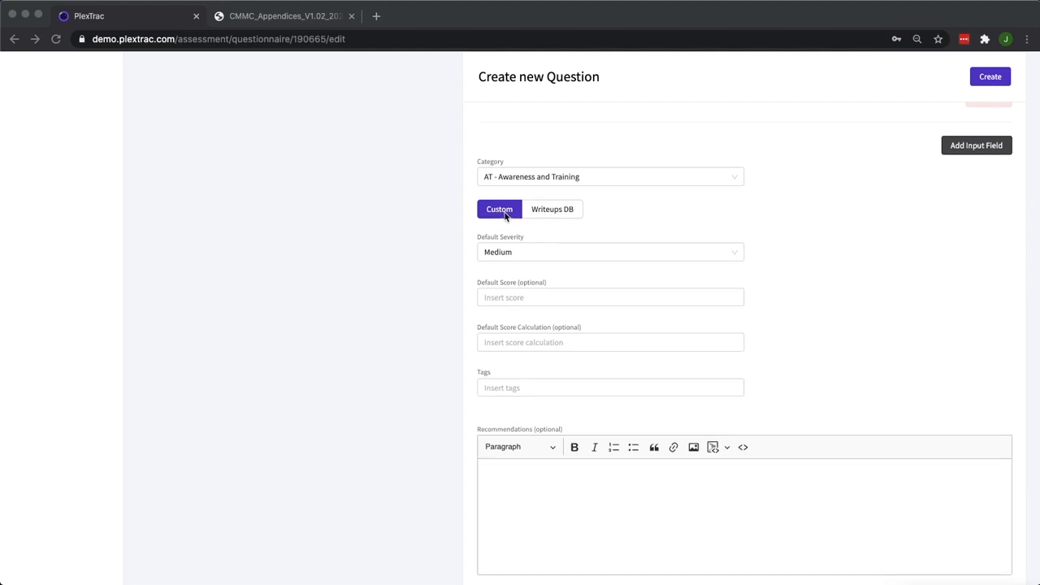
mouse_move(728, 257)
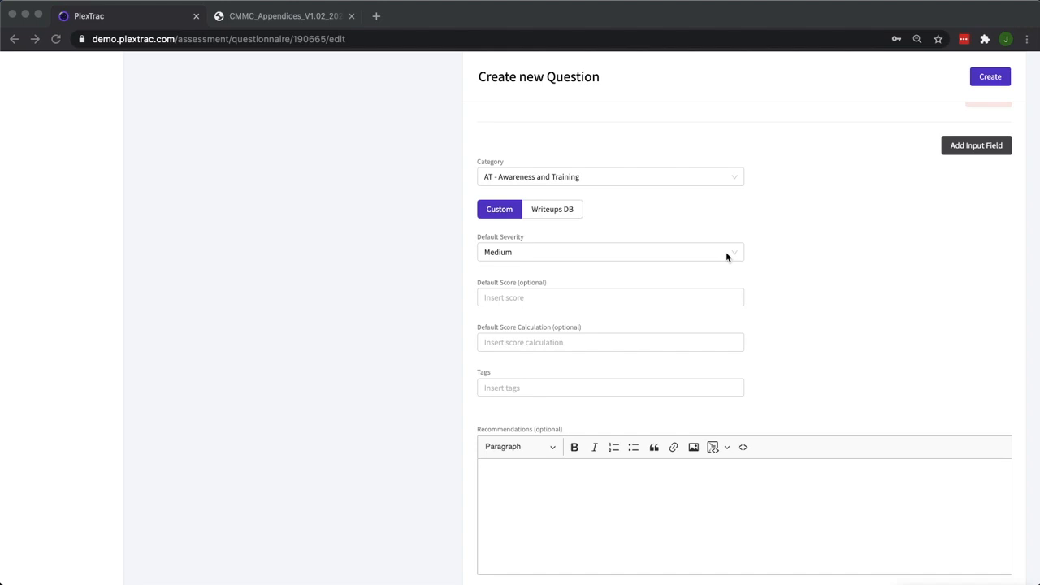
left_click(609, 251)
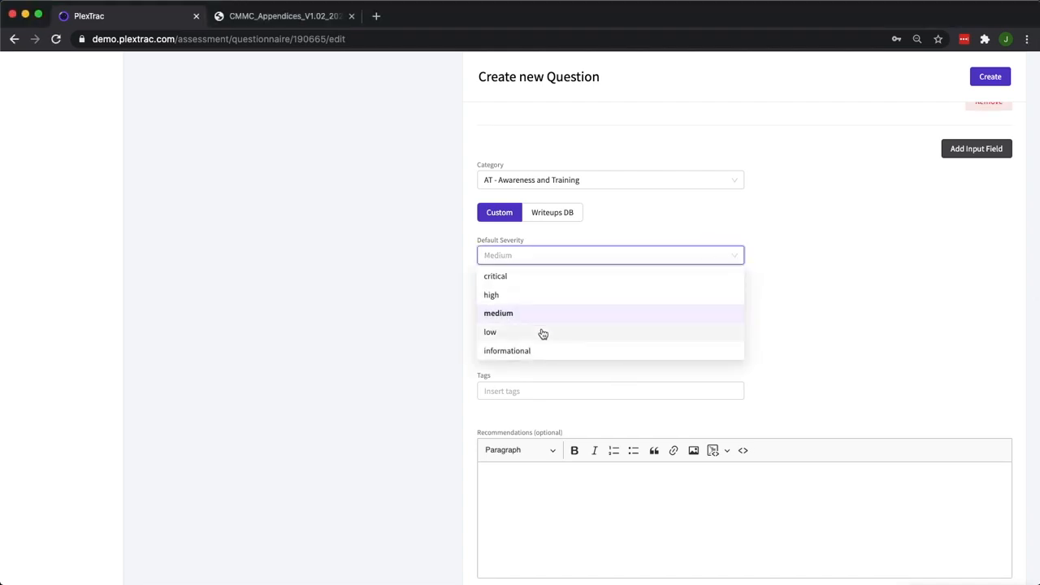
mouse_move(556, 319)
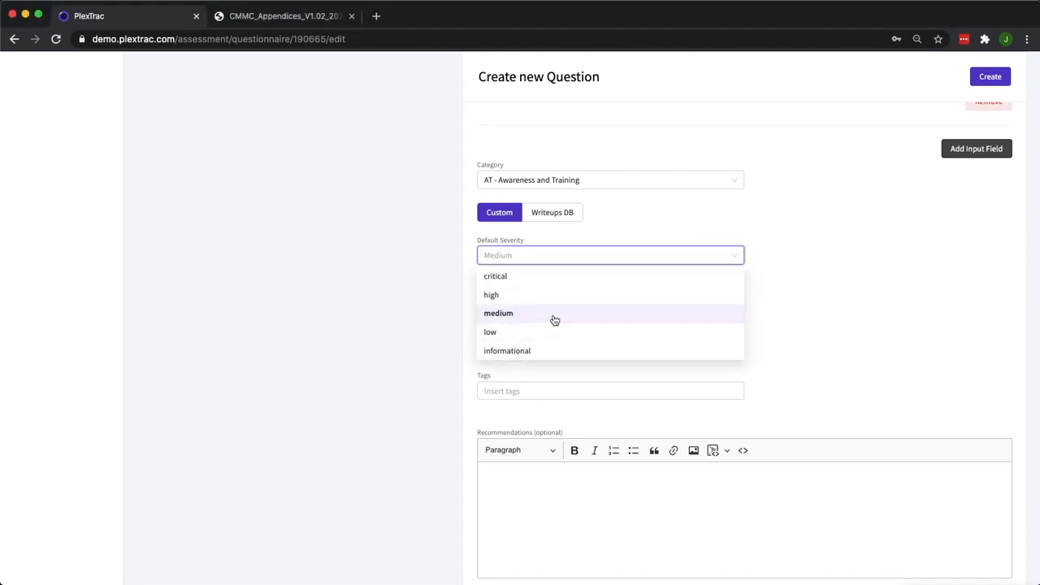
mouse_move(552, 317)
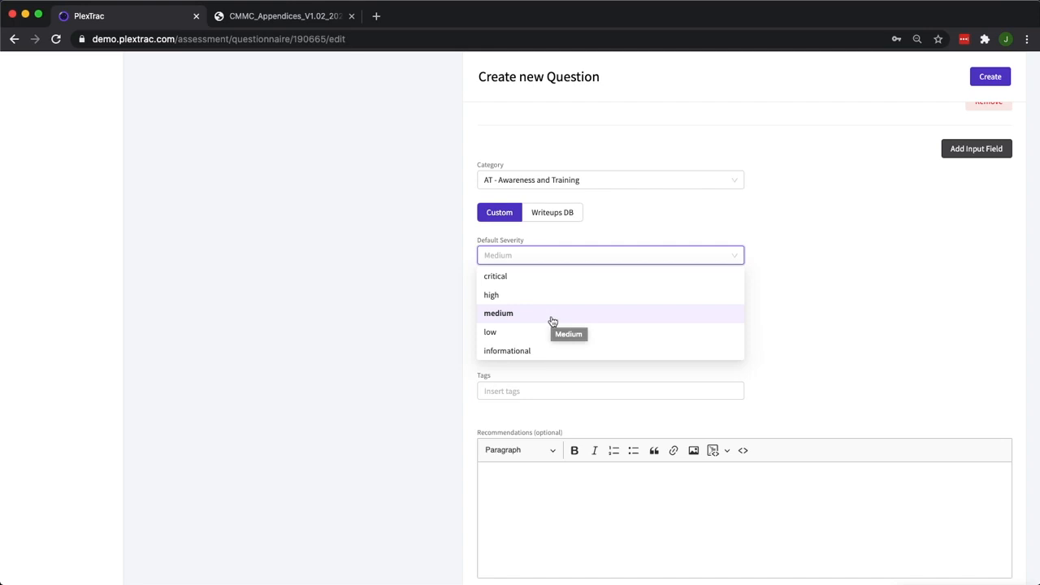
mouse_move(546, 322)
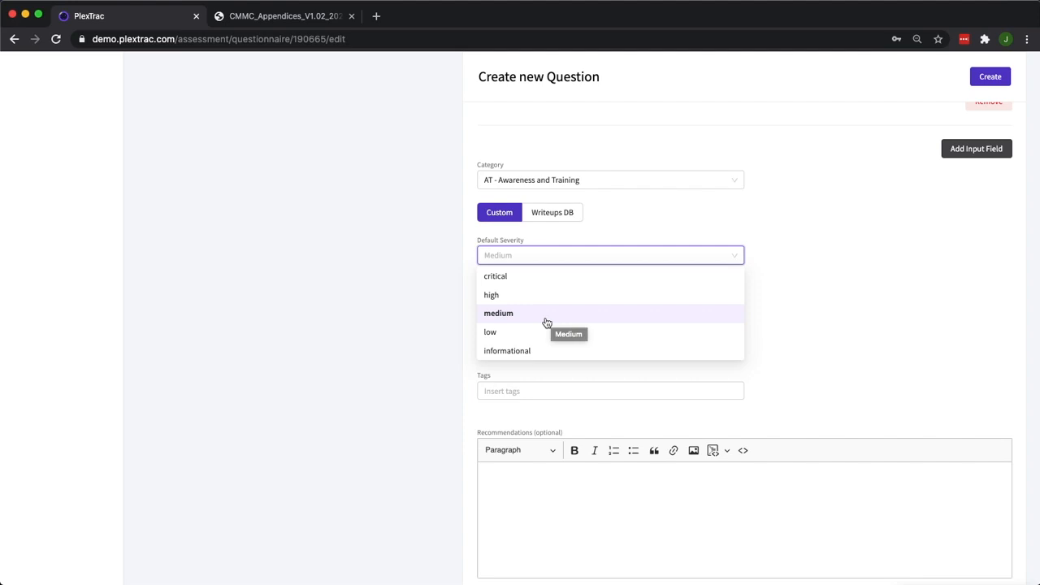
left_click(497, 312)
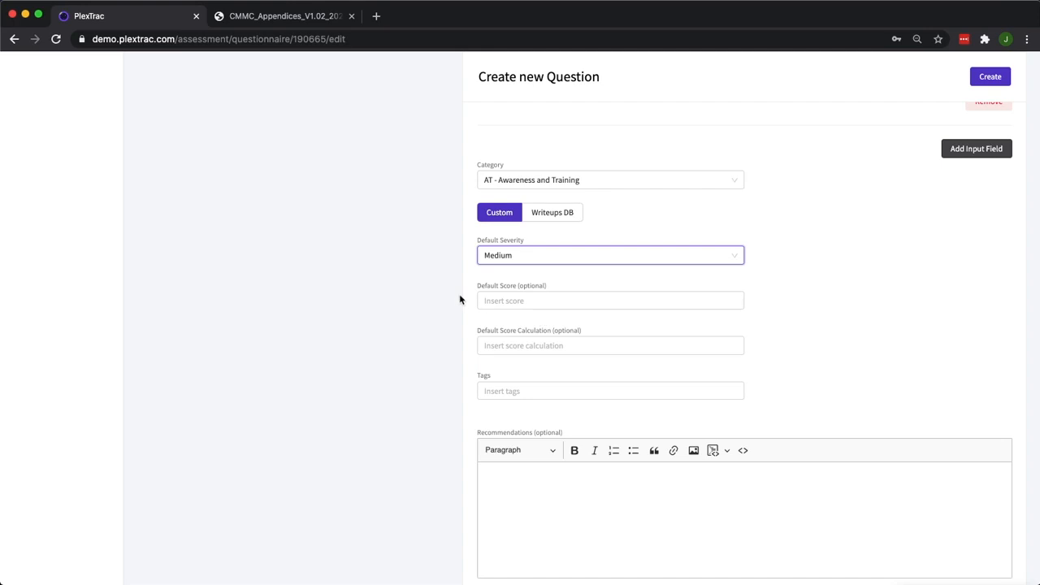
mouse_move(435, 299)
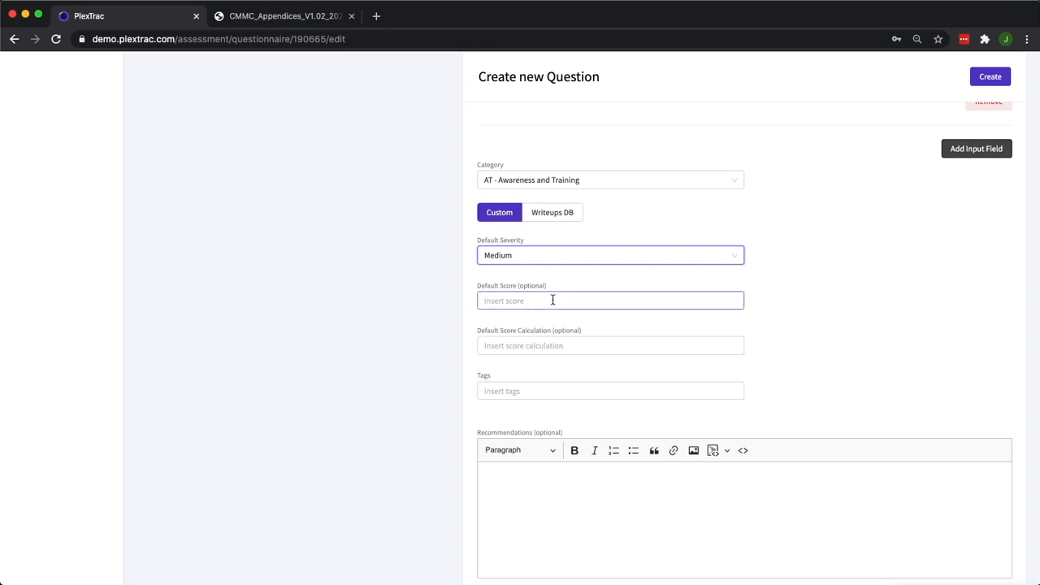
Set Default Score to 6.8 with calculation CVSS:3.0/AV:P/AC:H/PR:N/UI:R/S:C/C:H/I:H/A:H
type("6")
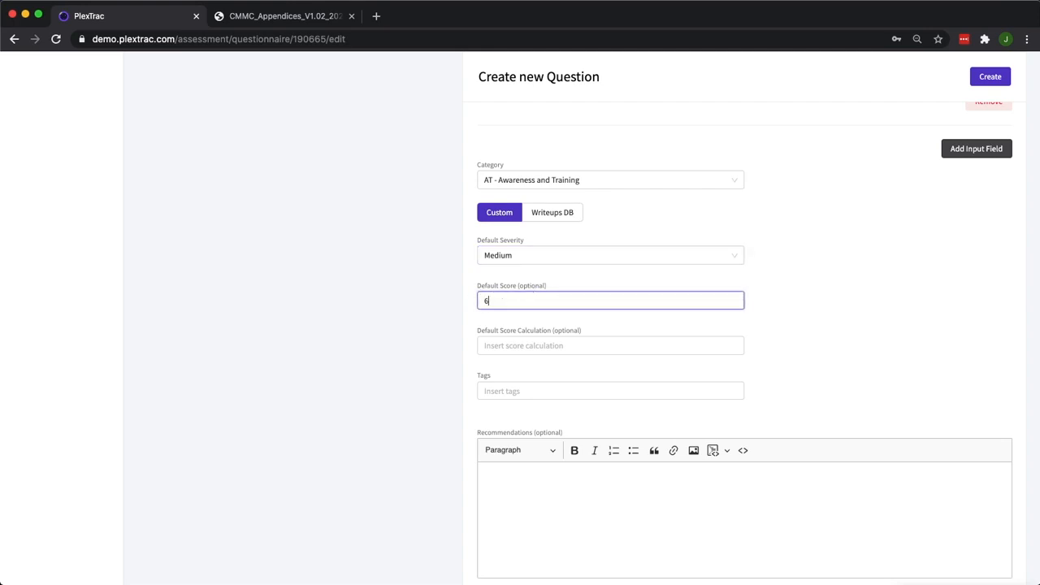
type(".8")
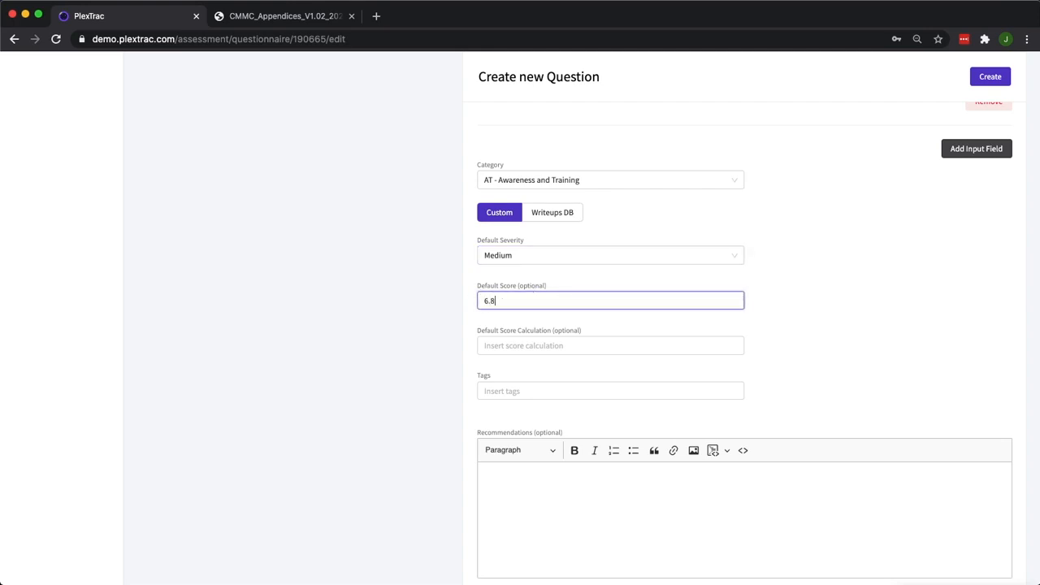
type("CVSS:3.0/AV:P/AC:H/PR:N/UI:R/S:C/C:H/I:H/A:H")
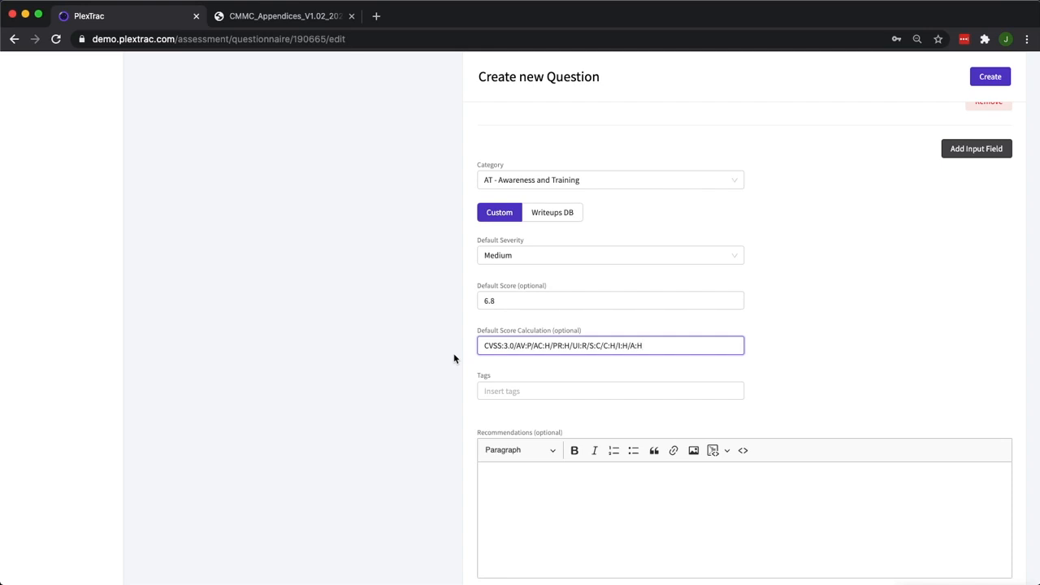
left_click(609, 390)
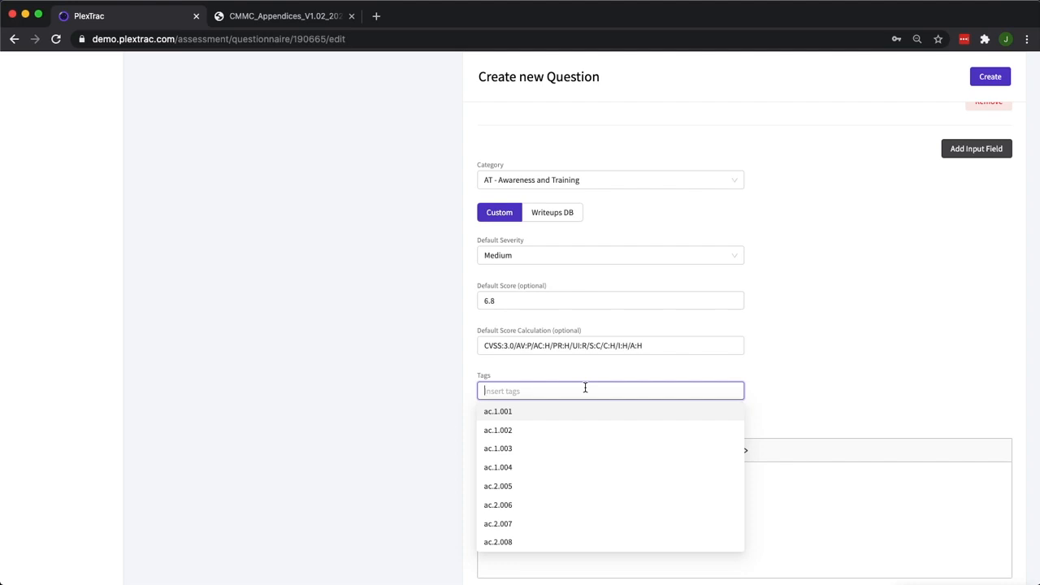
Tag the question with cmmc and cmmc_awareness_and_training
type("cmmc")
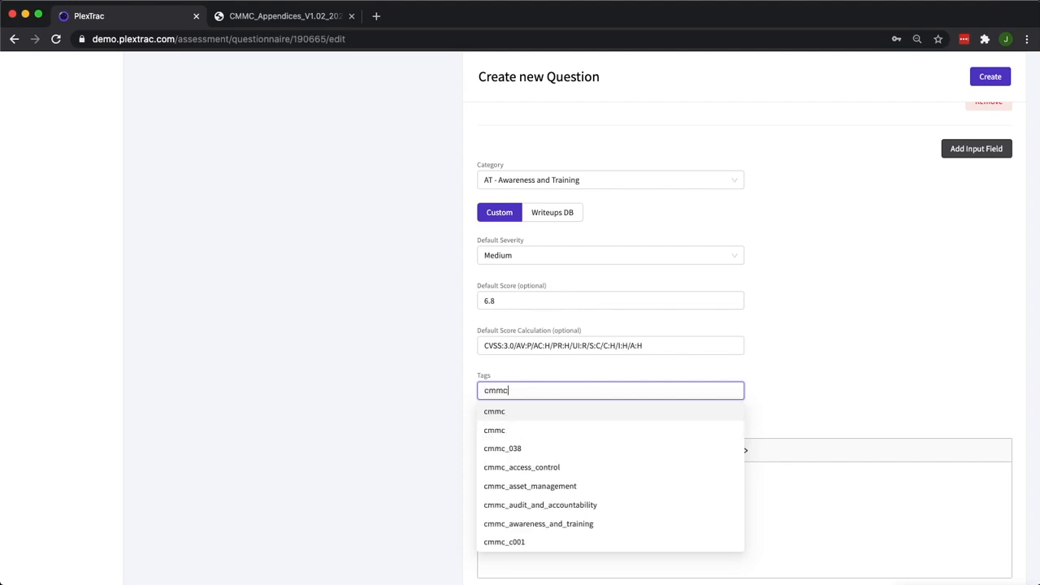
left_click(494, 411)
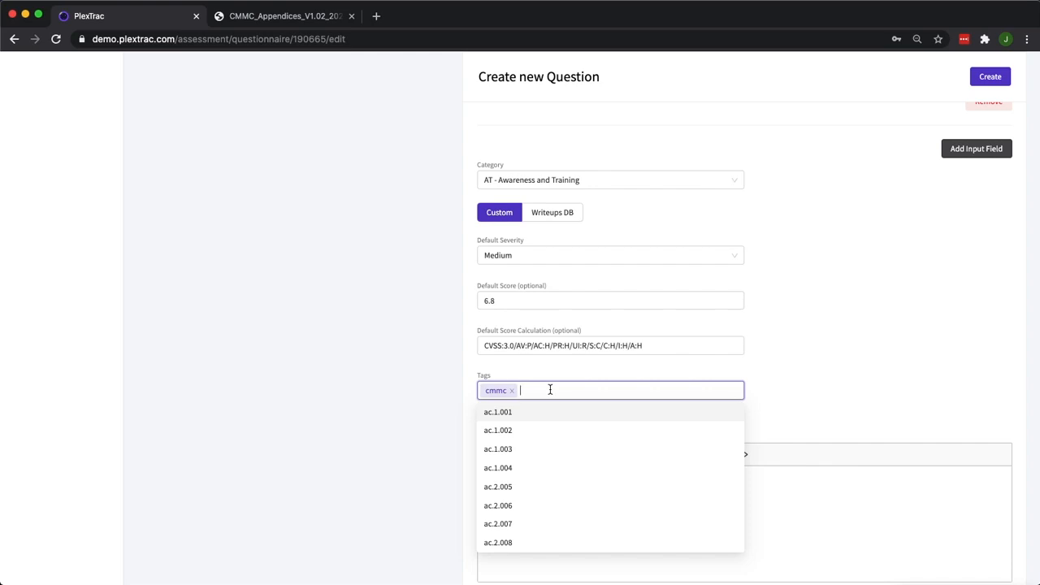
type("cmmc")
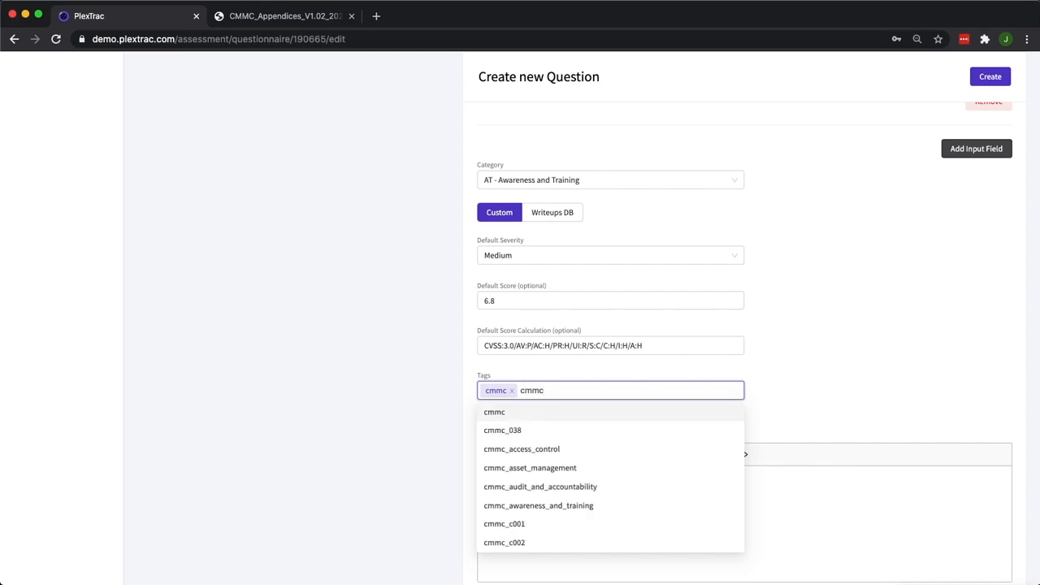
left_click(538, 505)
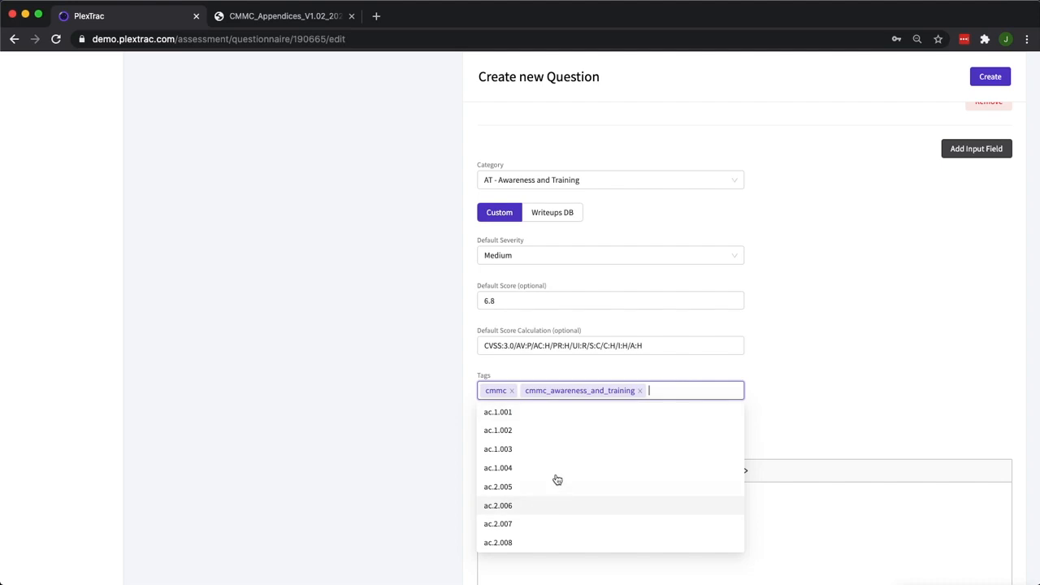
left_click(809, 414)
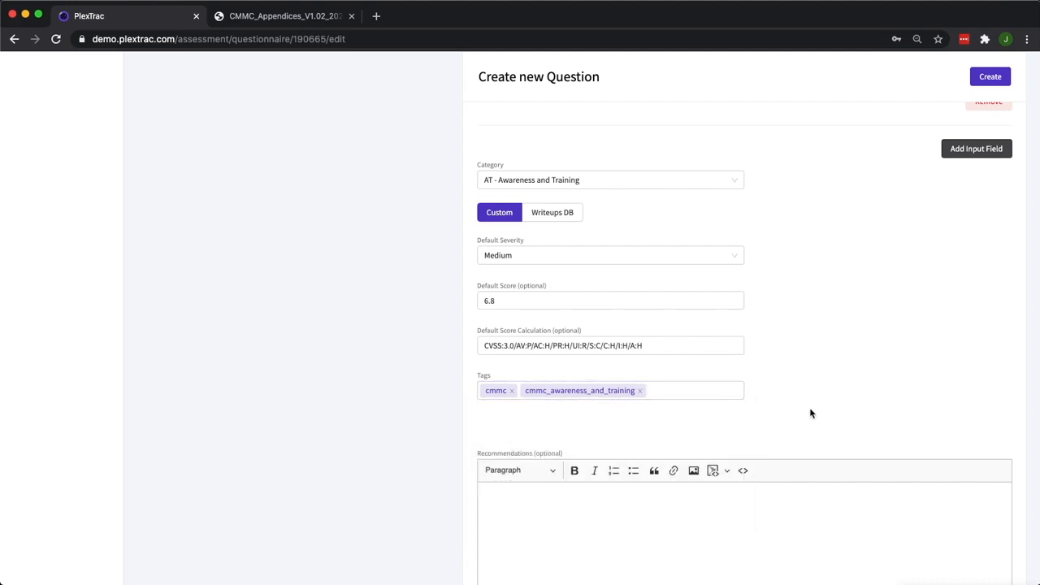
mouse_move(806, 413)
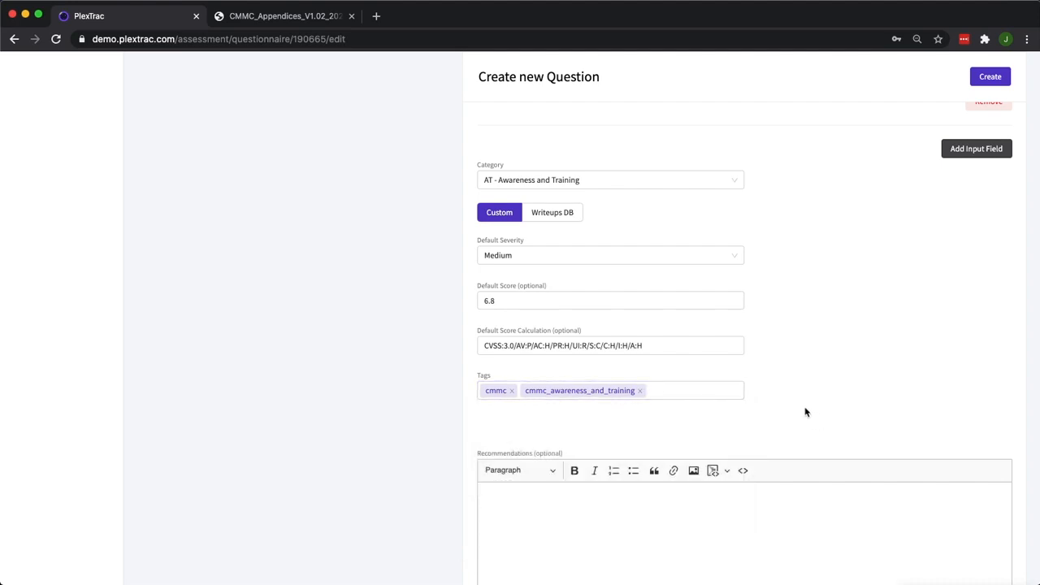
mouse_move(799, 413)
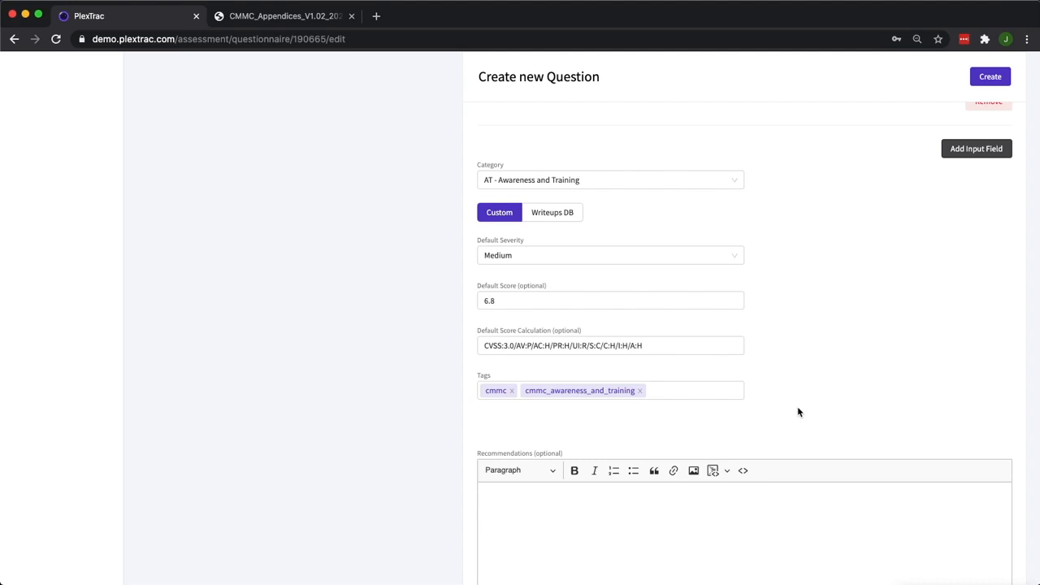
mouse_move(819, 483)
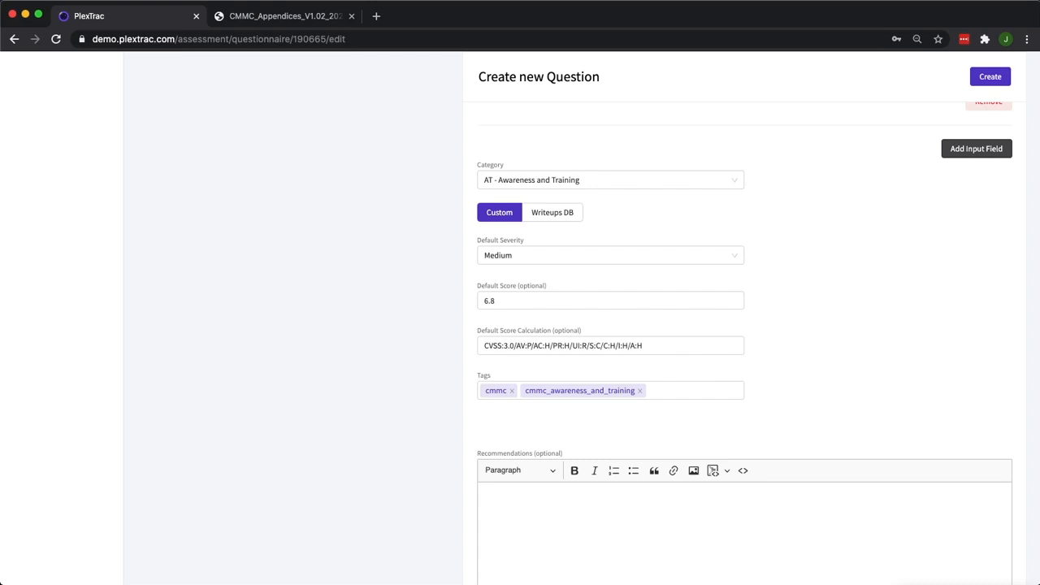
scroll("down", 3)
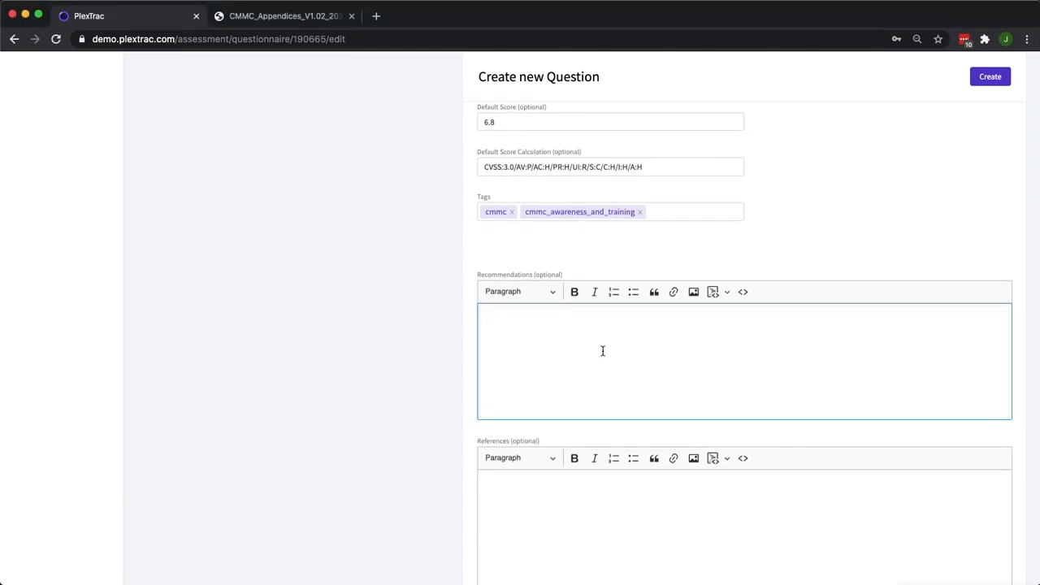
mouse_move(590, 334)
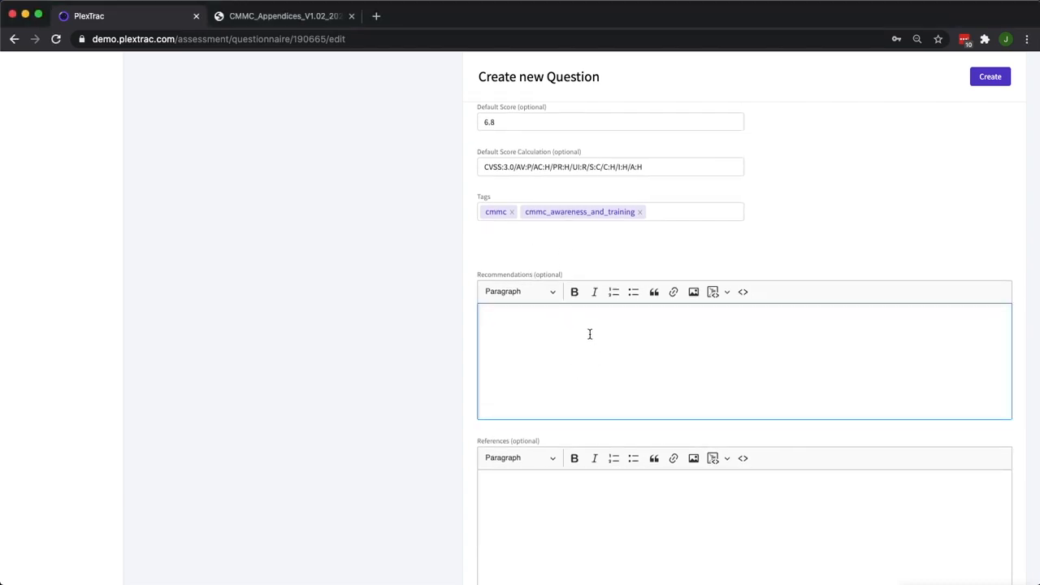
scroll("down", 3)
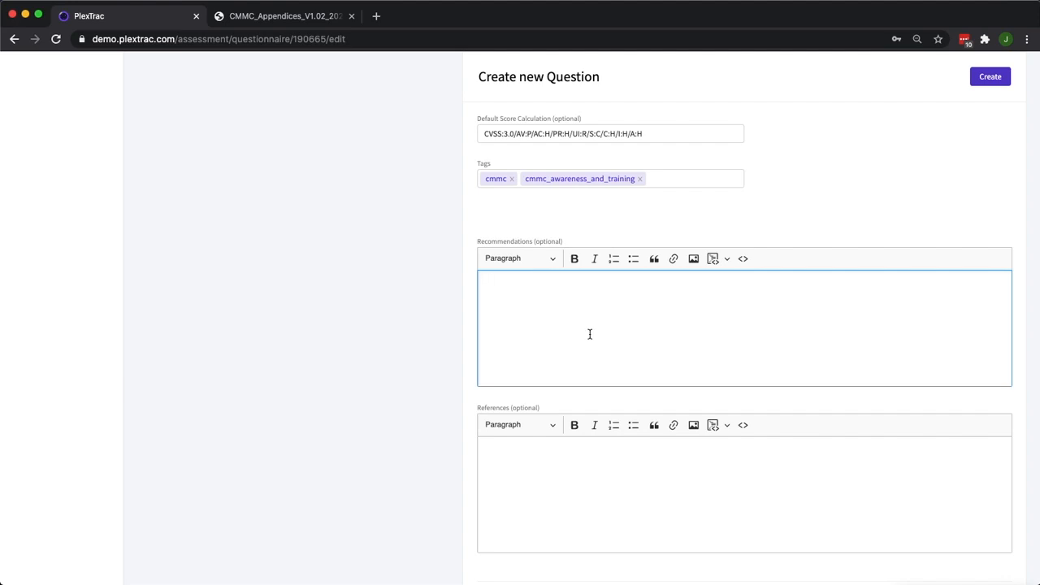
mouse_move(582, 325)
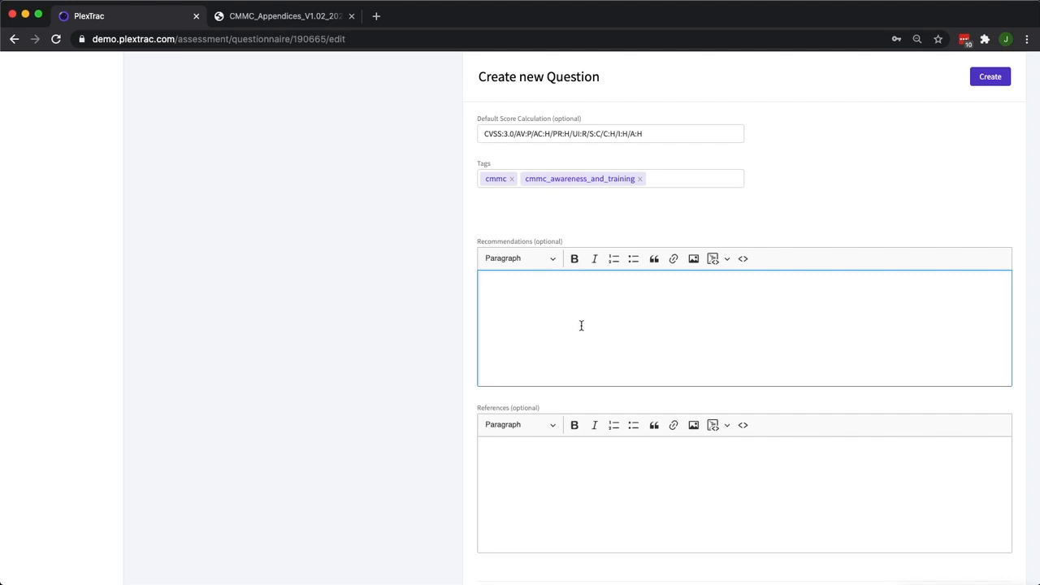
mouse_move(285, 17)
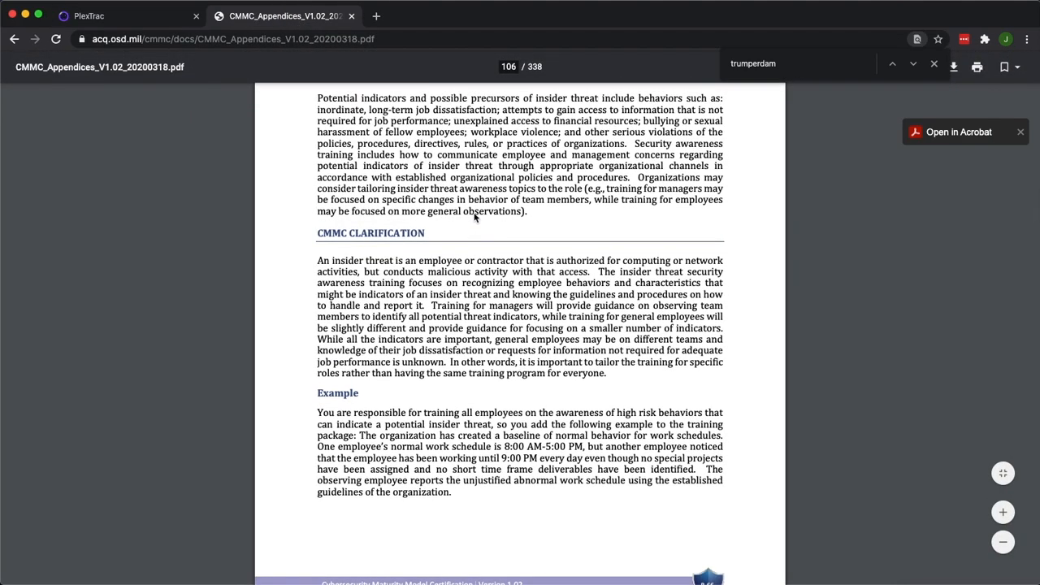
mouse_move(319, 423)
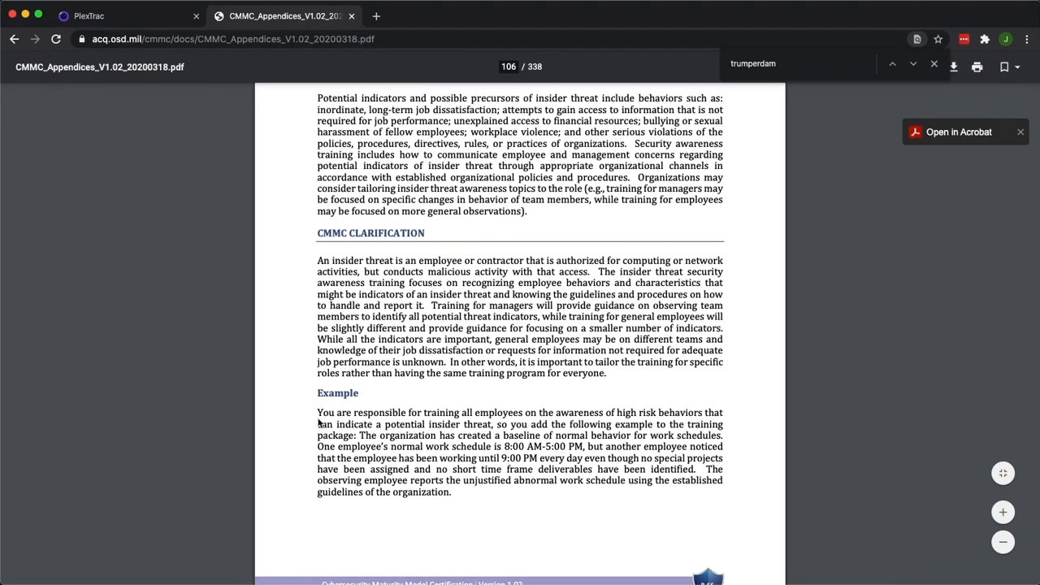
Paste the CMMC insider threat clarification and its Example into the AT.3.058 Recommendations editor
left_click(122, 16)
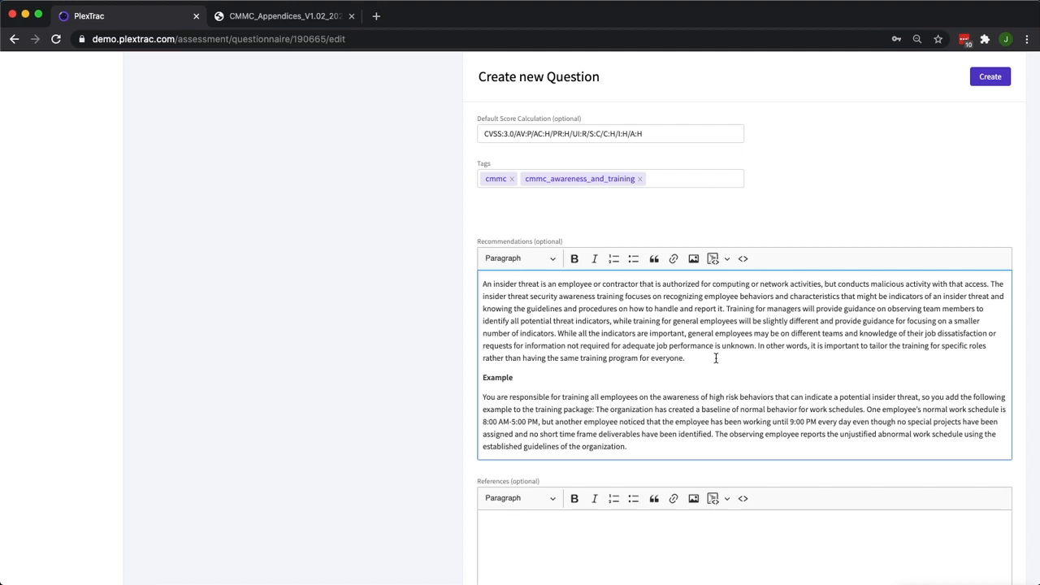
scroll("down", 3)
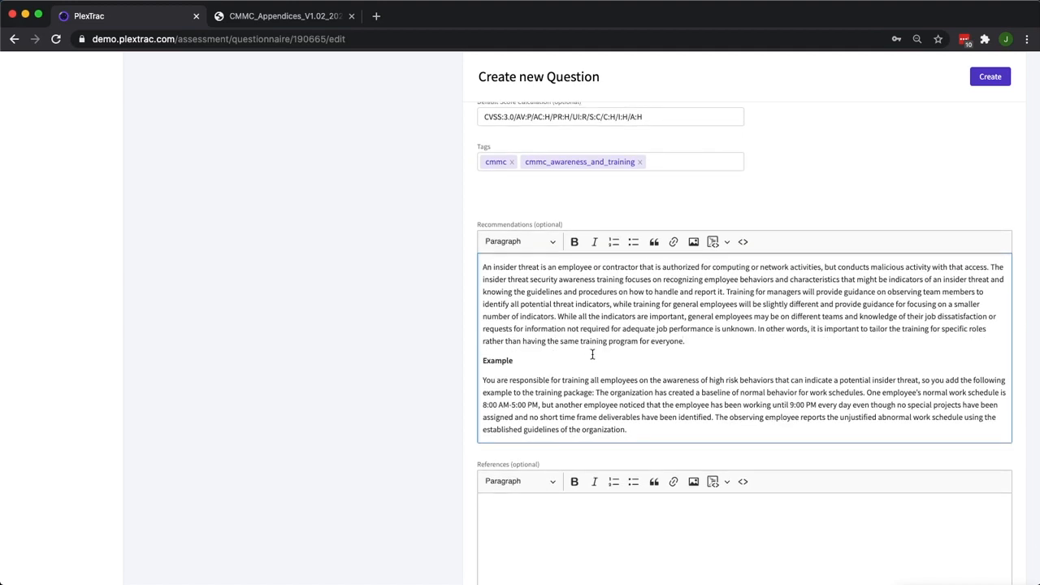
mouse_move(555, 315)
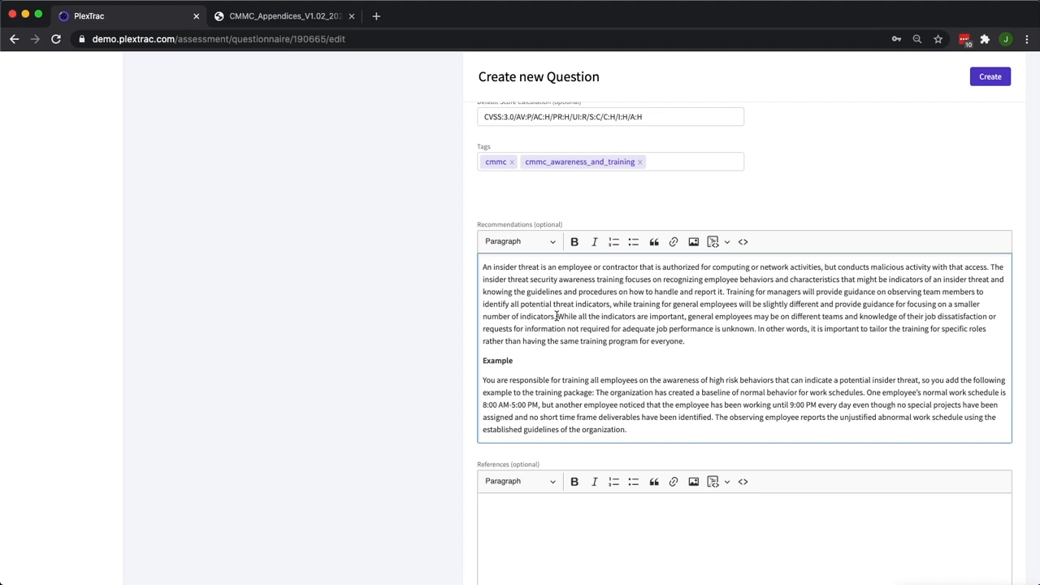
mouse_move(681, 348)
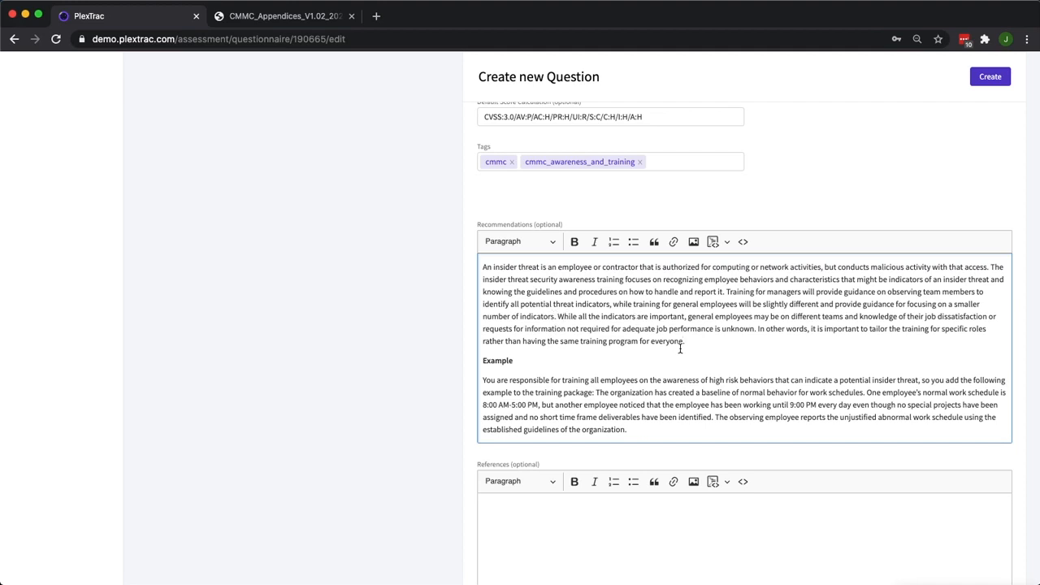
scroll("down", 3)
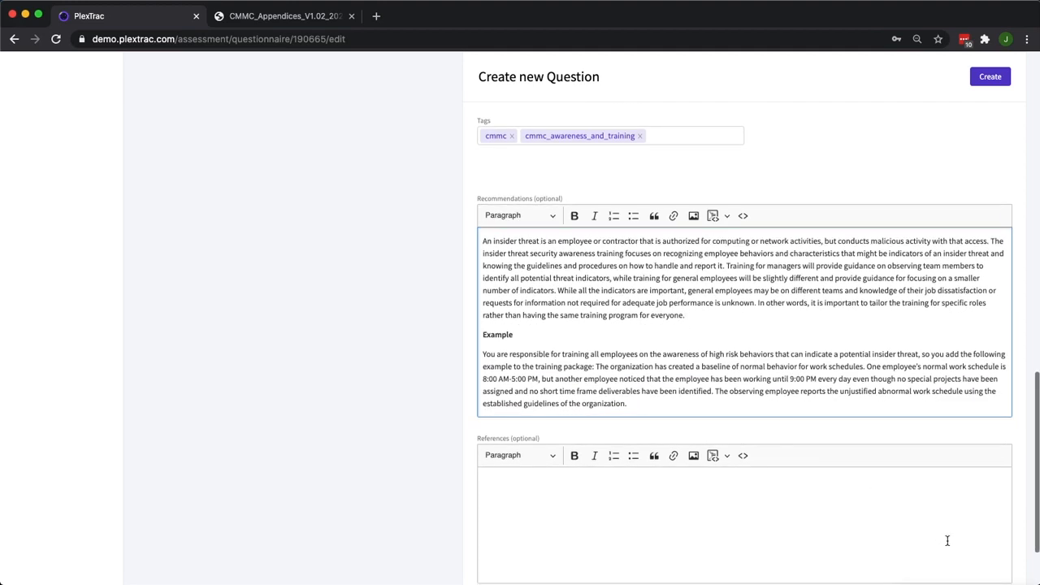
scroll("down", 3)
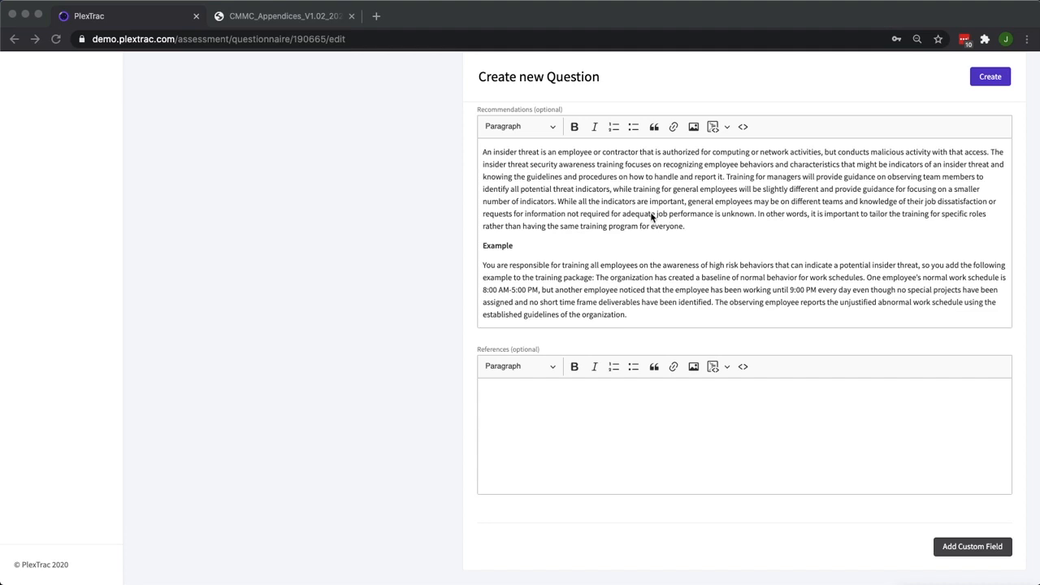
mouse_move(548, 190)
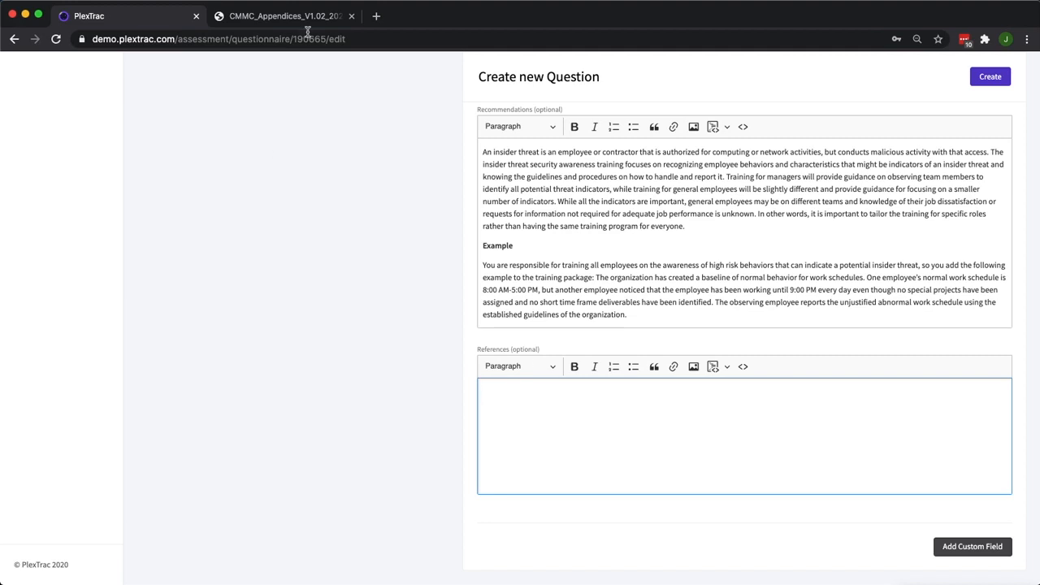
Copy the AT.3.058 references from the CMMC appendices PDF into References as a bulleted list, without adding a link
left_click(284, 16)
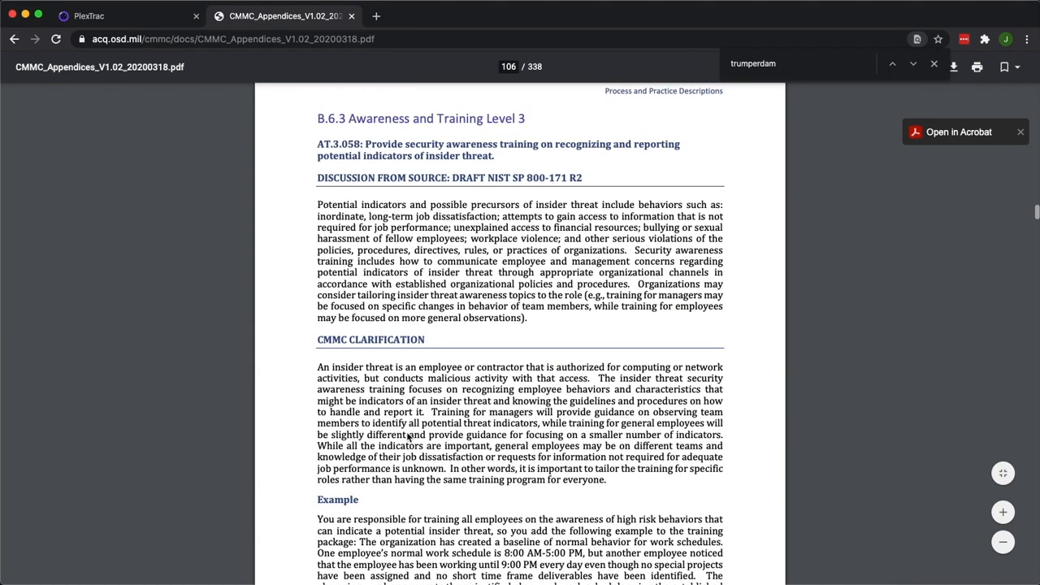
scroll("down", 3)
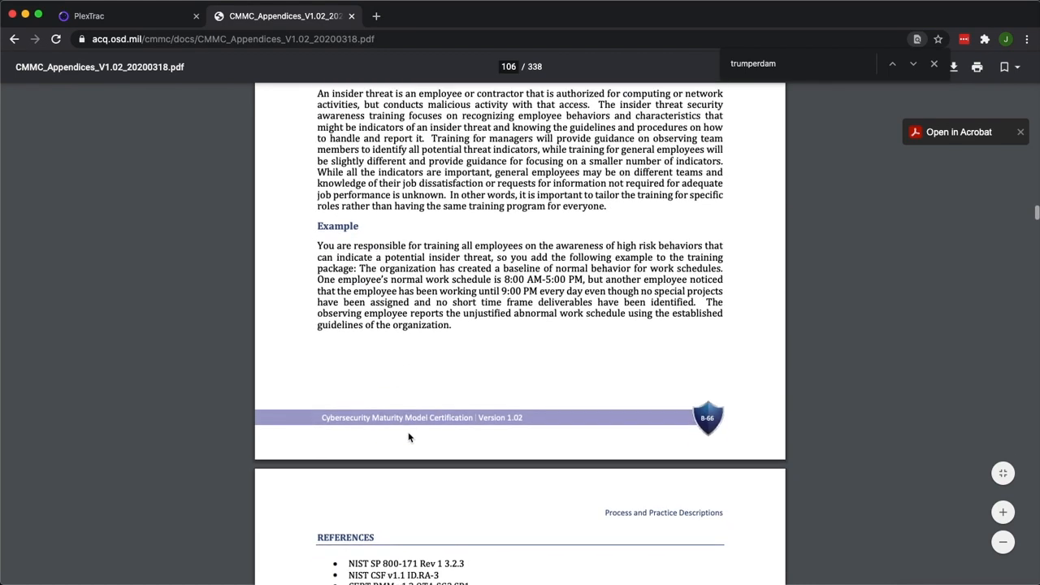
left_click(127, 16)
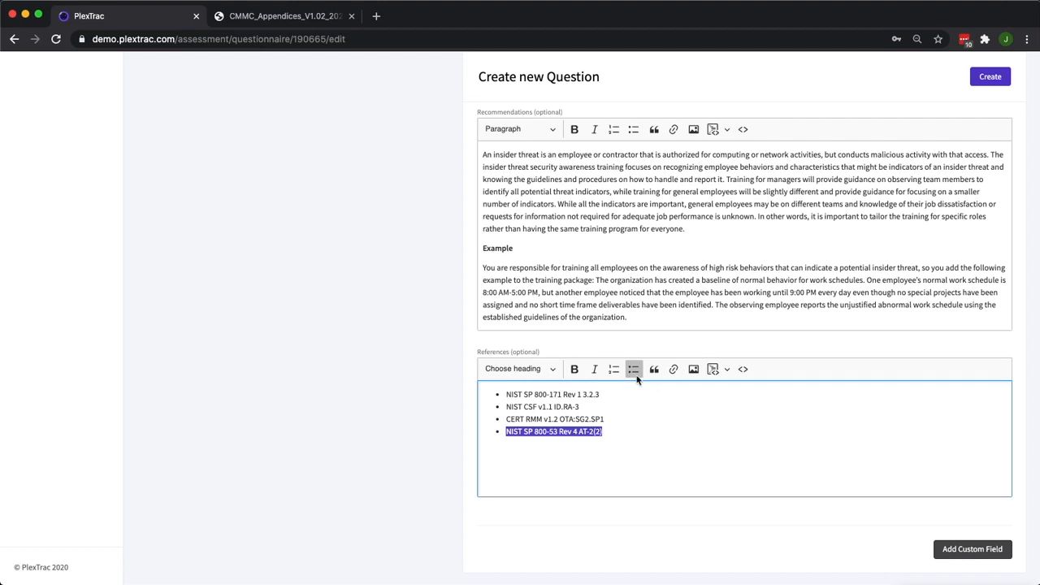
left_click(673, 369)
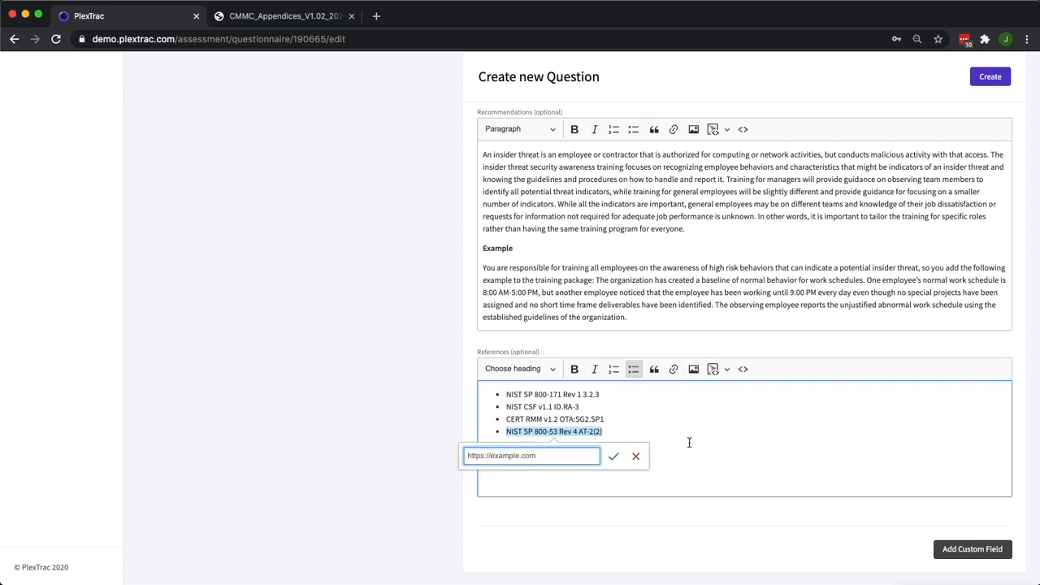
left_click(635, 455)
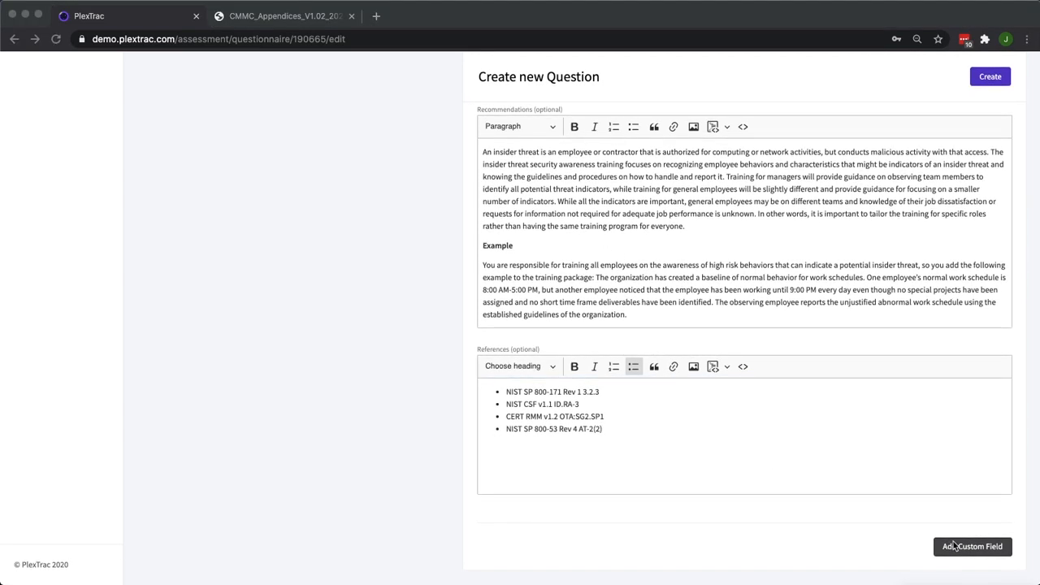
Add a custom field labelled 'Short Recommendation' holding the first insider threat paragraph, removing the extra field
left_click(972, 546)
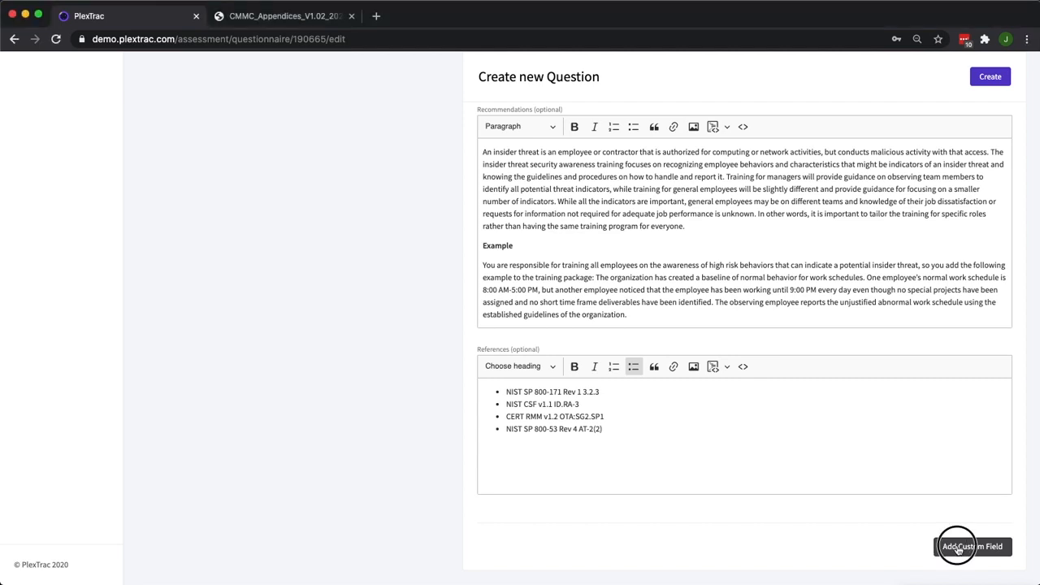
left_click(971, 545)
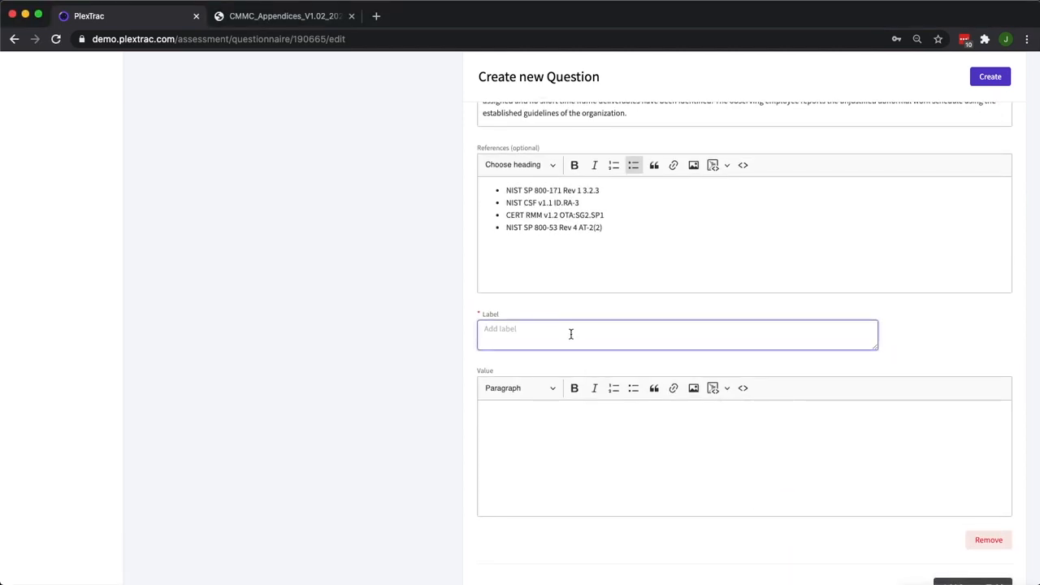
type("Short Recommendation")
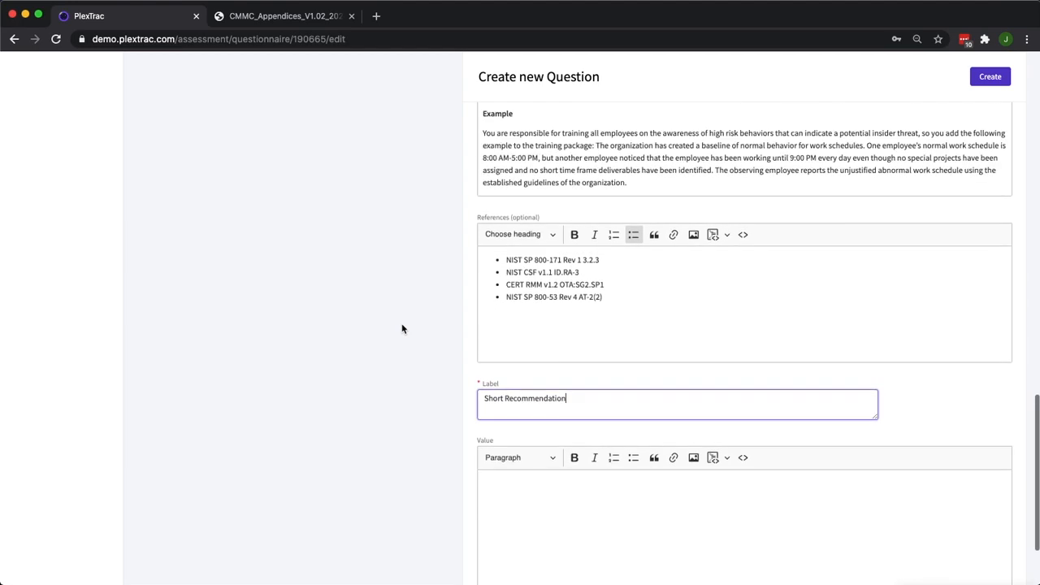
scroll("down", 3)
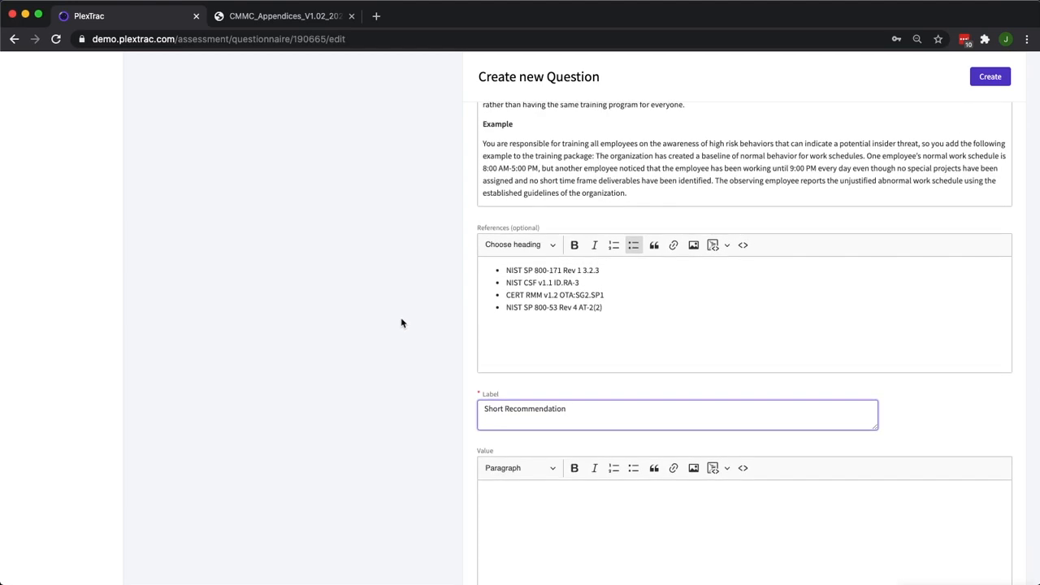
scroll("down", 3)
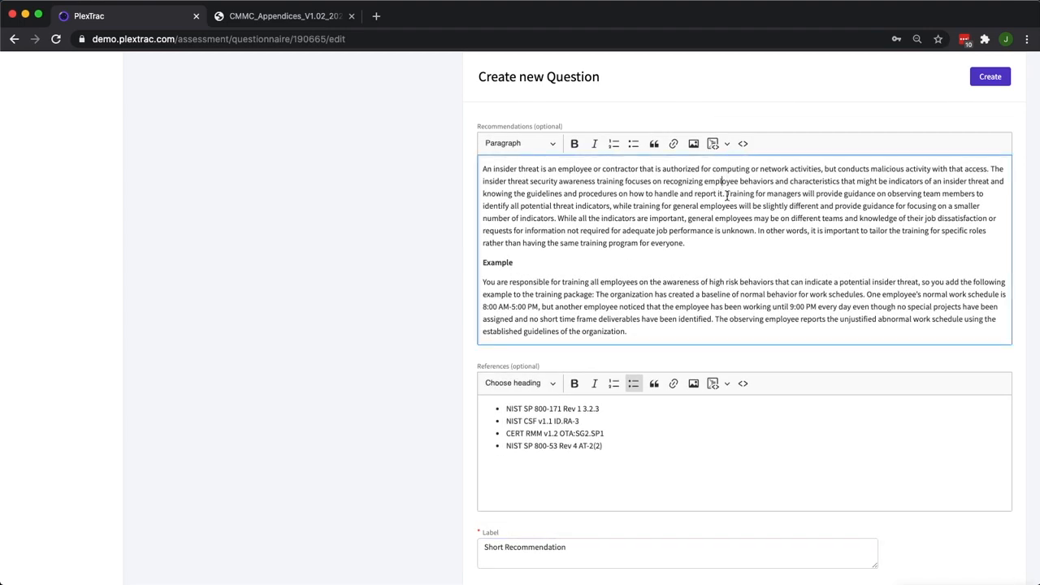
left_click_drag(481, 168, 722, 193)
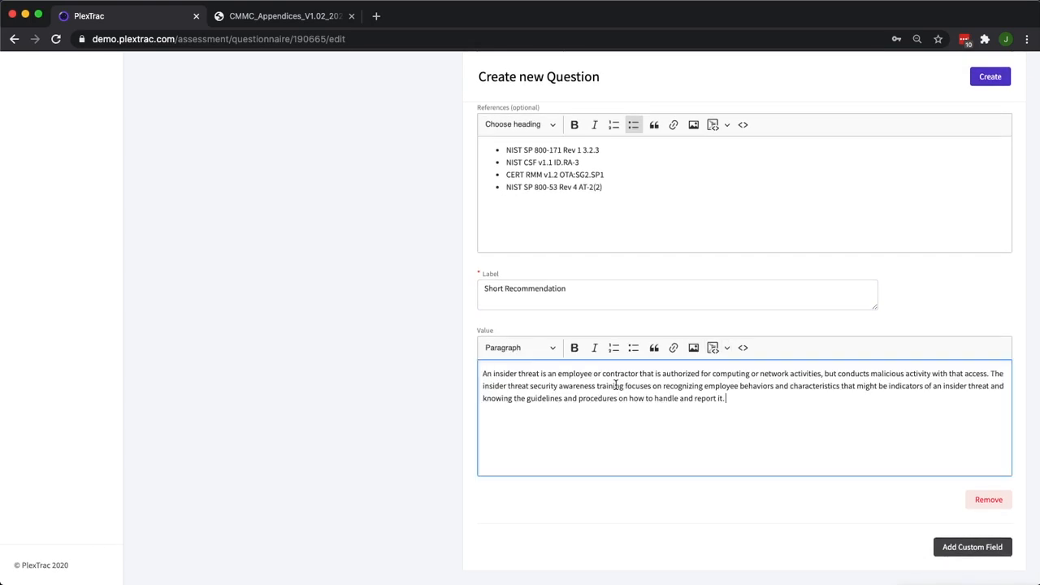
mouse_move(760, 416)
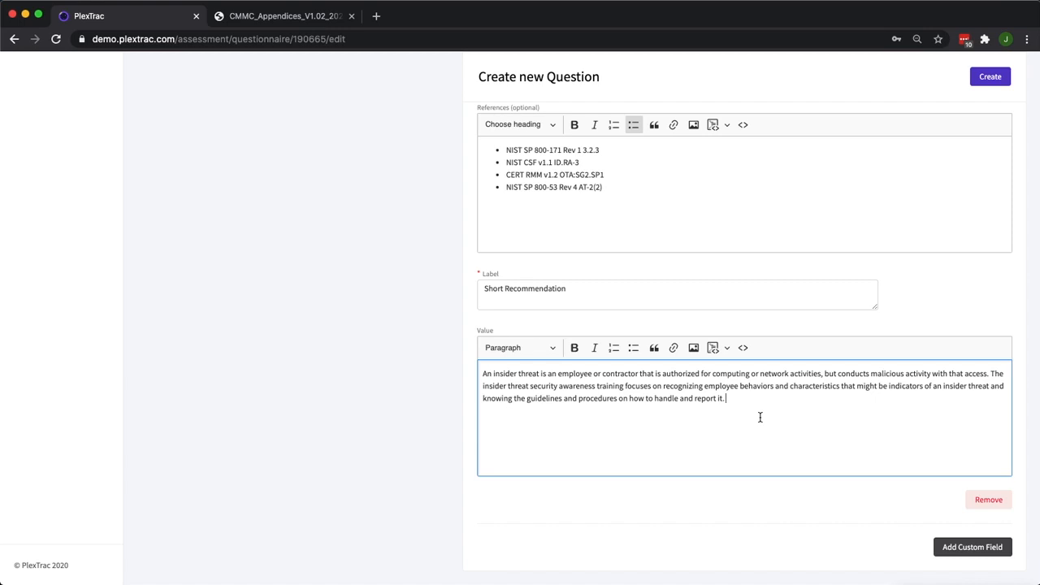
mouse_move(757, 418)
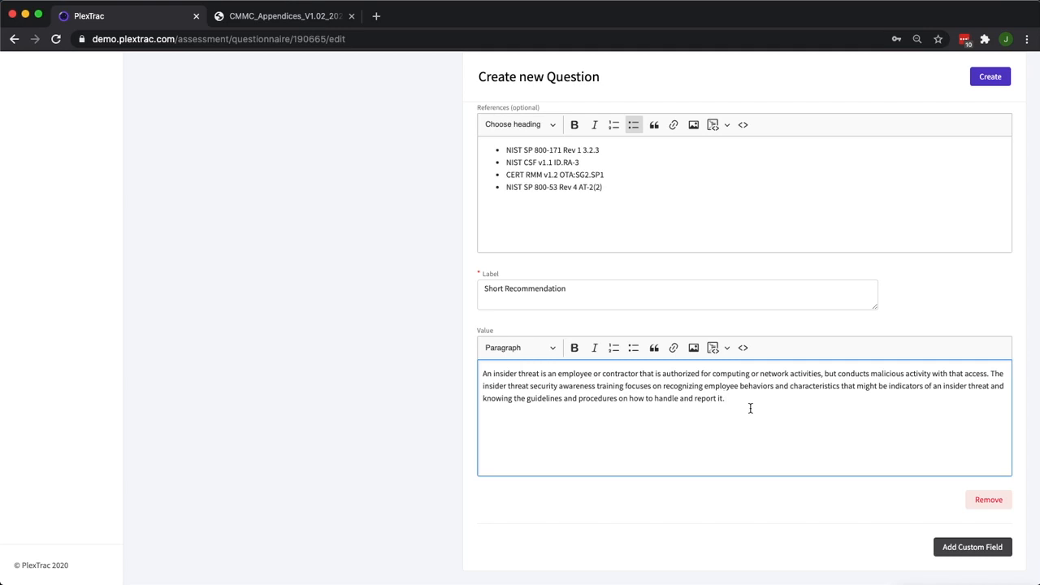
mouse_move(694, 348)
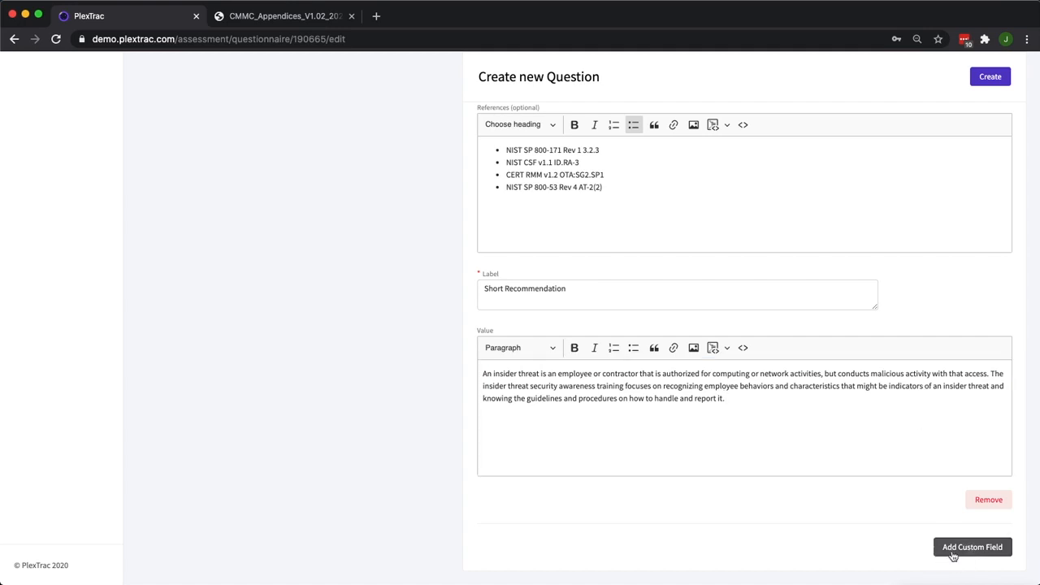
left_click(971, 545)
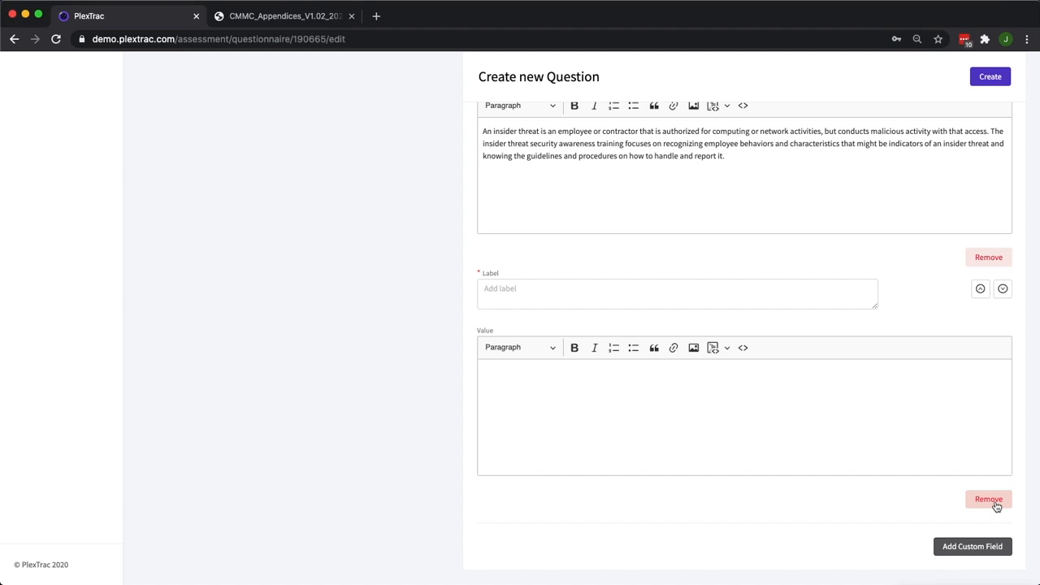
mouse_move(988, 513)
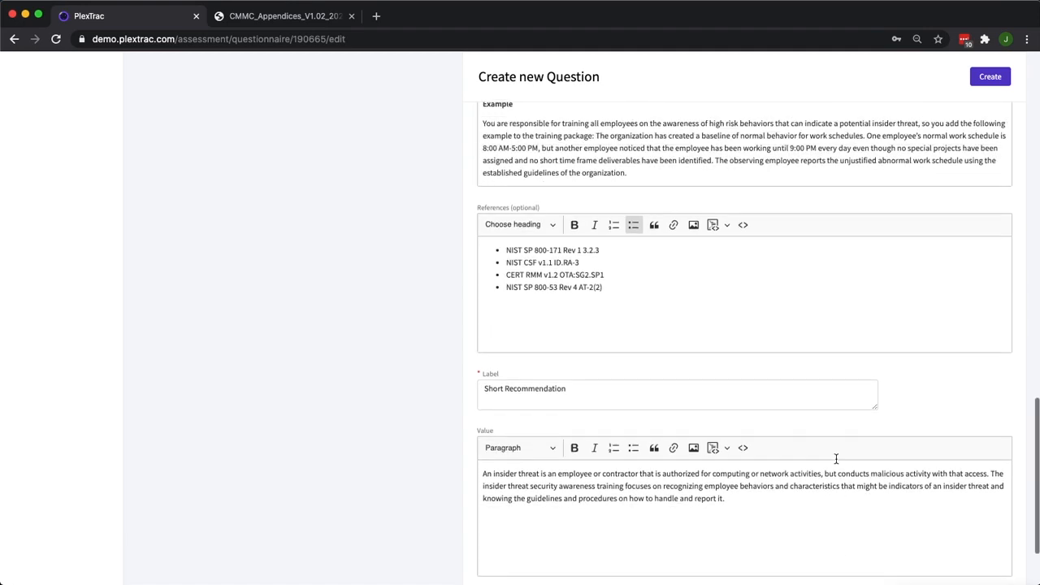
scroll("down", 3)
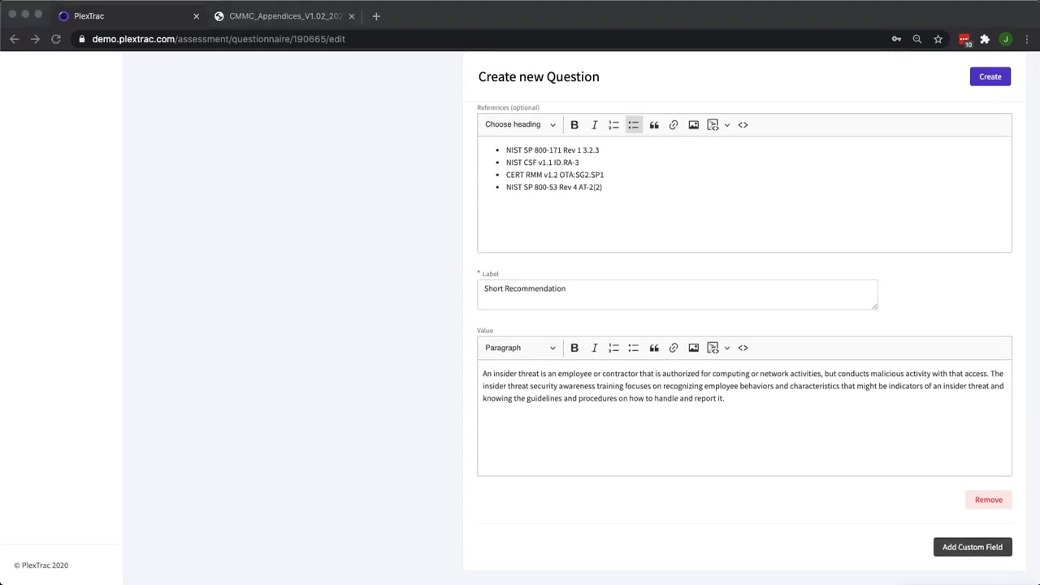
mouse_move(559, 276)
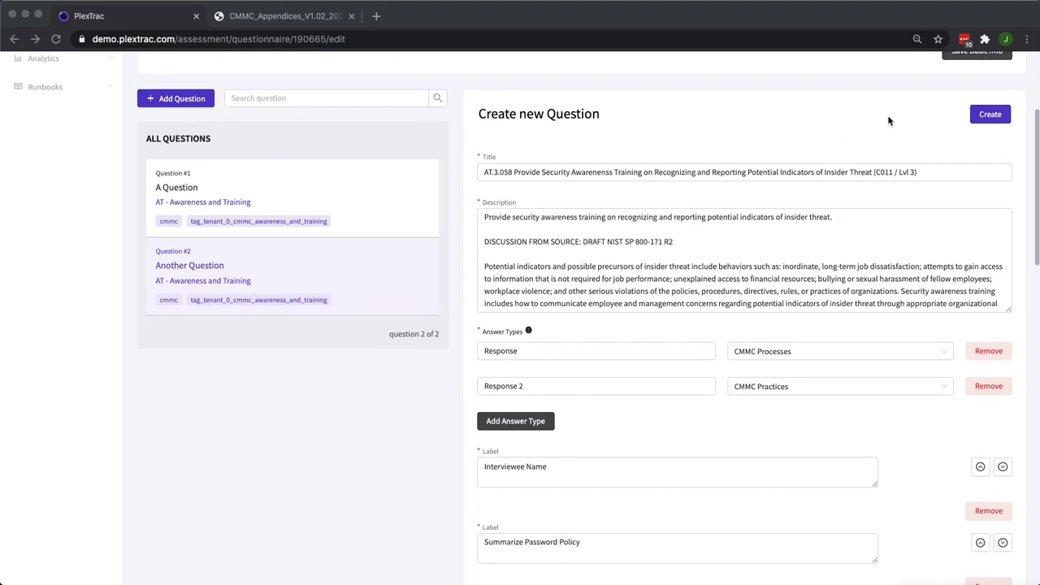
Create the AT.3.058 question as Question #3 under AT - Awareness and Training
left_click(989, 114)
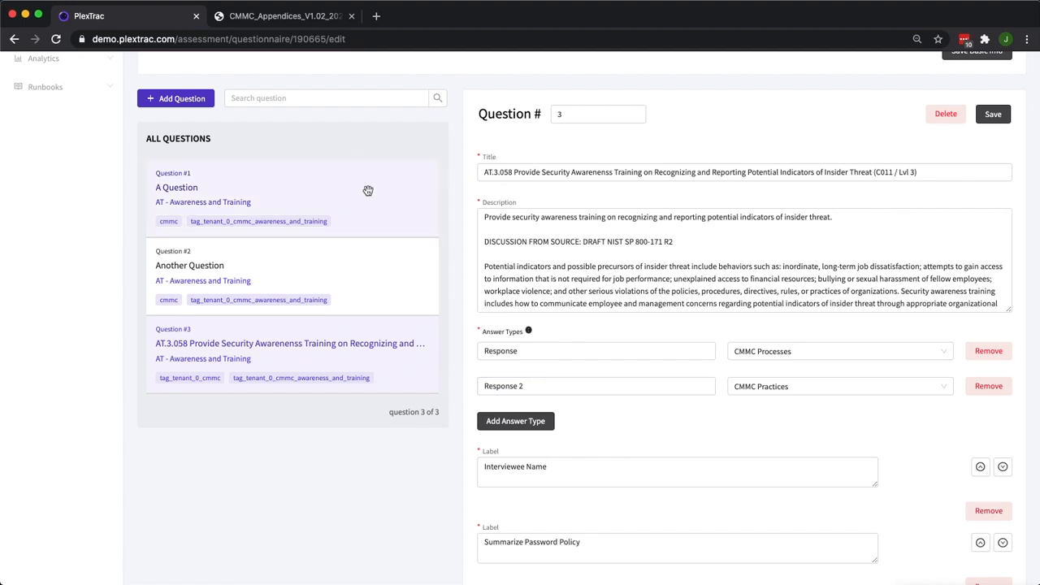
mouse_move(739, 147)
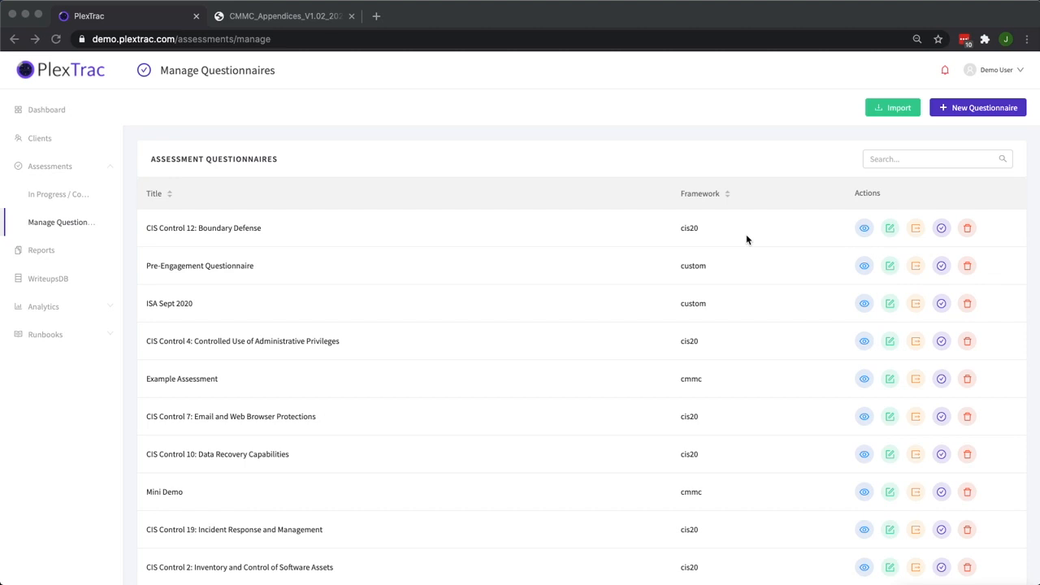
mouse_move(116, 234)
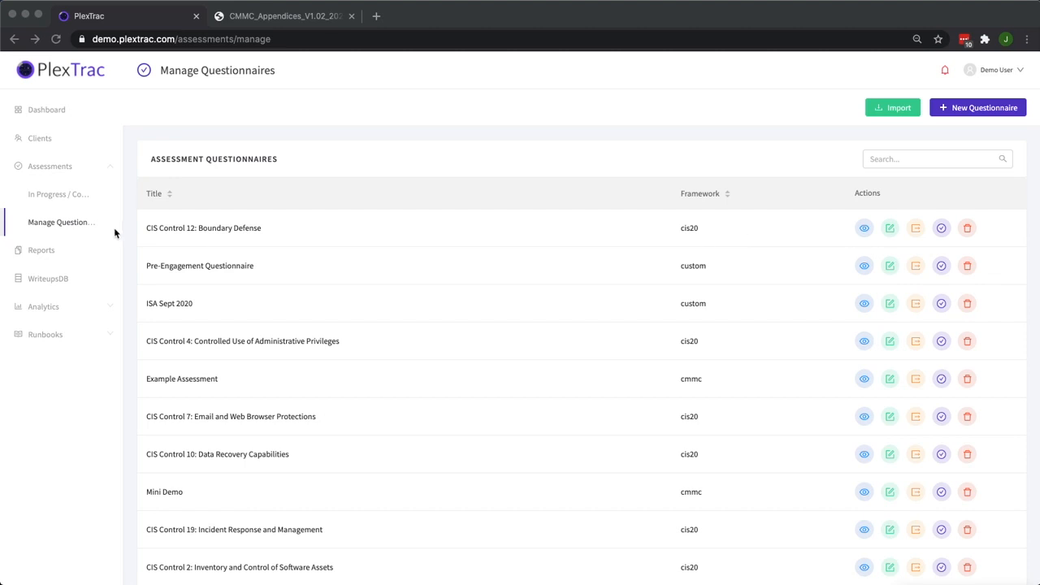
mouse_move(923, 206)
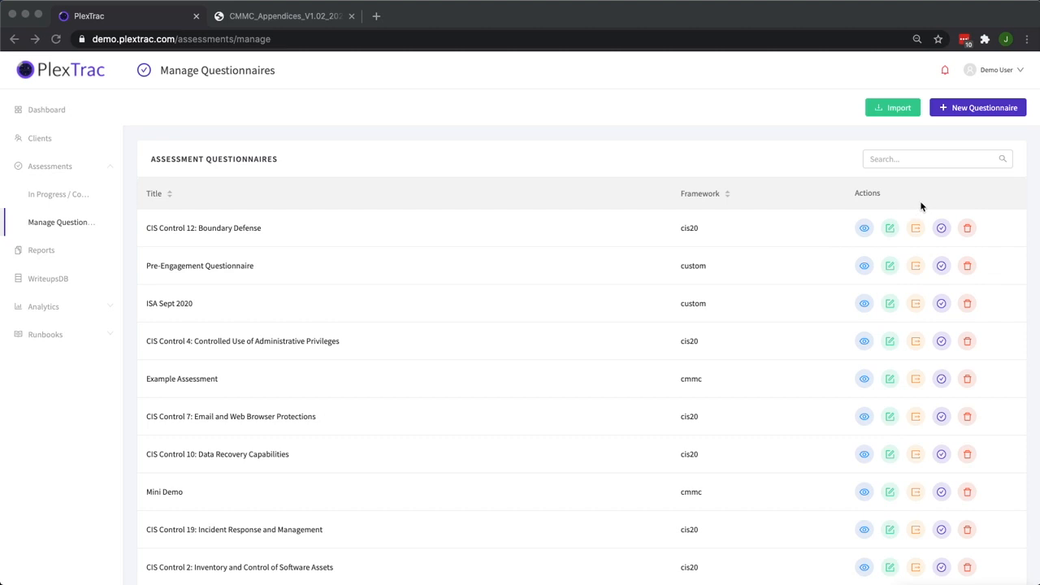
Search the questionnaire list for 'mini' and begin a new assessment from Mini Demo
left_click(934, 159)
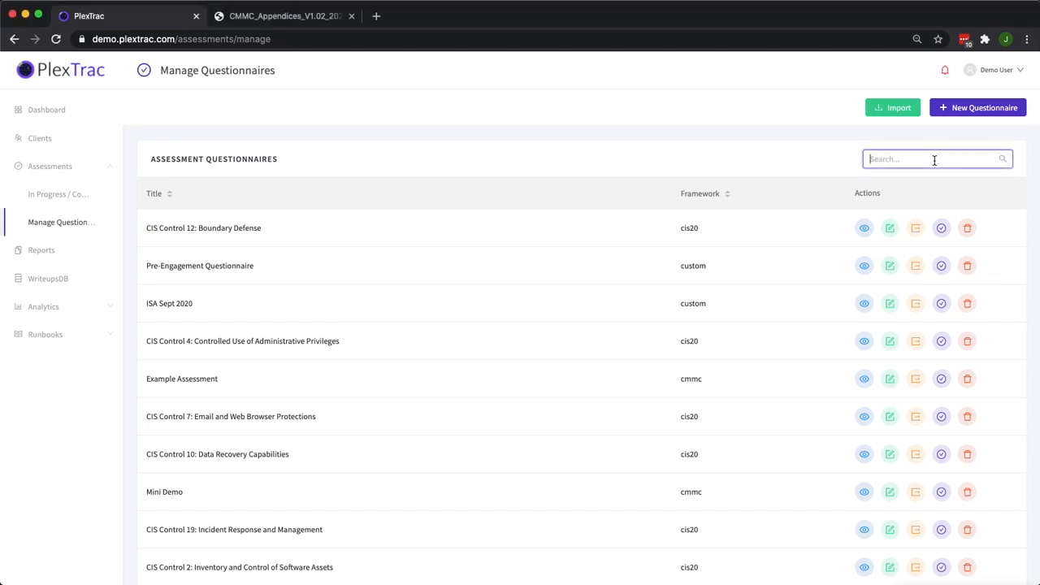
type("mini")
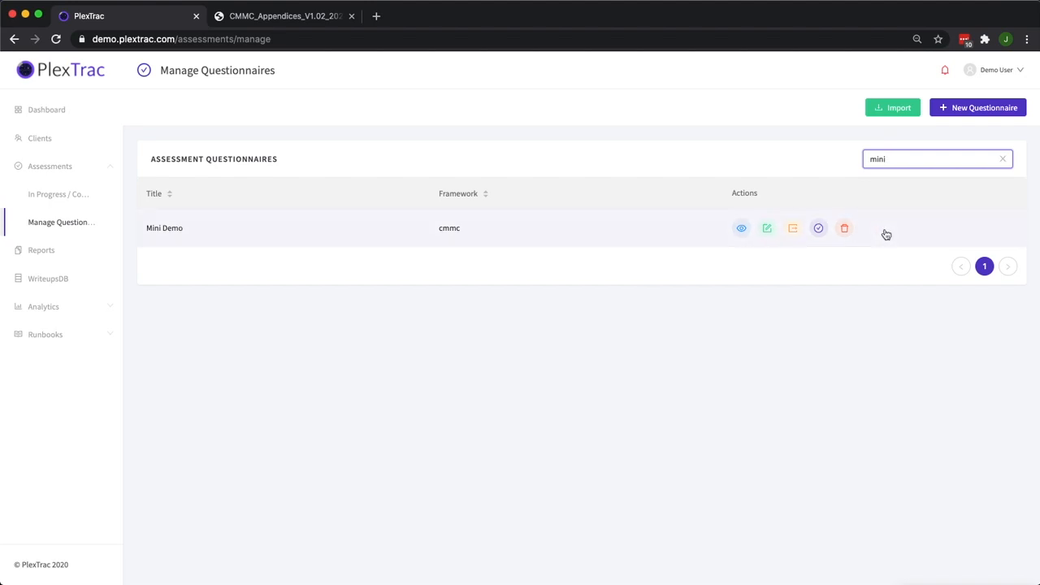
left_click(819, 227)
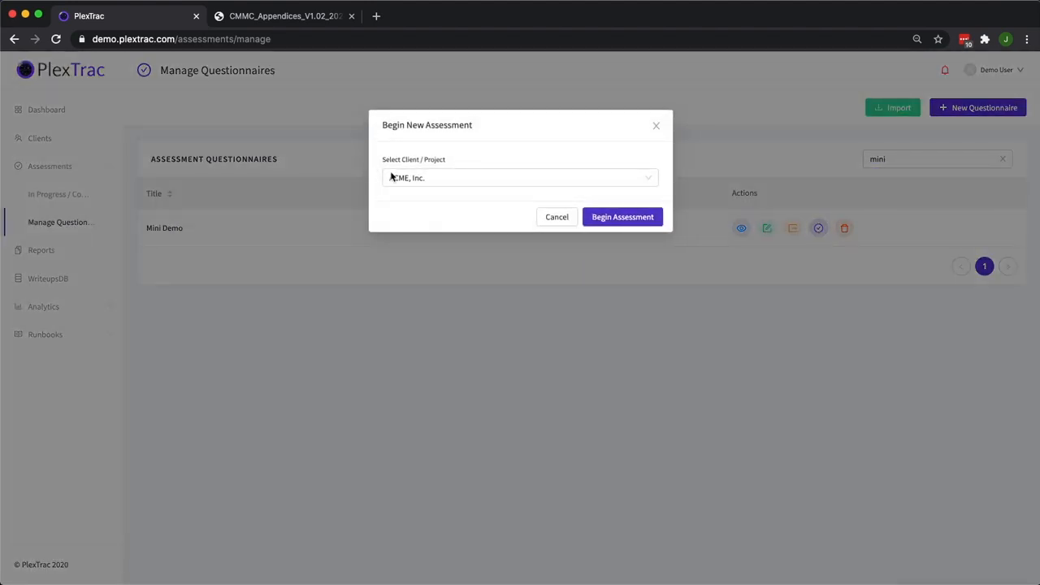
Choose client ACME, Inc. and begin the Mini Demo assessment
left_click(520, 177)
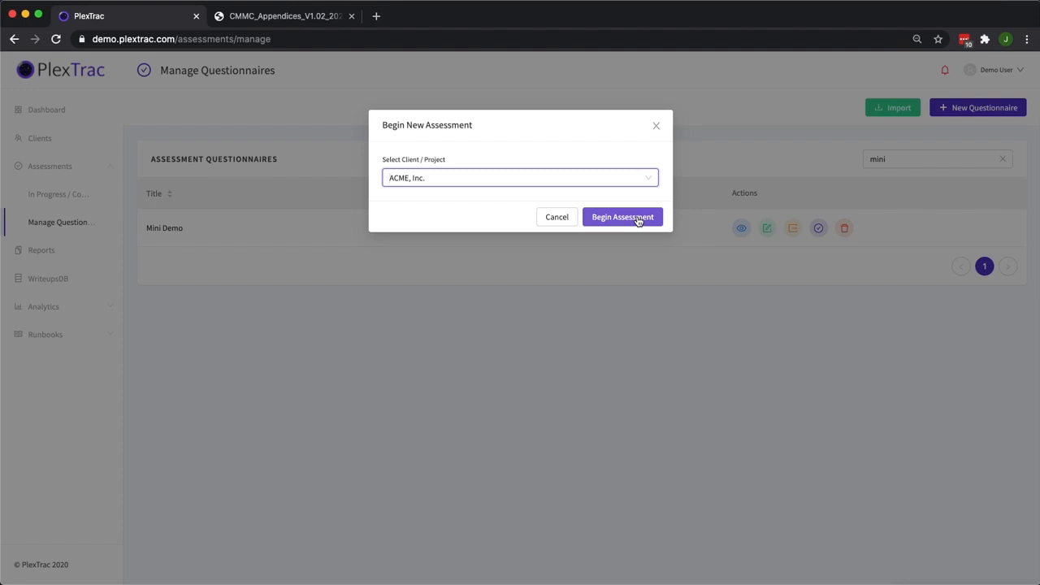
left_click(622, 216)
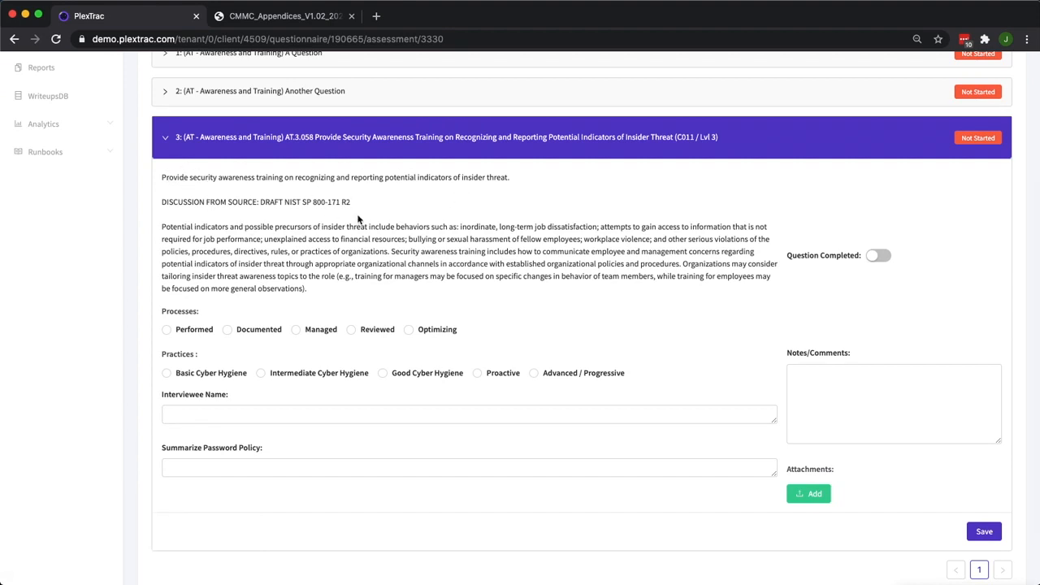
Answer AT.3.058 as Managed, Intermediate Cyber Hygiene, interviewee Bill, with a password policy summary
scroll("down", 3)
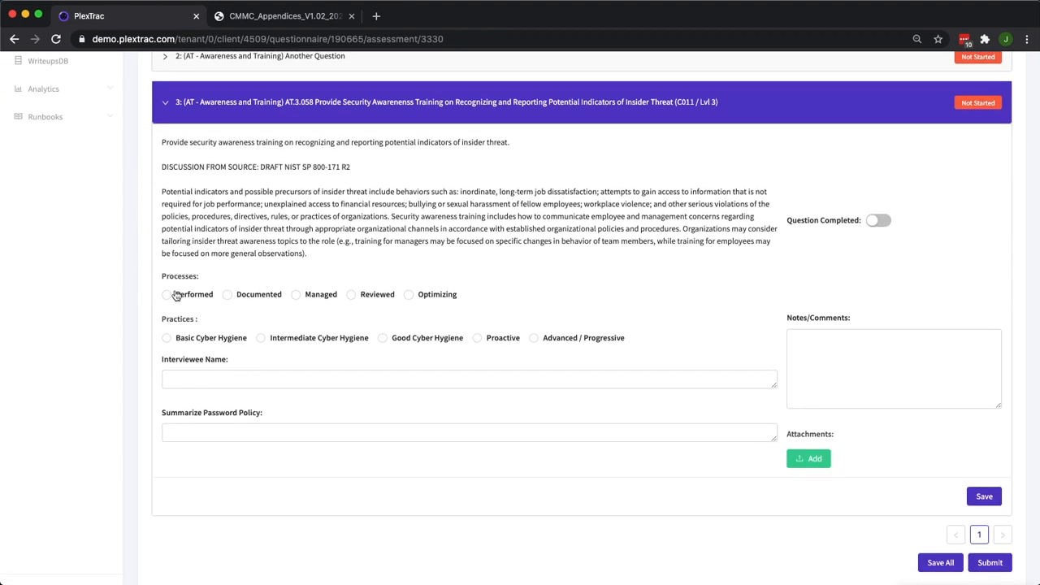
left_click(296, 294)
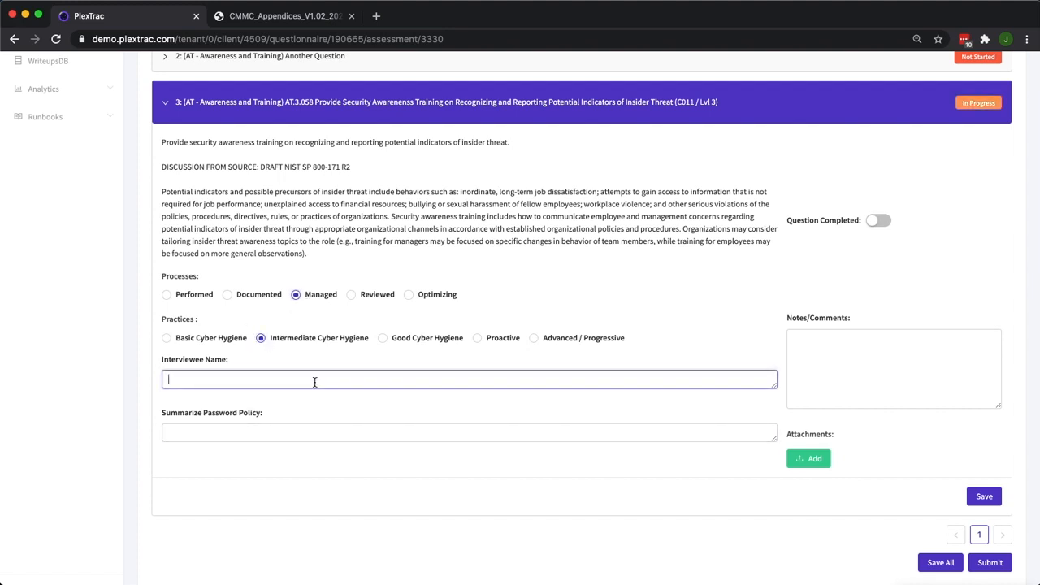
type("Bill")
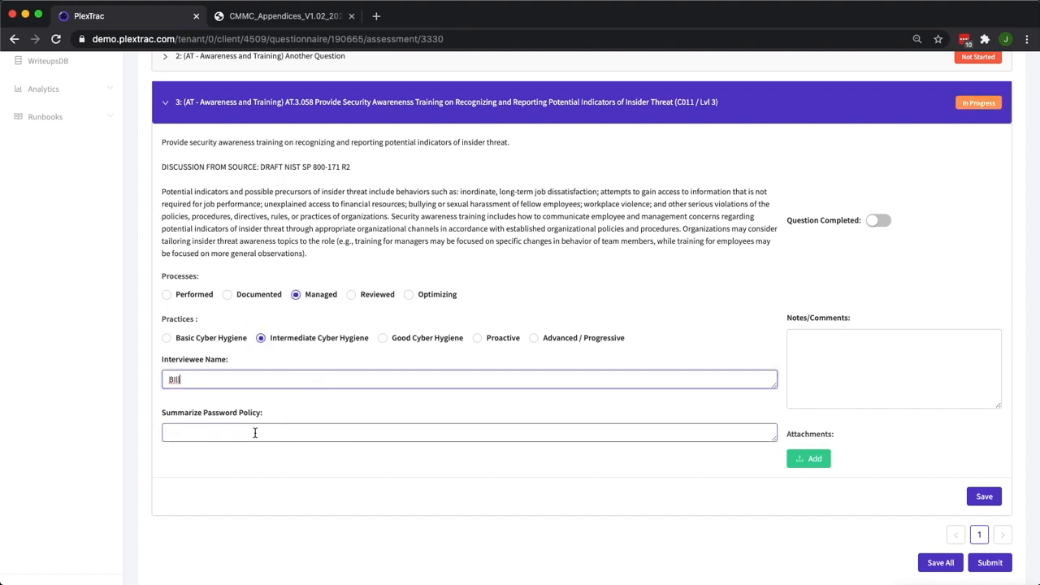
type("There isn't one")
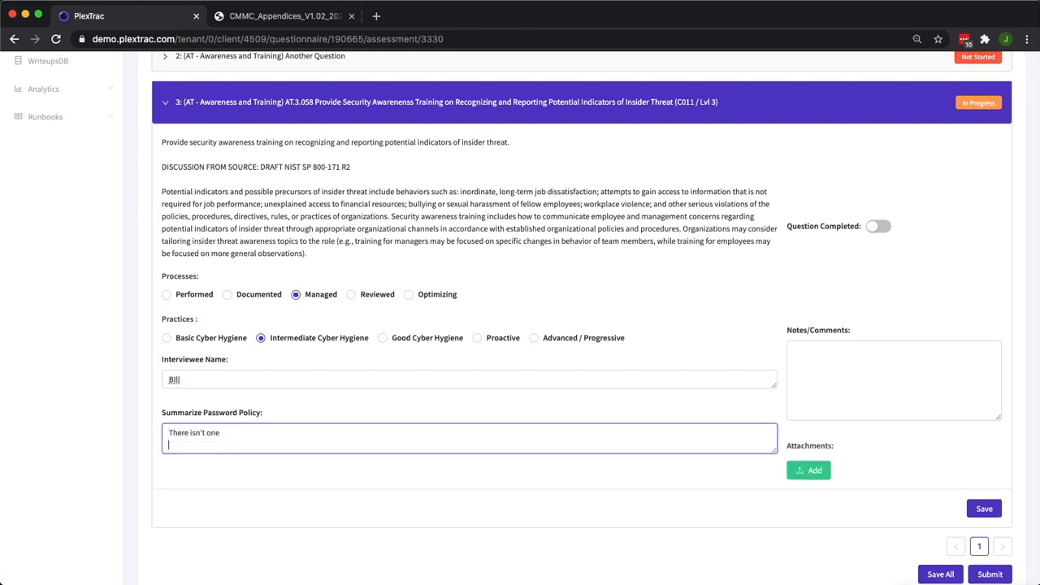
type("Line")
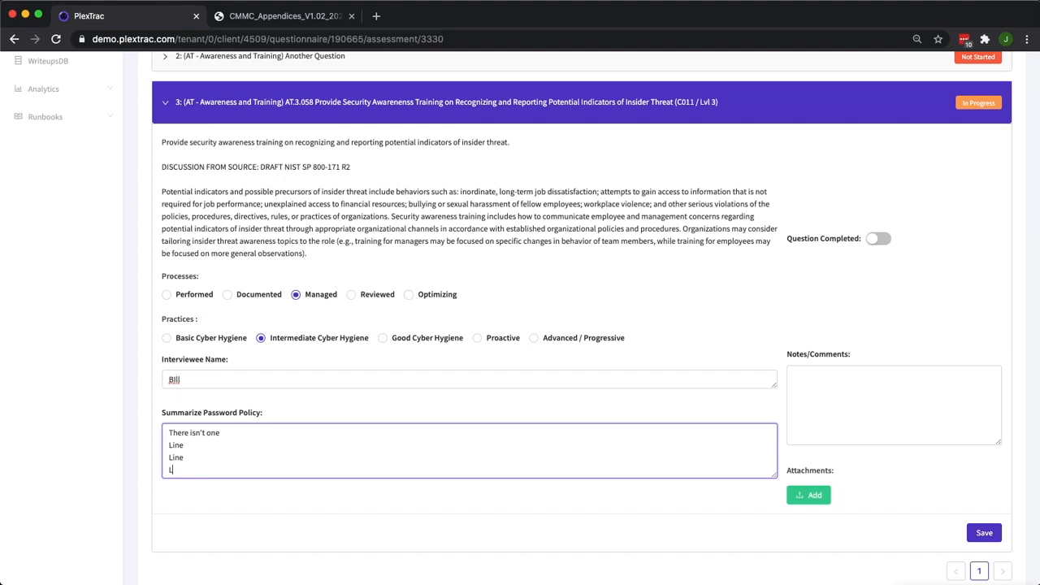
type("ine")
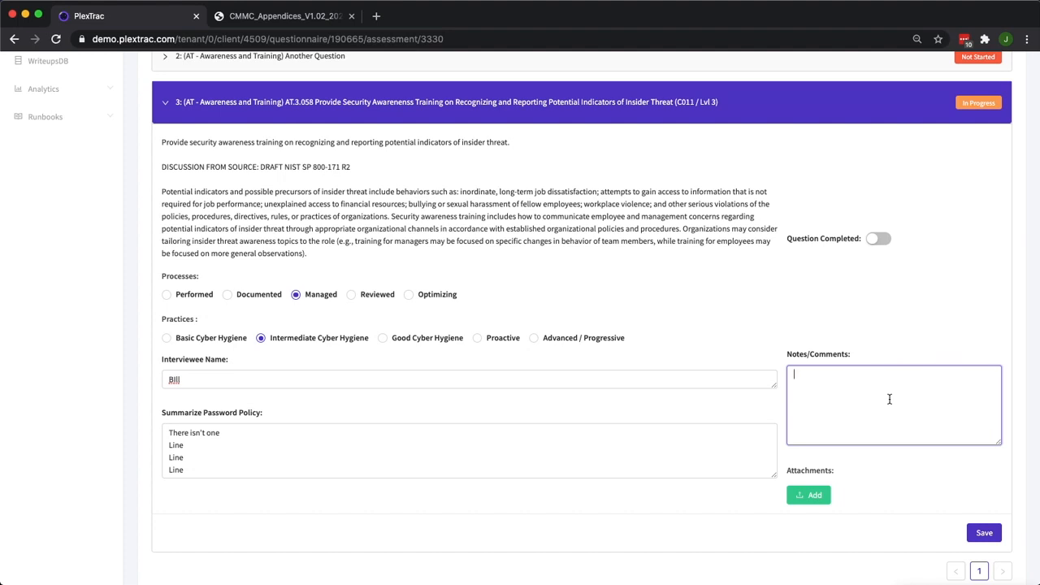
mouse_move(660, 356)
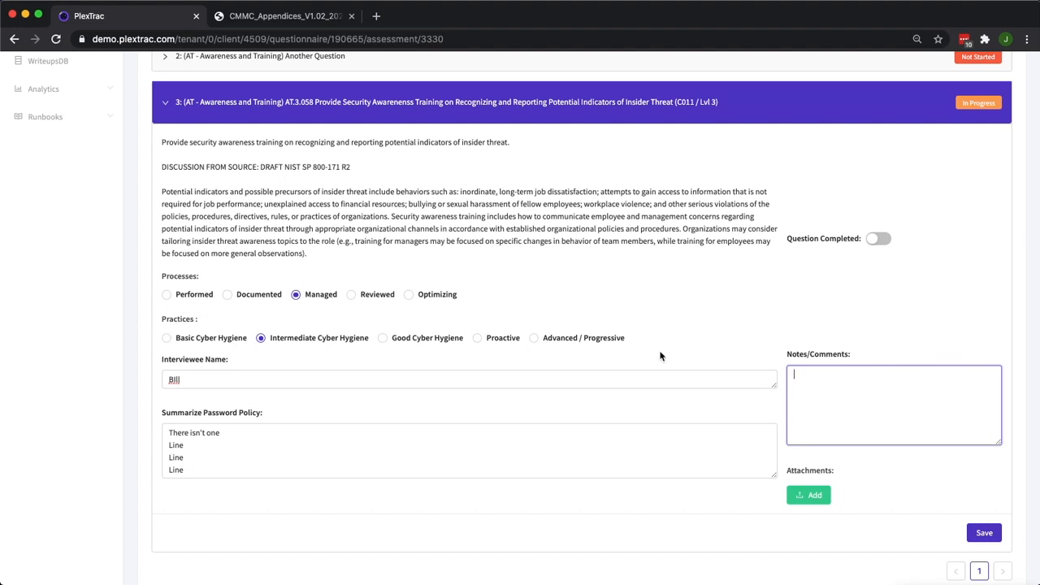
mouse_move(422, 177)
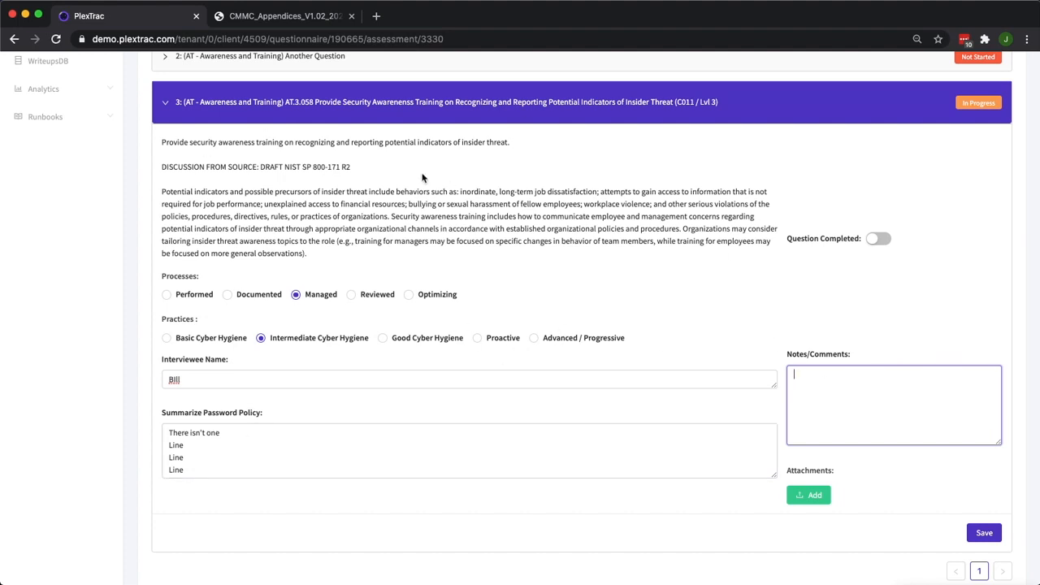
mouse_move(874, 515)
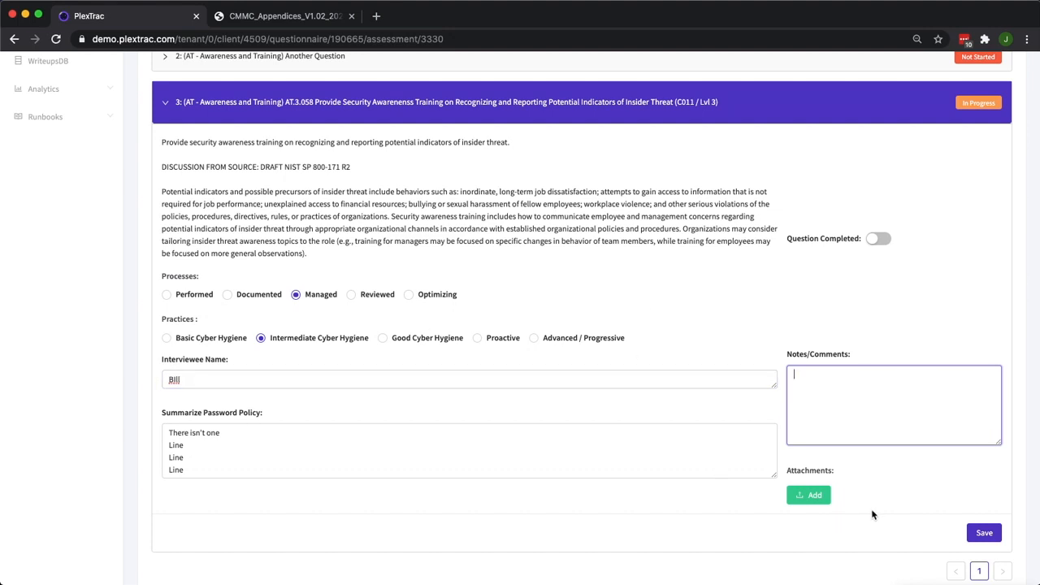
Cancel the attachment upload and mark the insider threat question Completed, reaching 33% progress
left_click(809, 494)
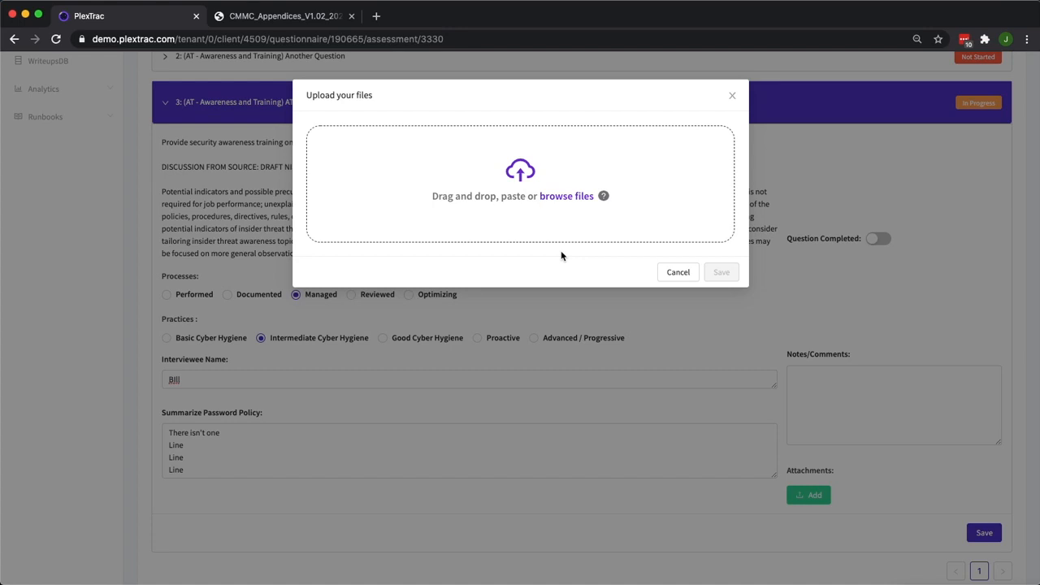
mouse_move(650, 254)
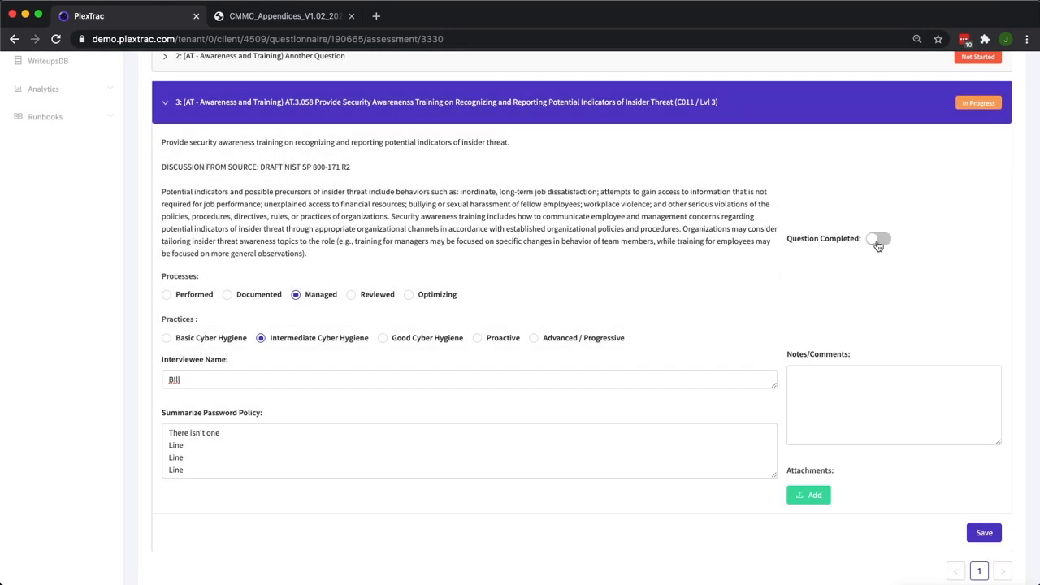
left_click(877, 238)
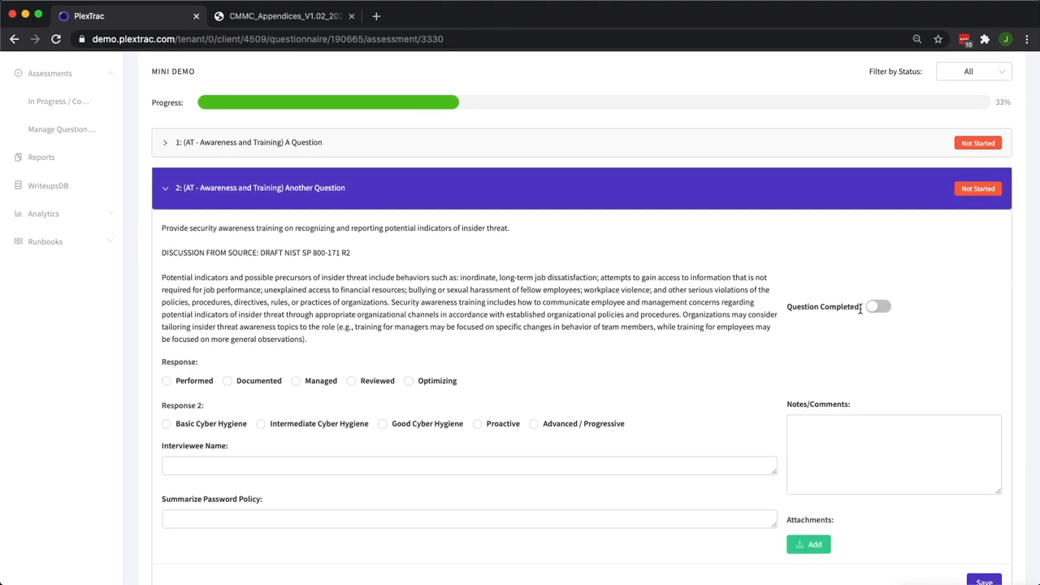
Mark the remaining questions Completed, keeping the status filter on All
left_click(877, 306)
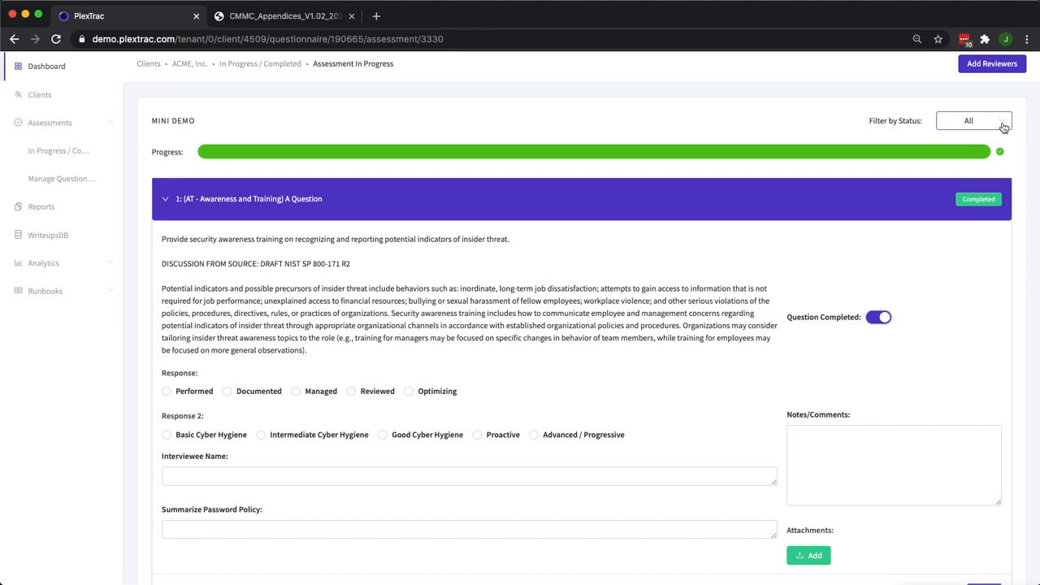
left_click(973, 120)
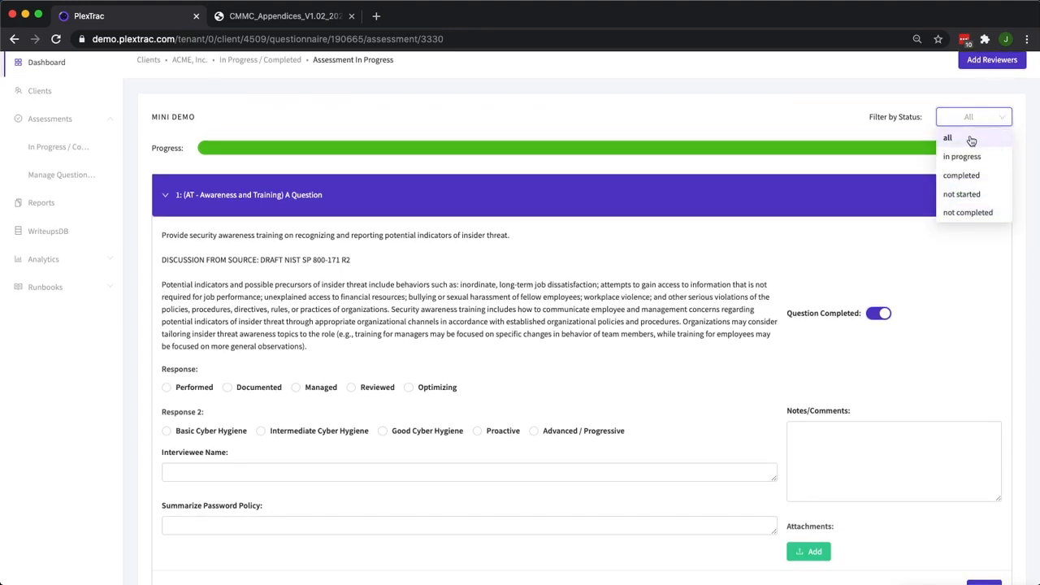
left_click(947, 137)
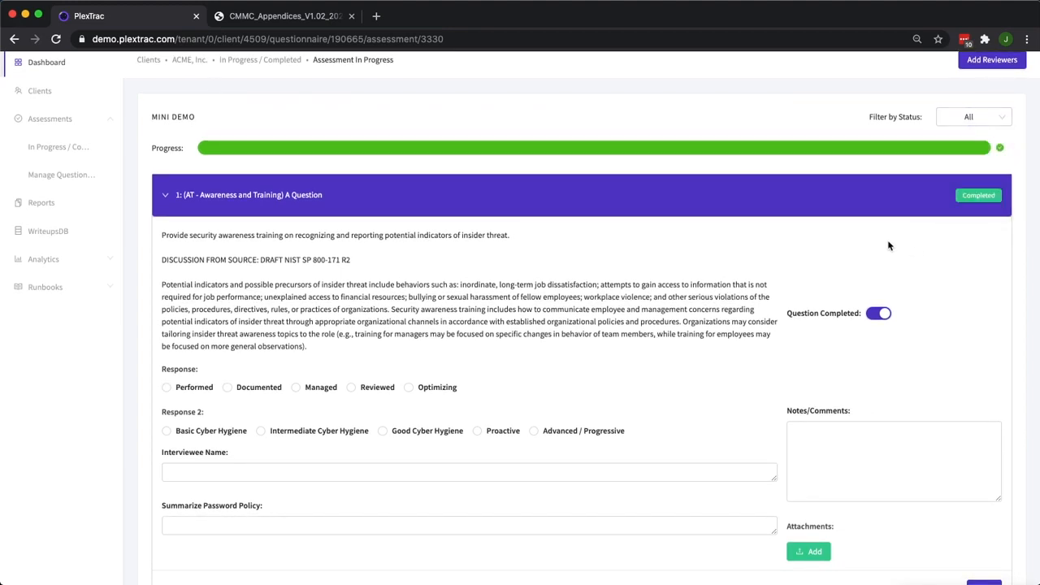
scroll("down", 3)
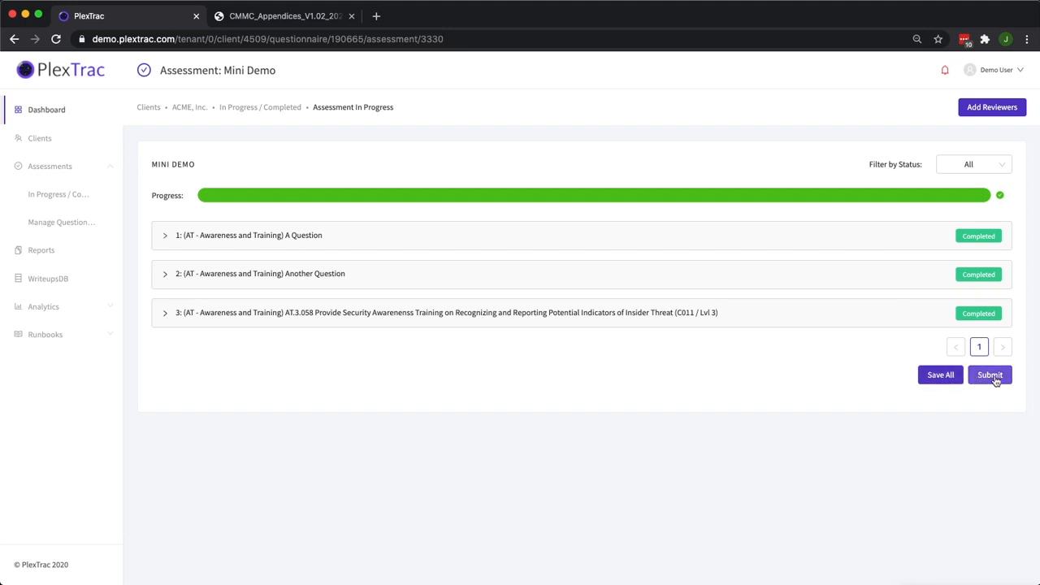
Submit the assessment to generate the Mini Demo report and view its three Medium, Open findings
left_click(989, 373)
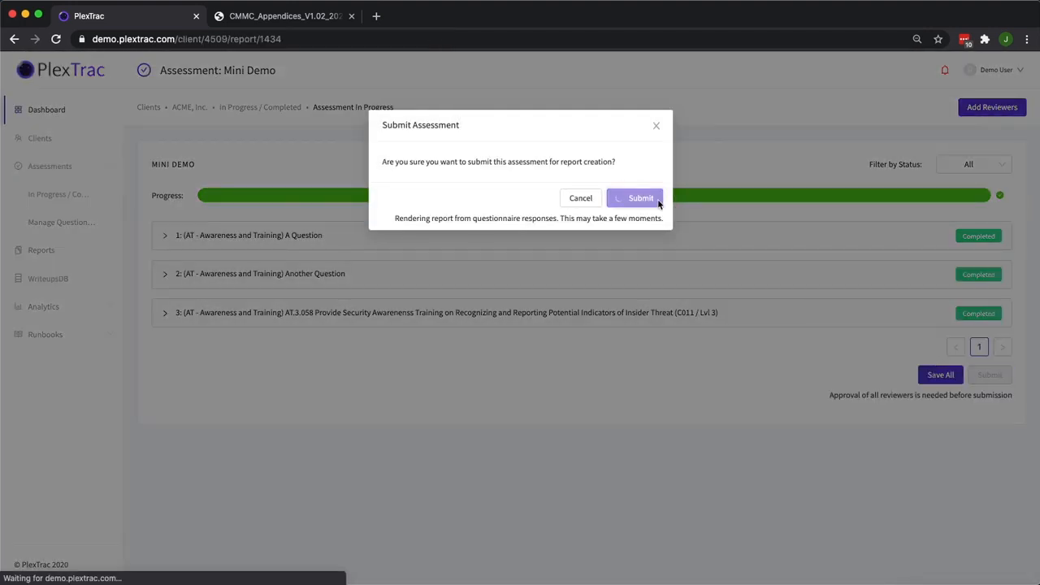
left_click(640, 198)
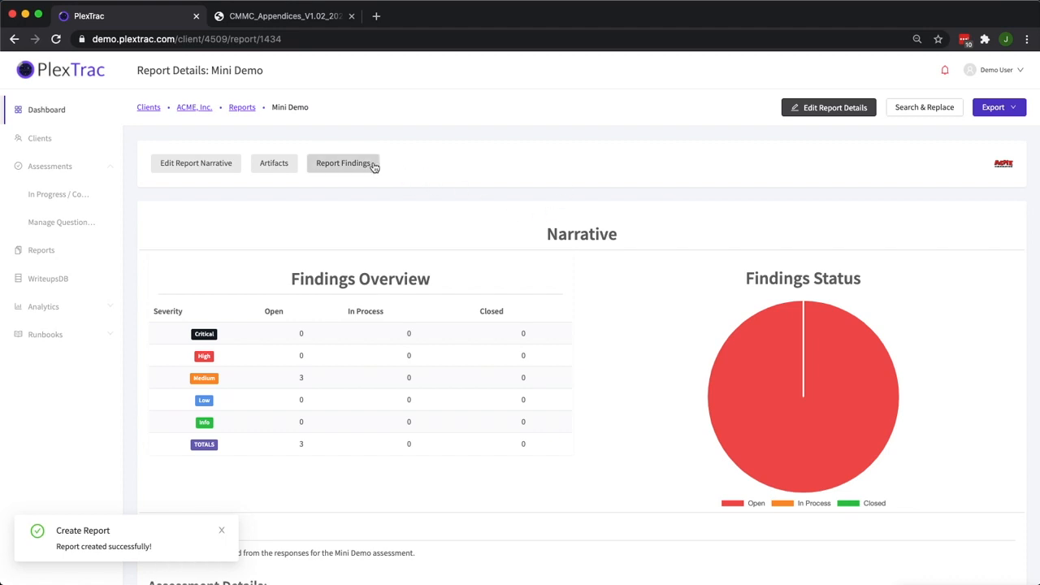
left_click(345, 163)
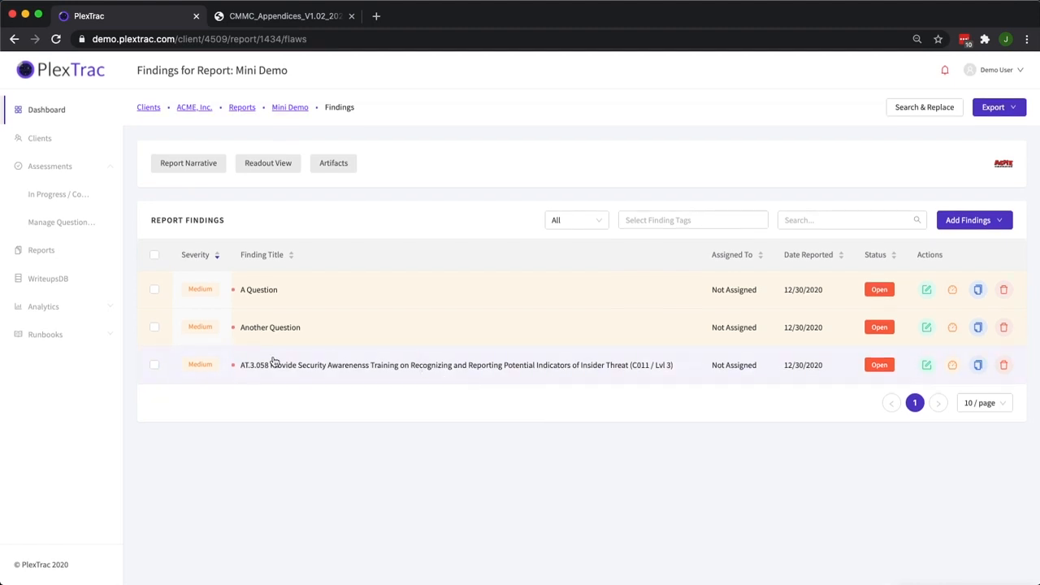
Review the AT.3.058 insider threat training finding's assessment answers, recommendation, score and tags
left_click(455, 364)
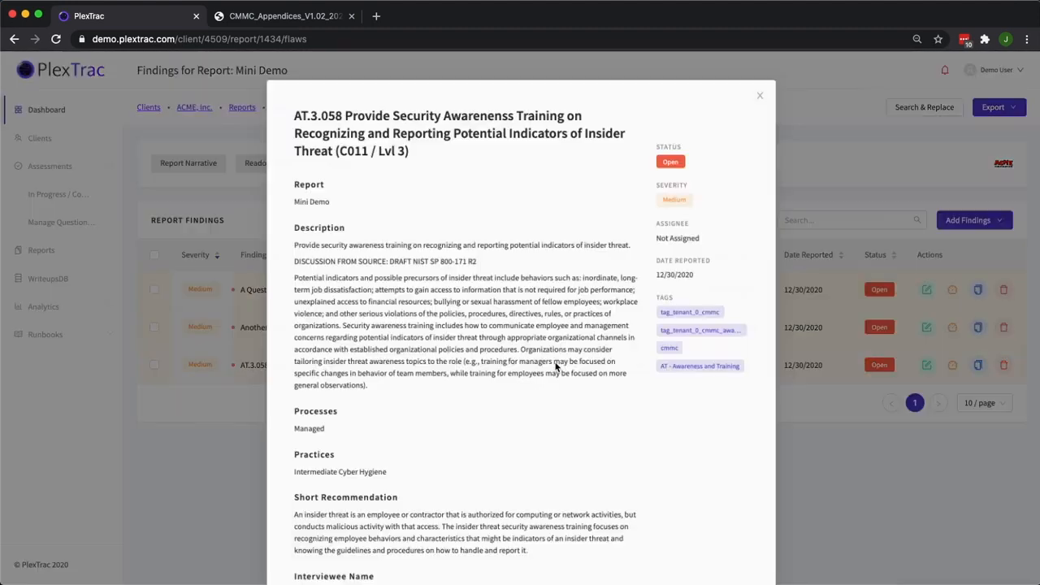
scroll("down", 3)
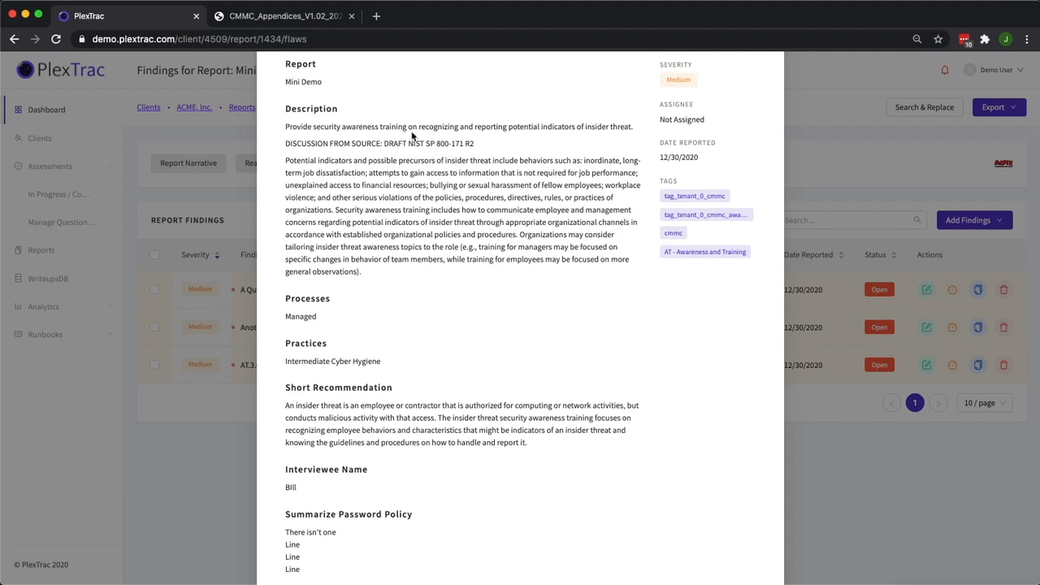
scroll("down", 3)
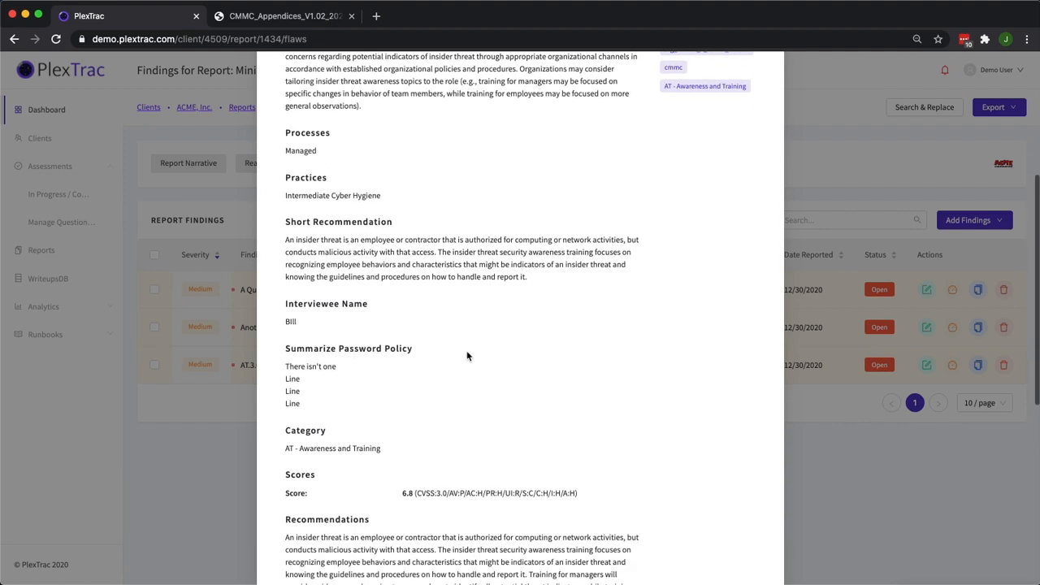
scroll("down", 3)
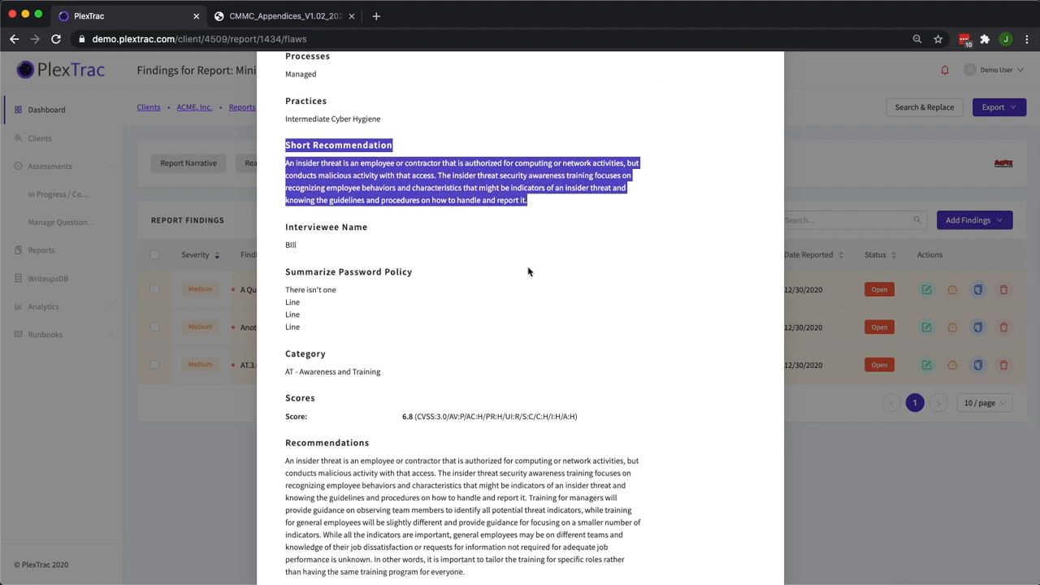
scroll("down", 3)
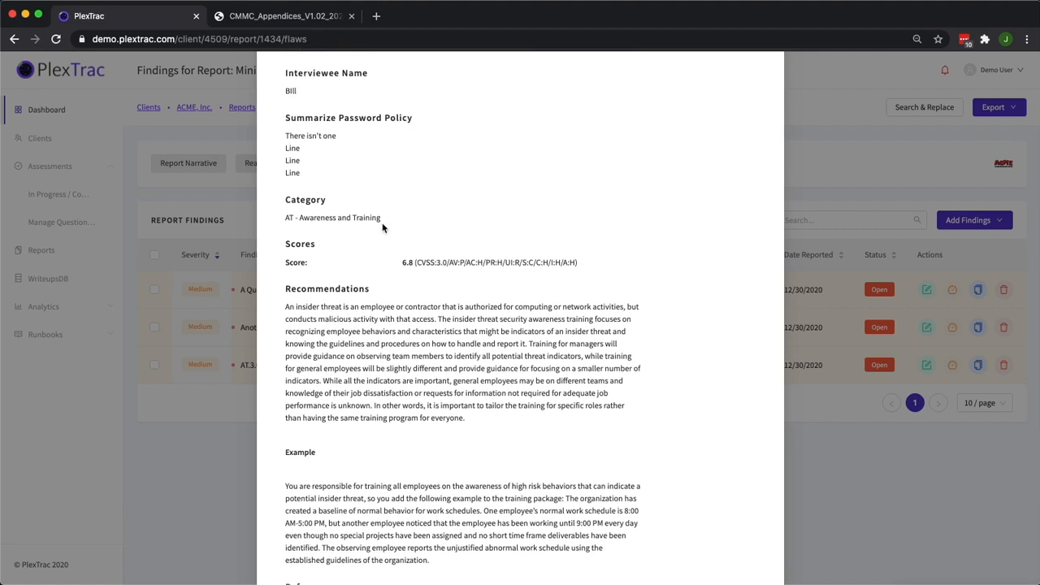
scroll("down", 3)
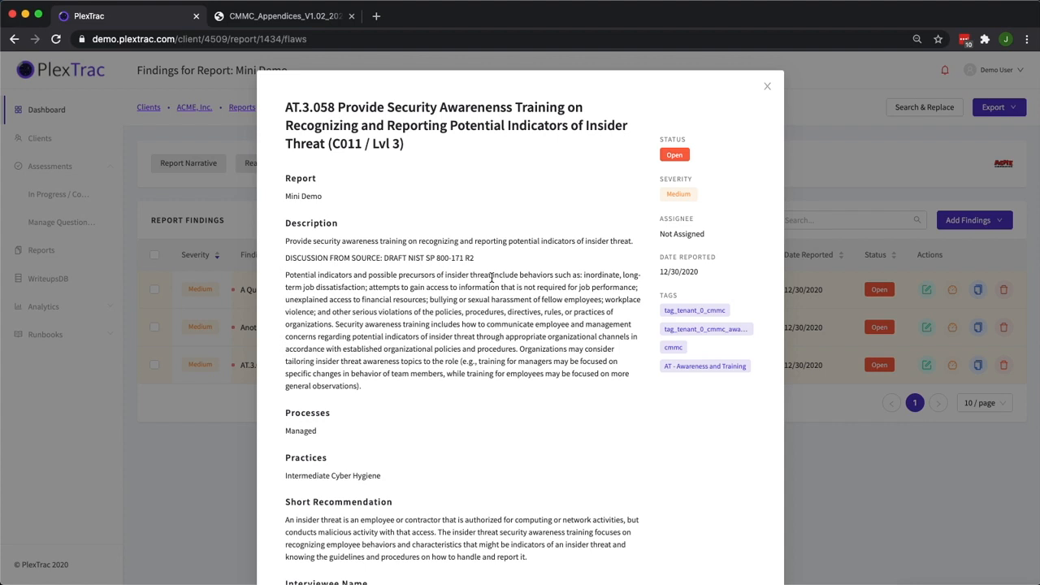
mouse_move(502, 270)
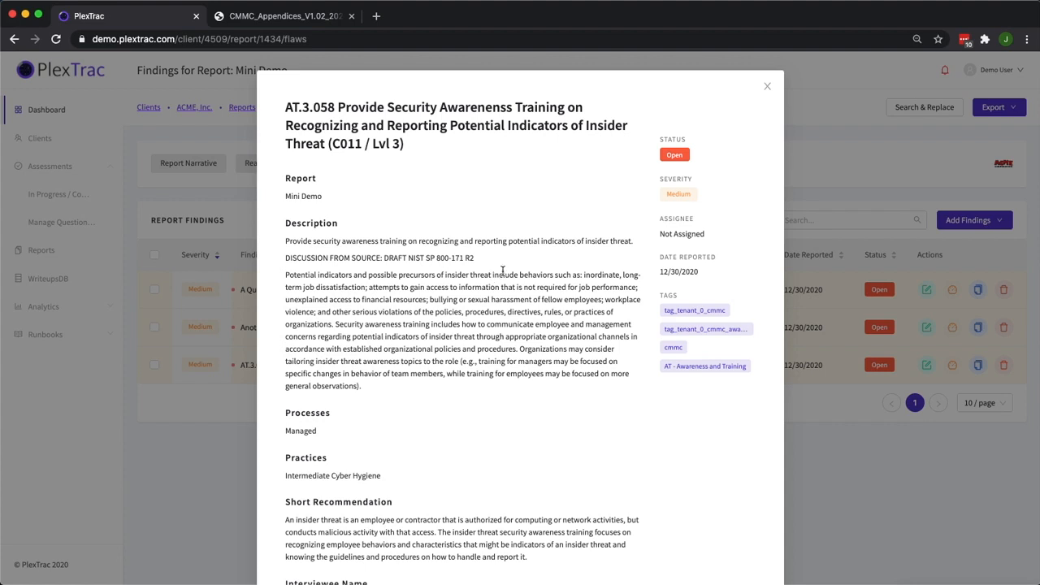
mouse_move(503, 270)
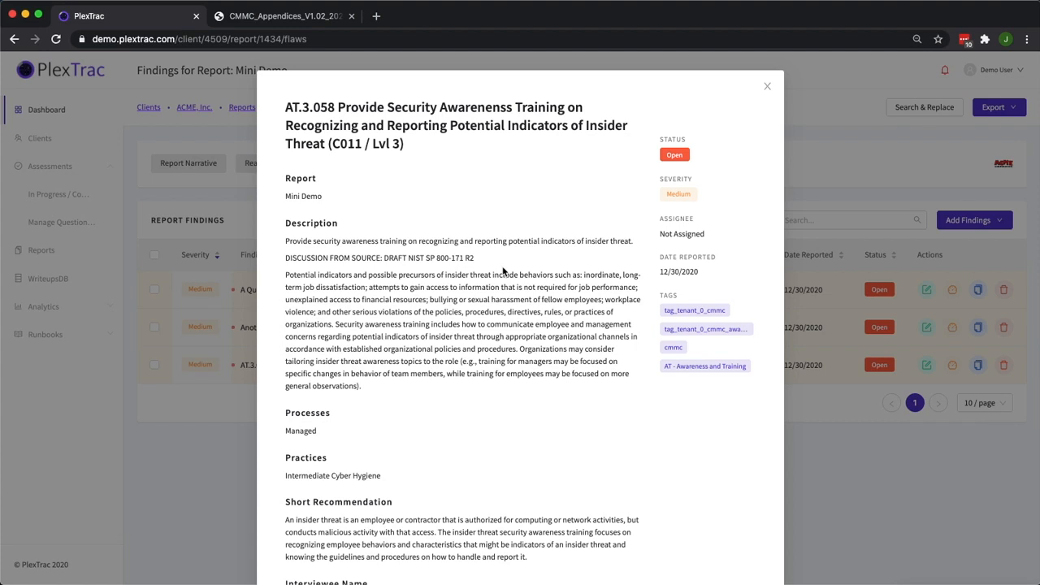
mouse_move(514, 261)
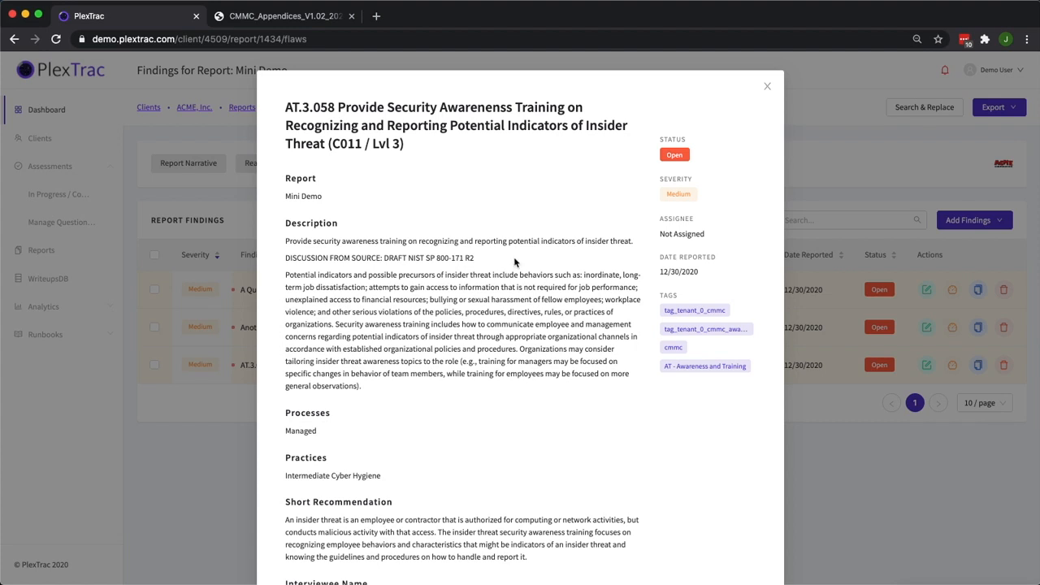